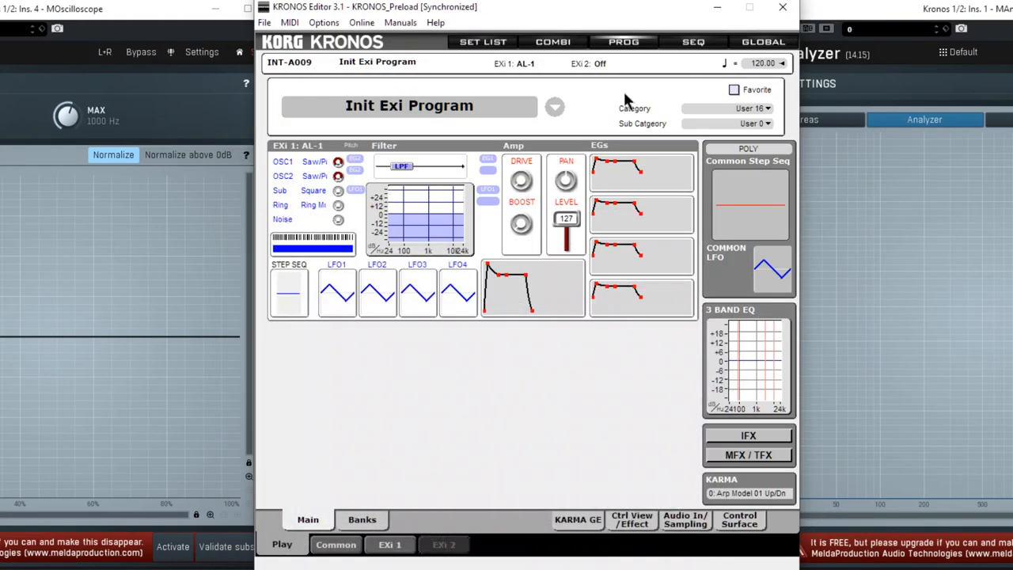
pyautogui.moveTo(500, 151)
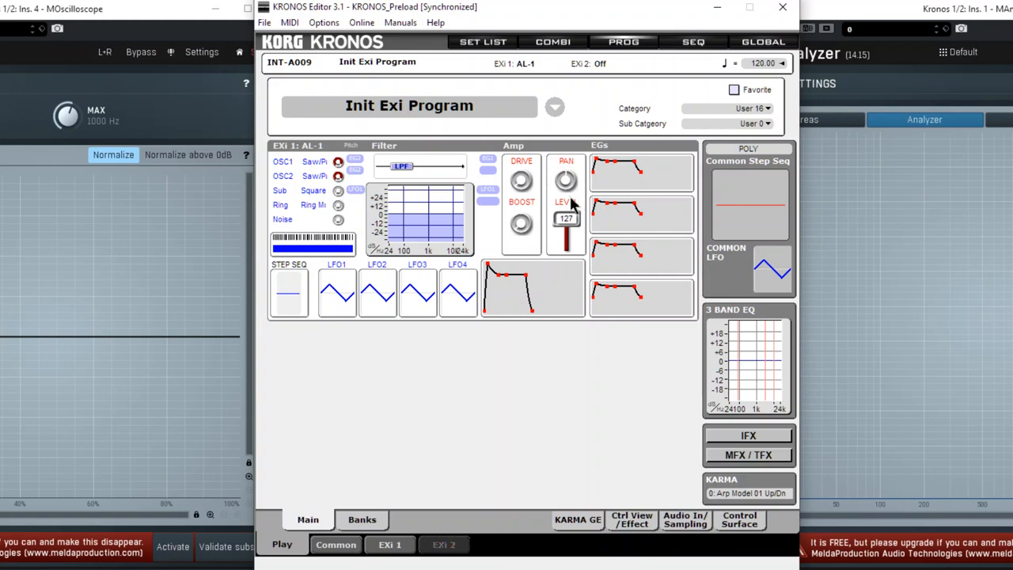
pyautogui.moveTo(467, 416)
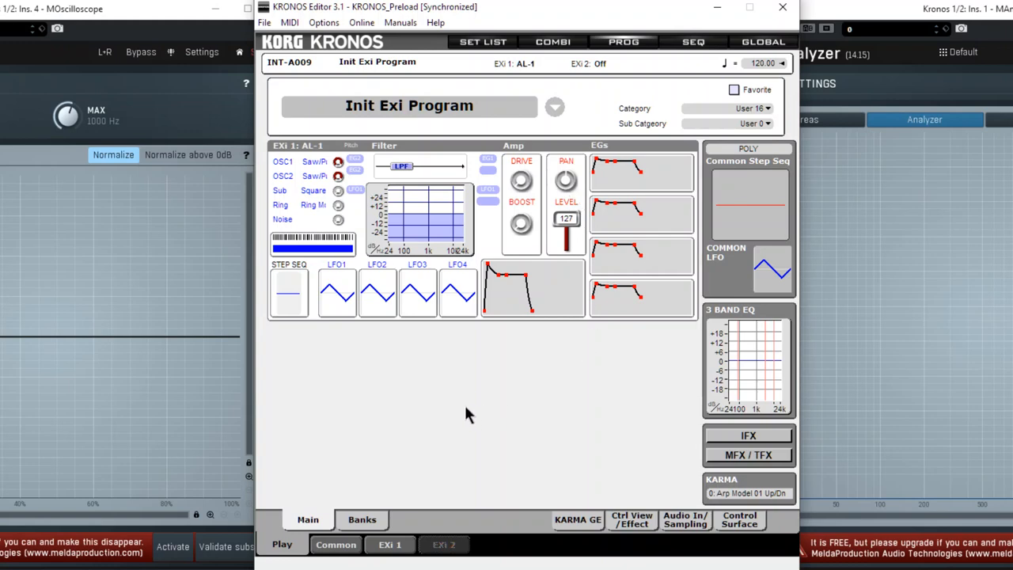
pyautogui.moveTo(360, 178)
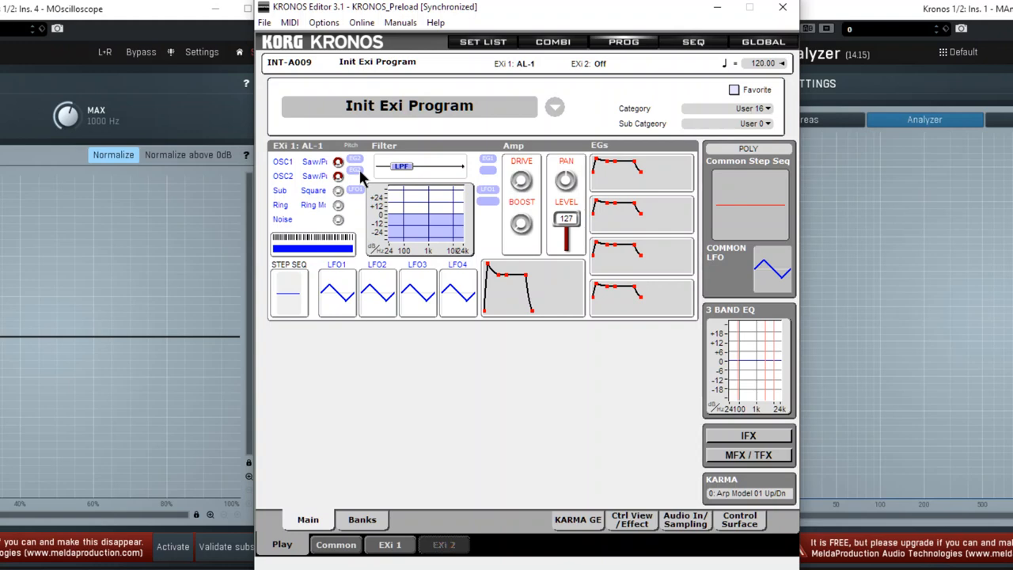
pyautogui.moveTo(357, 176)
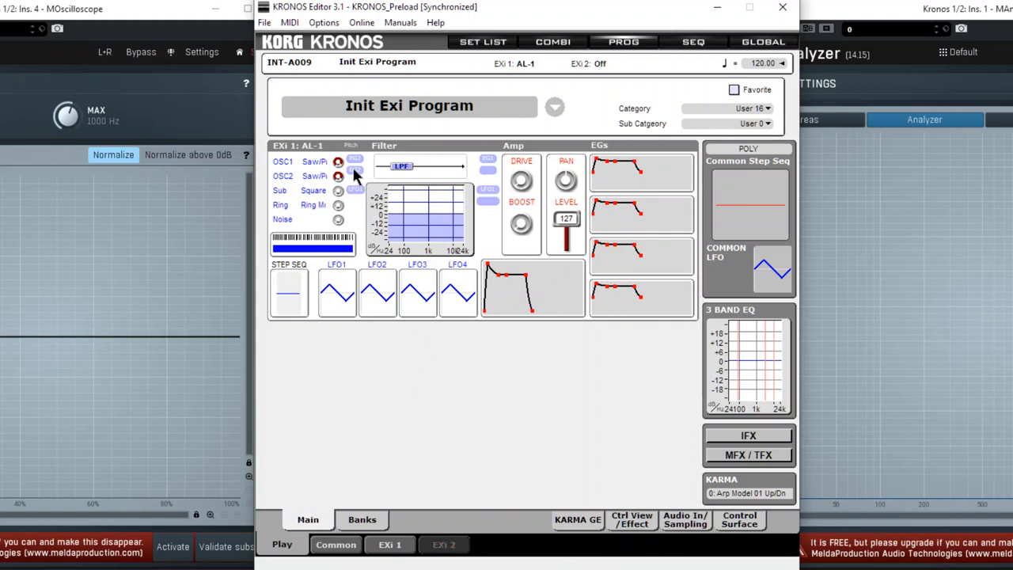
pyautogui.moveTo(368, 273)
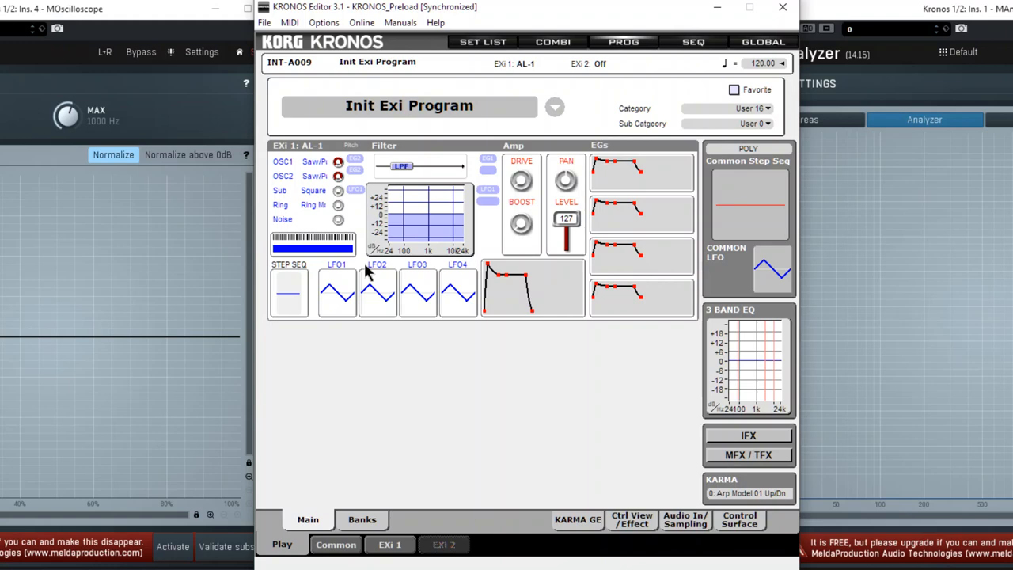
pyautogui.moveTo(352, 552)
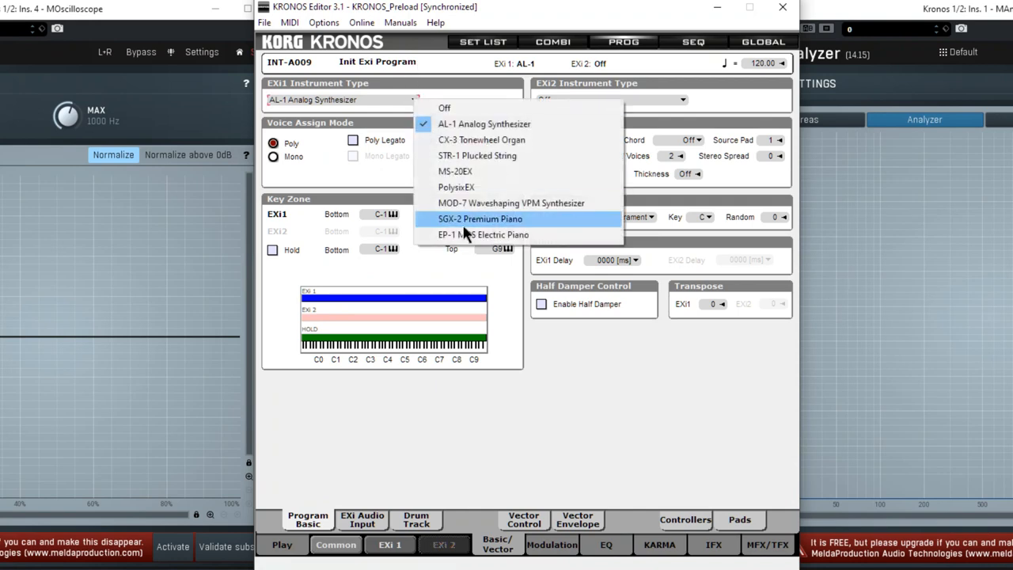
# - Make EXi 1 the STR-1 Plucked String and load Stereo Envelope Flanger into IFX1
pyautogui.click(477, 155)
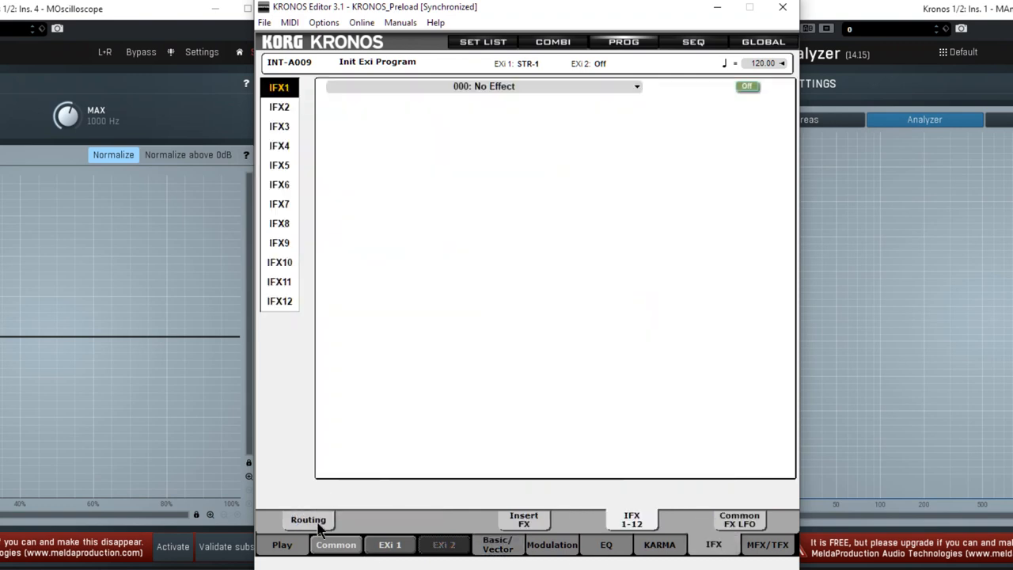
pyautogui.click(307, 519)
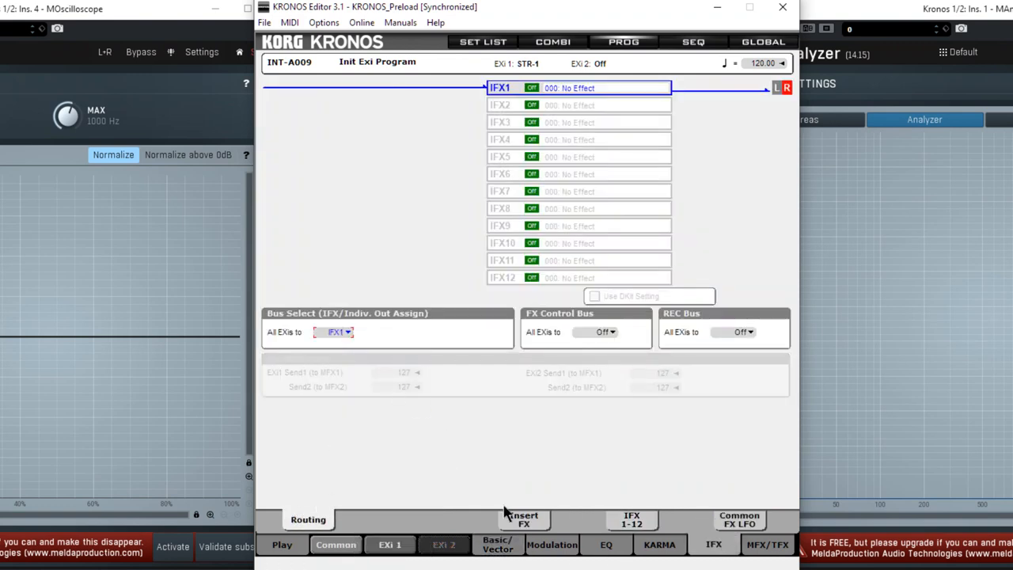
pyautogui.click(523, 519)
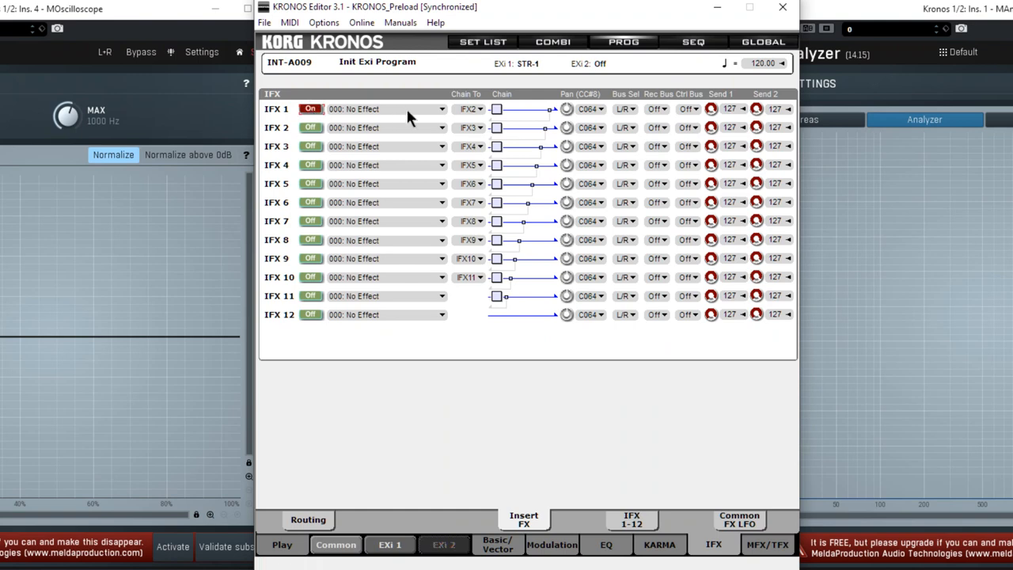
pyautogui.click(385, 108)
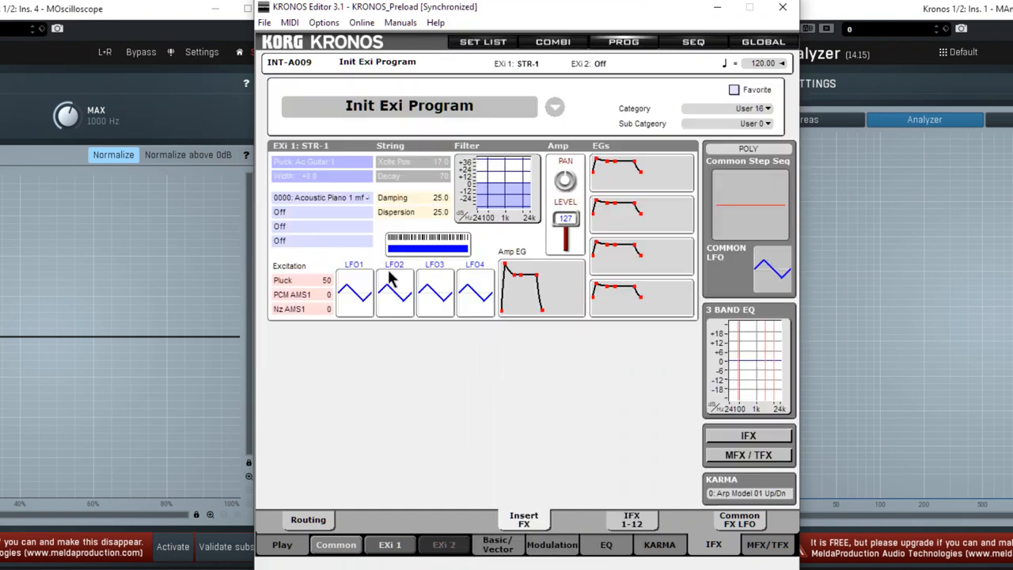
pyautogui.click(632, 519)
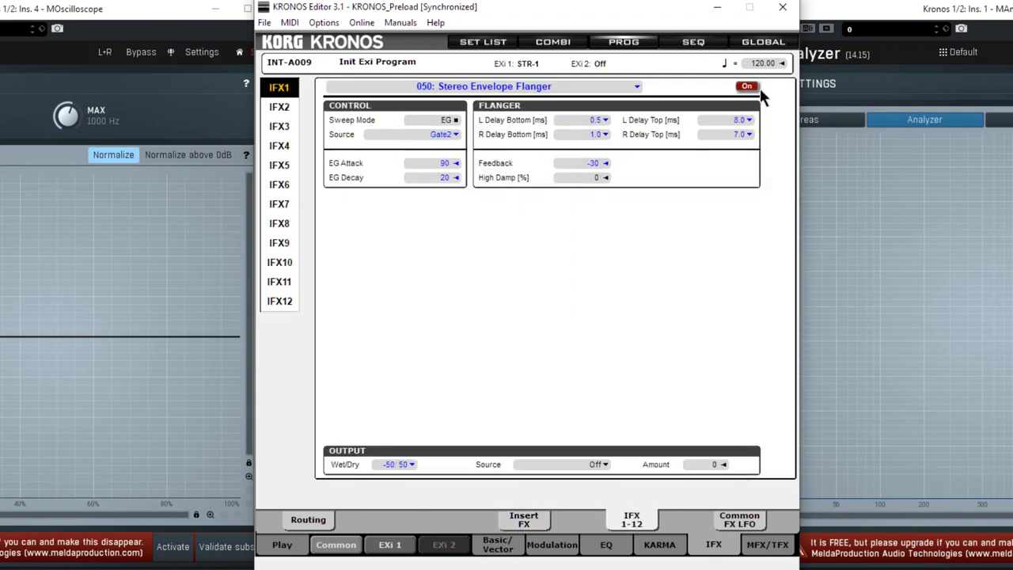
pyautogui.click(746, 87)
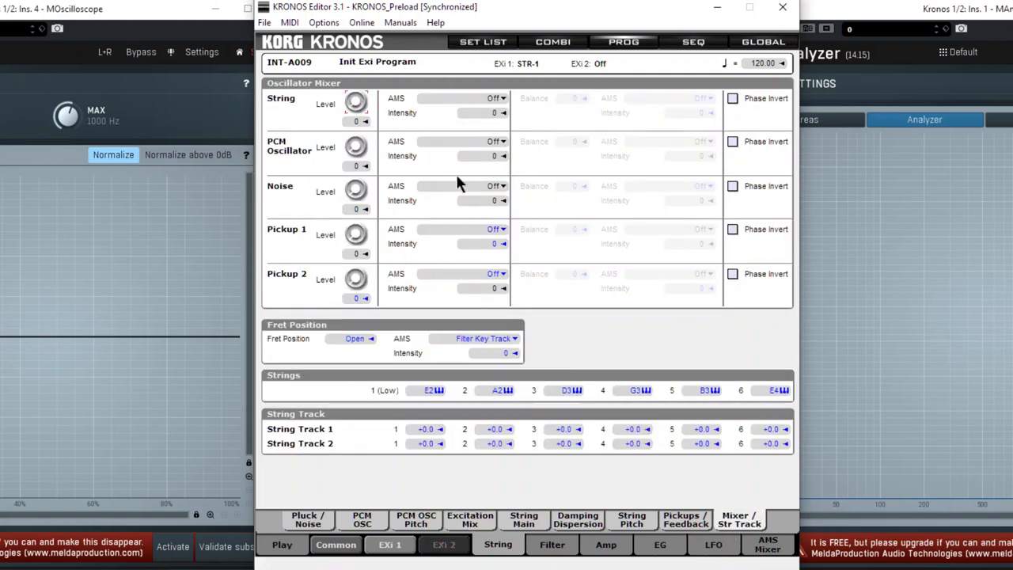
pyautogui.moveTo(463, 196)
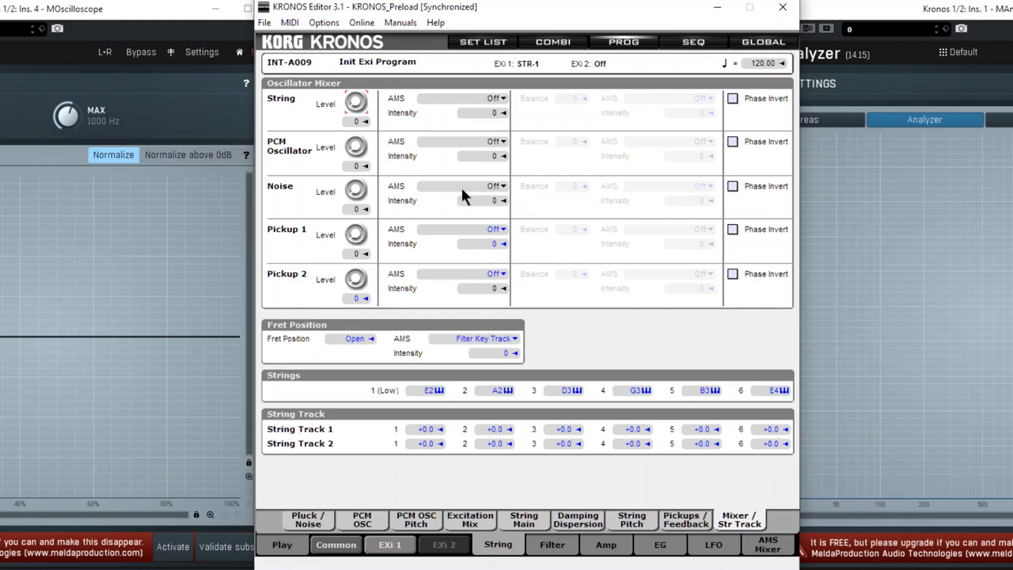
pyautogui.moveTo(507, 196)
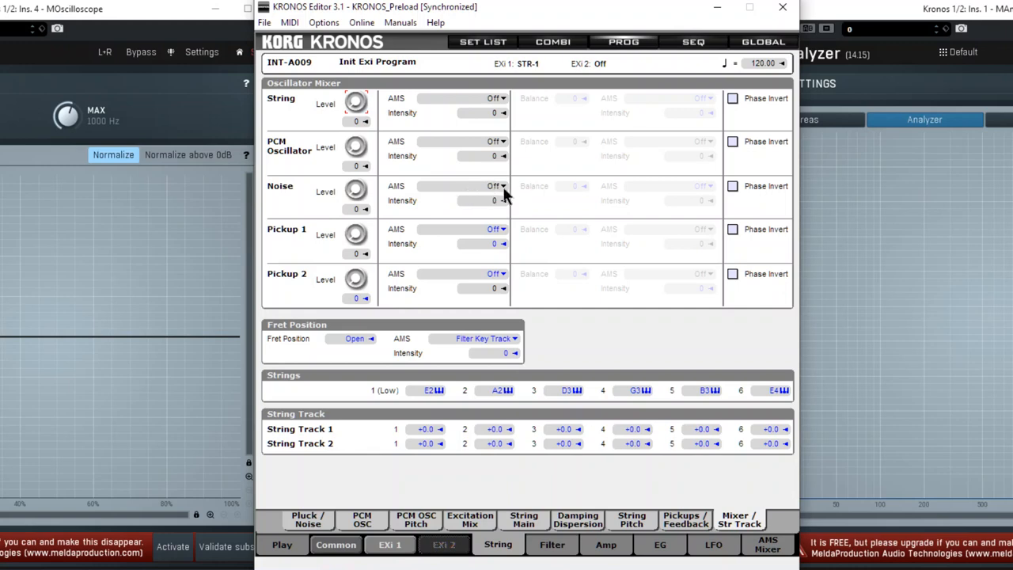
# - Modulate the STR-1 Noise level with EG3 at intensity +58
pyautogui.click(497, 186)
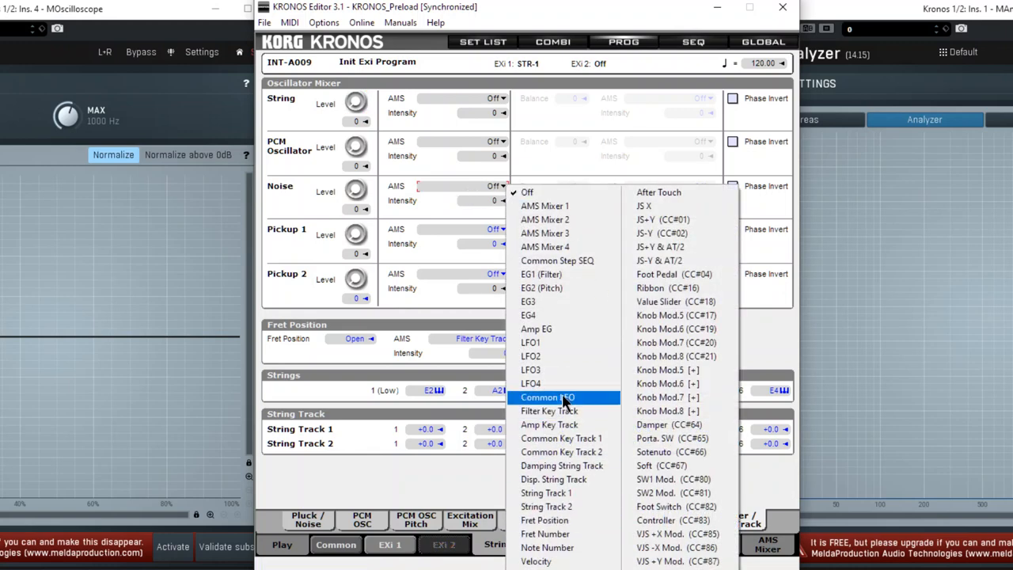
pyautogui.moveTo(546, 302)
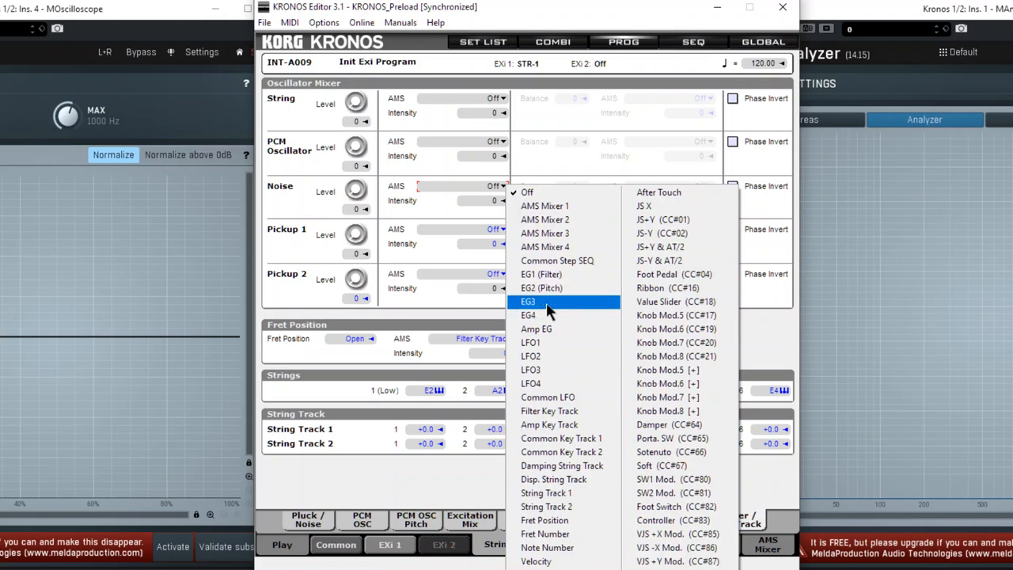
pyautogui.click(529, 301)
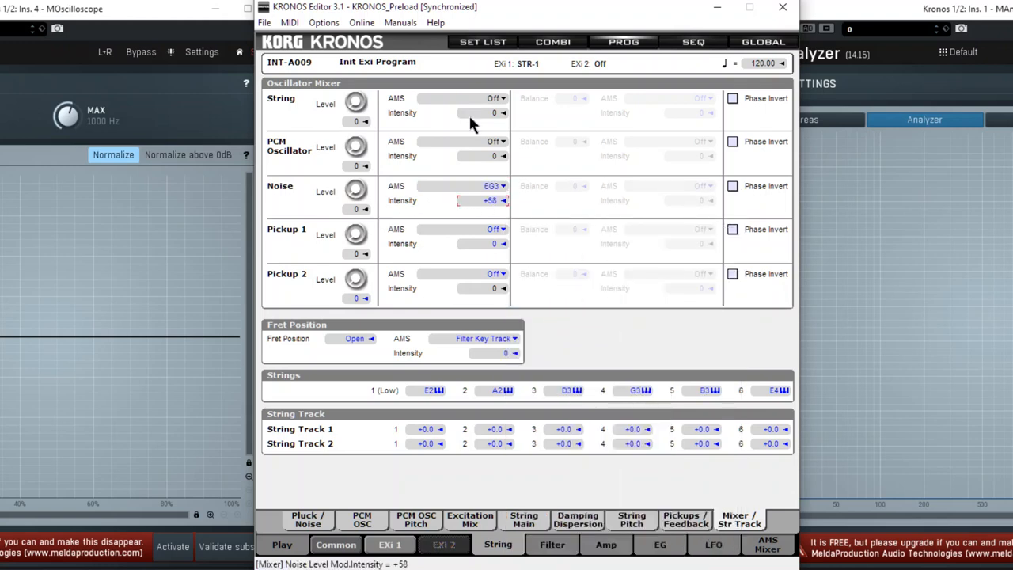
pyautogui.moveTo(483, 200); pyautogui.dragTo(483, 206)
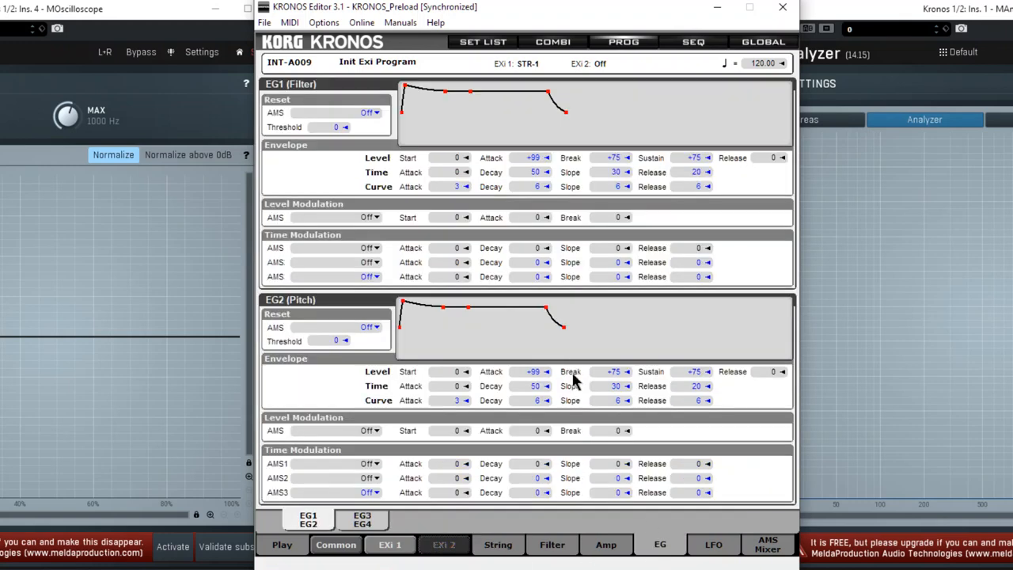
# - Shape EG3 into a short spike with Decay 10, Slope 0 and Sustain 0
pyautogui.click(363, 519)
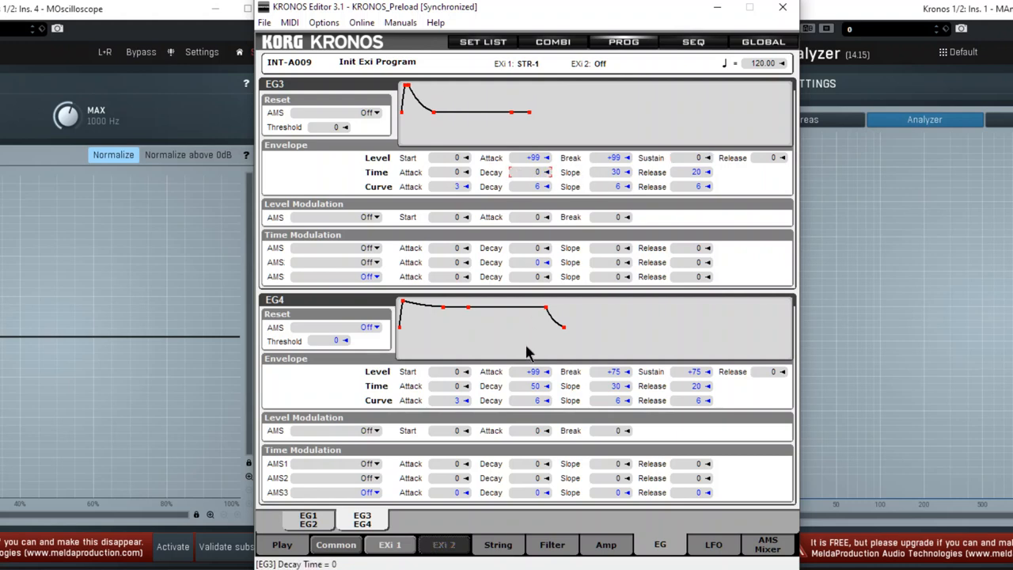
pyautogui.click(546, 173)
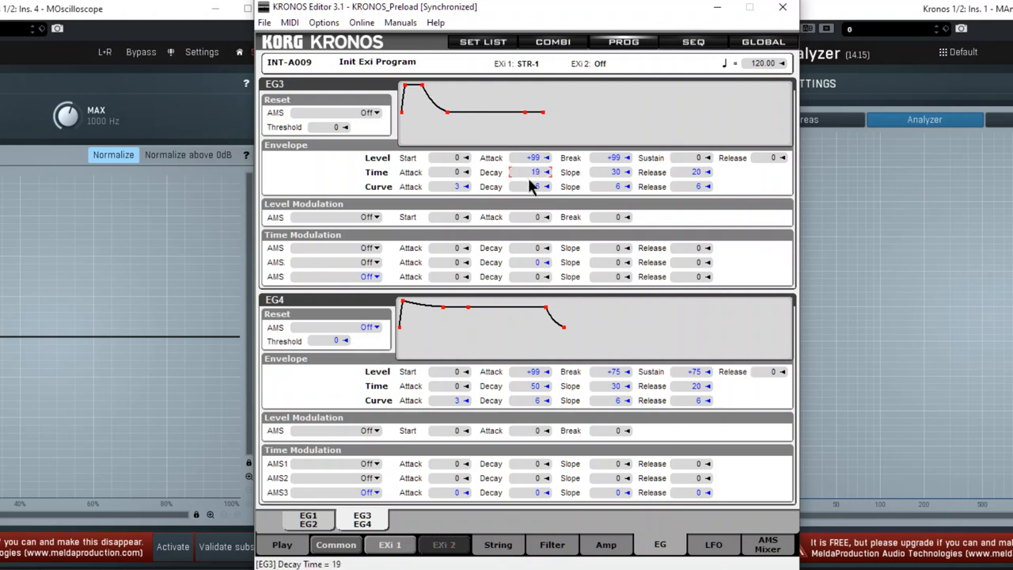
pyautogui.click(546, 172)
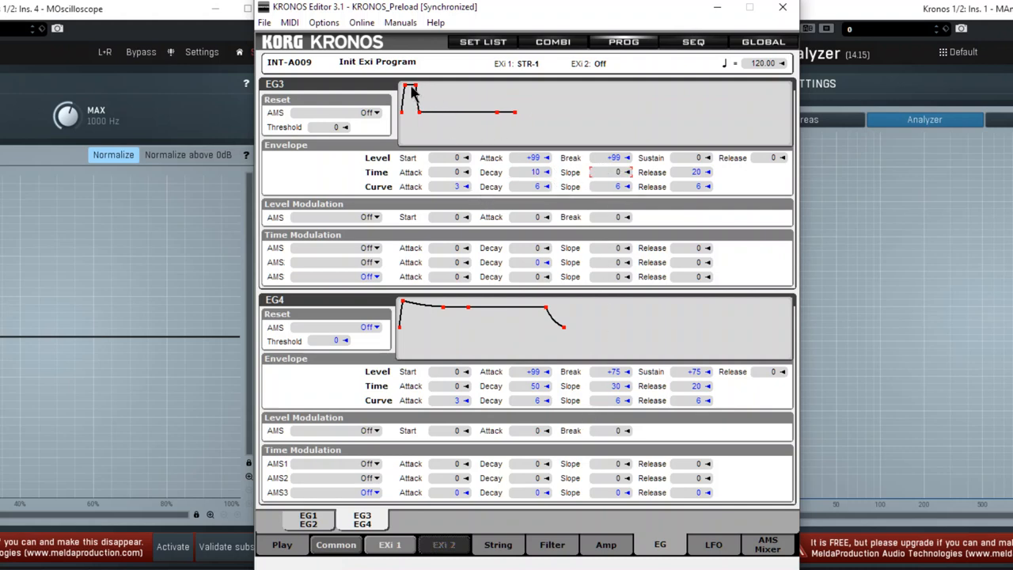
pyautogui.moveTo(427, 148)
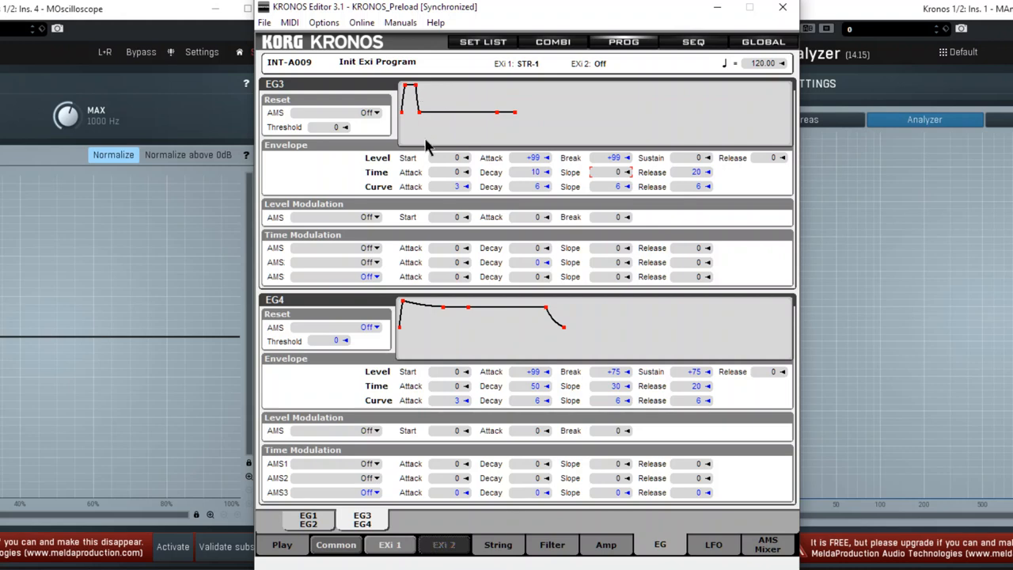
pyautogui.moveTo(548, 204)
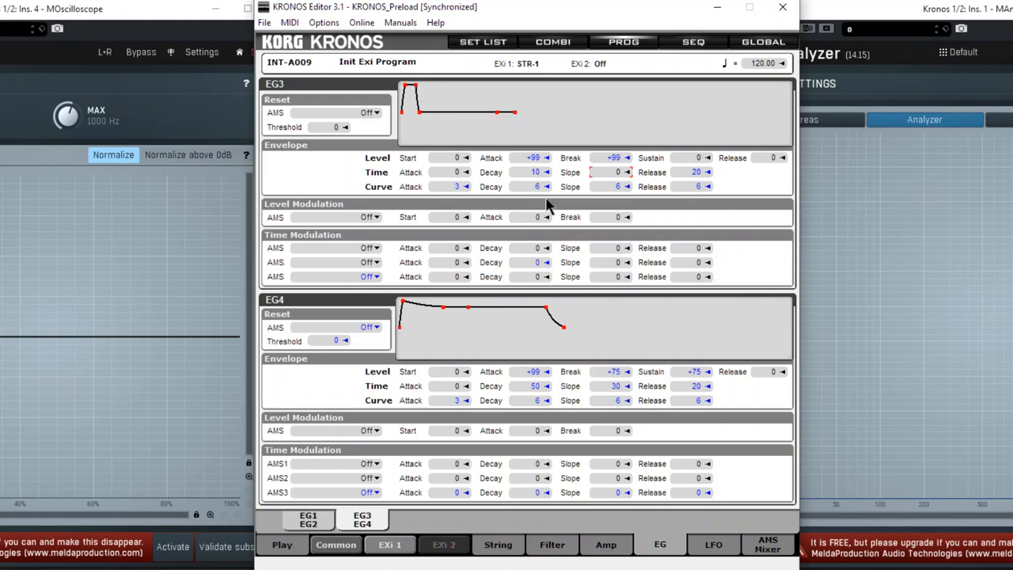
pyautogui.moveTo(602, 188)
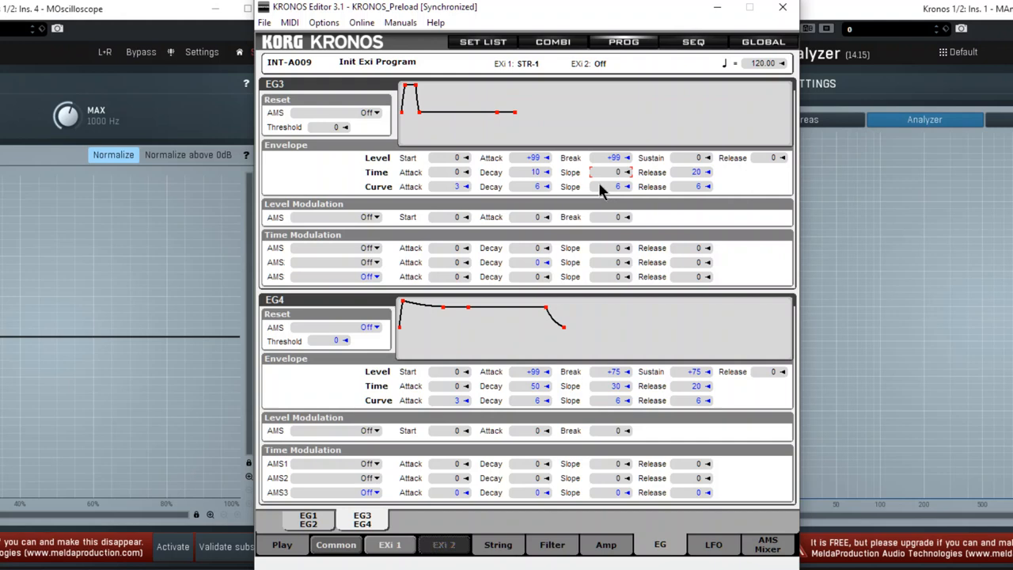
pyautogui.moveTo(546, 178)
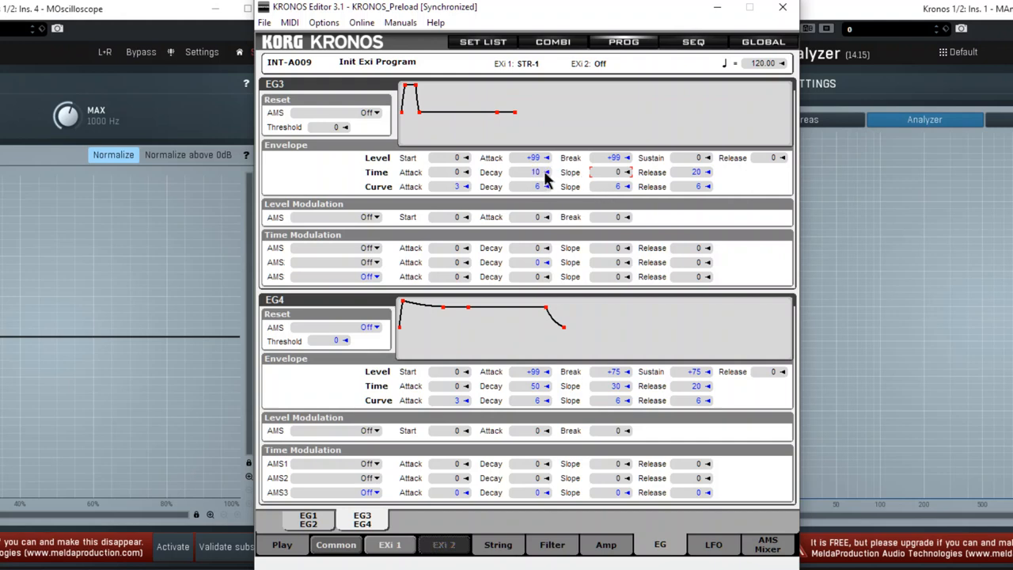
pyautogui.moveTo(542, 176)
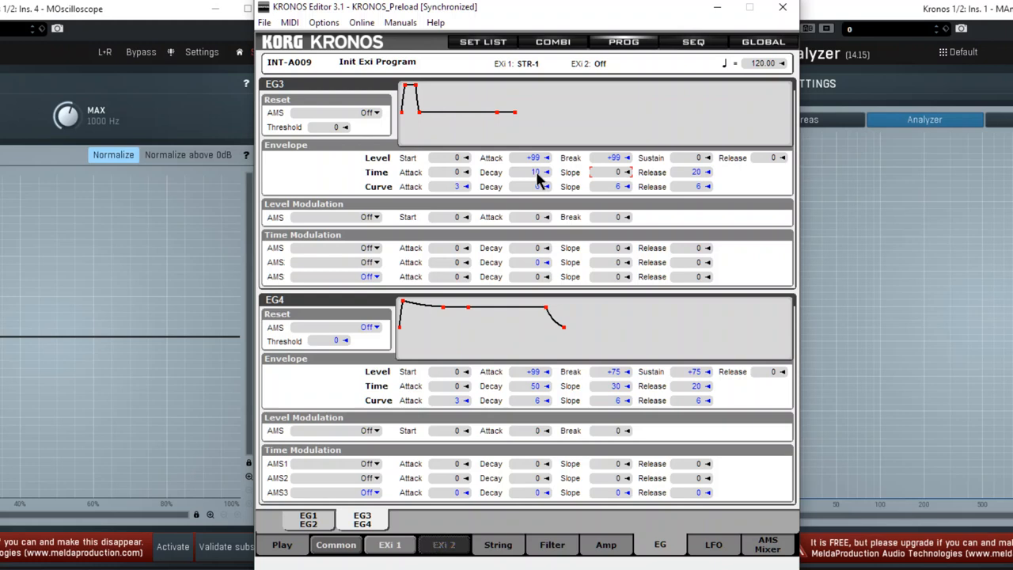
pyautogui.moveTo(535, 172); pyautogui.dragTo(536, 142)
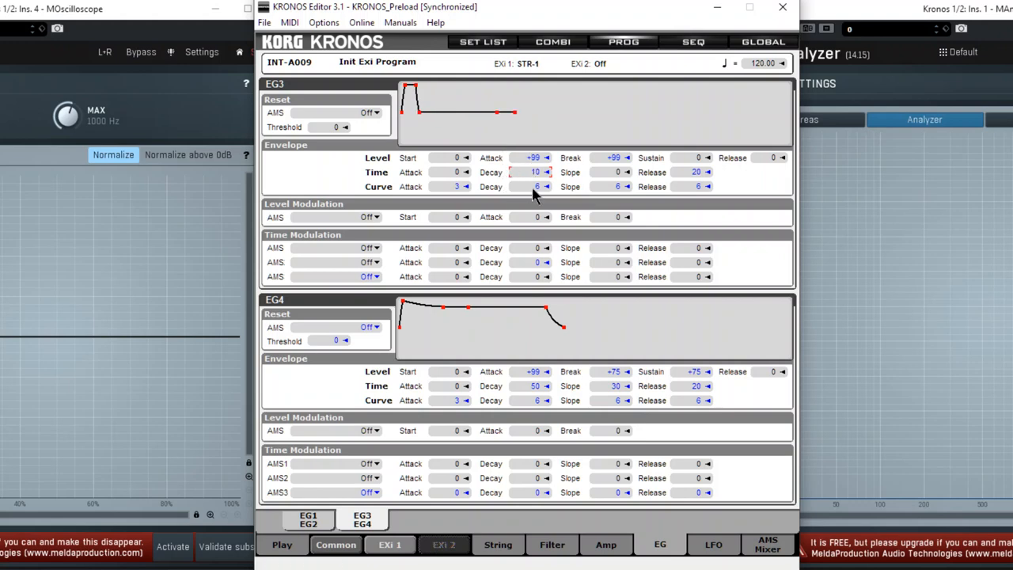
pyautogui.moveTo(519, 408)
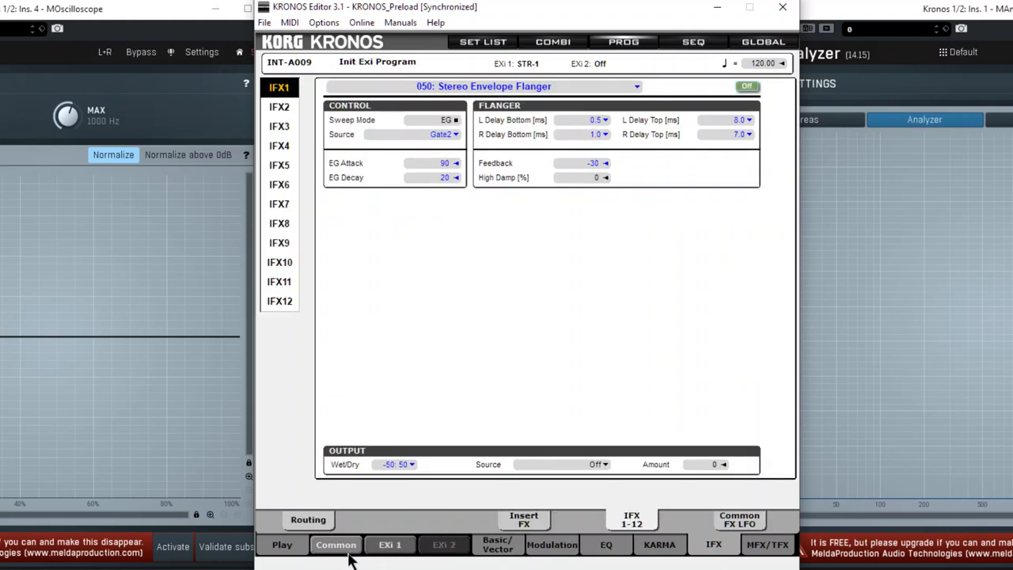
pyautogui.moveTo(542, 532)
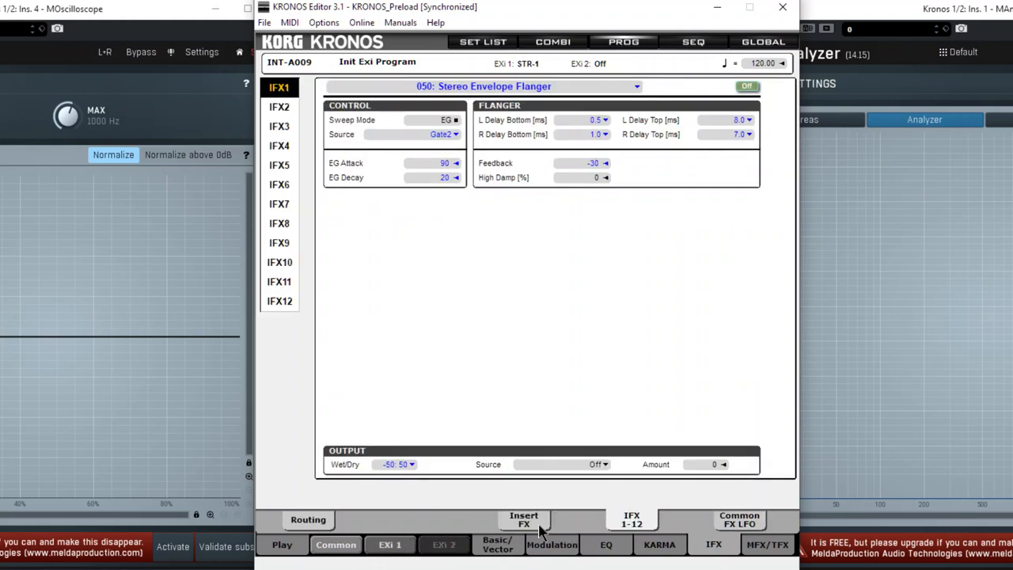
pyautogui.moveTo(487, 300)
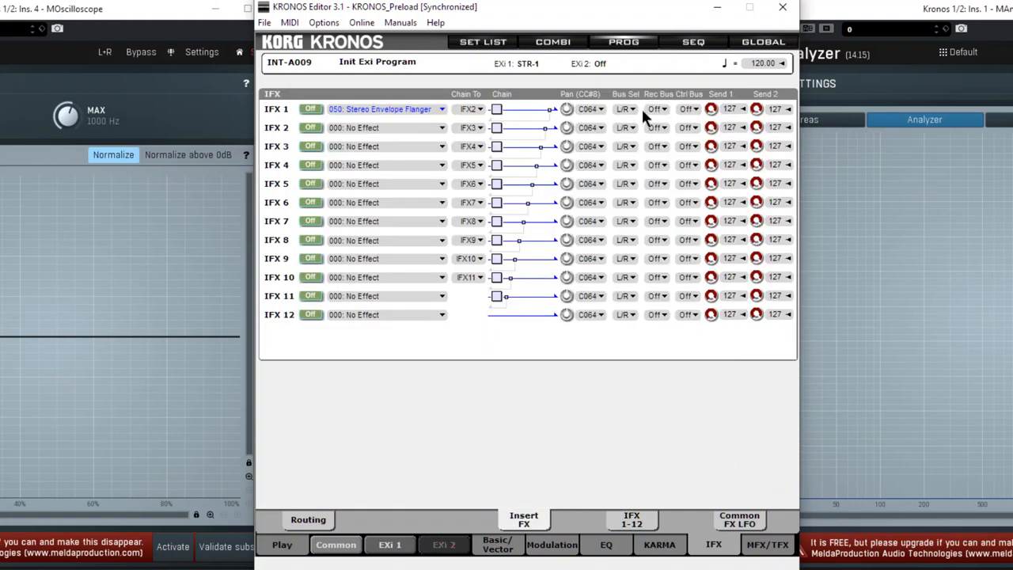
# - Route IFX 1's flanger output to bus 1/2 instead of L/R
pyautogui.click(624, 109)
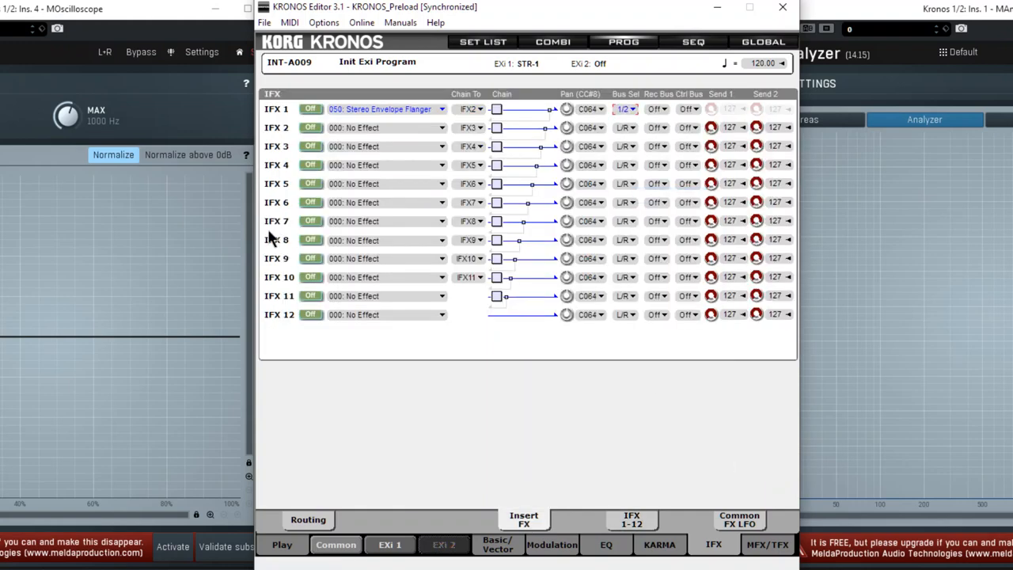
pyautogui.moveTo(477, 433)
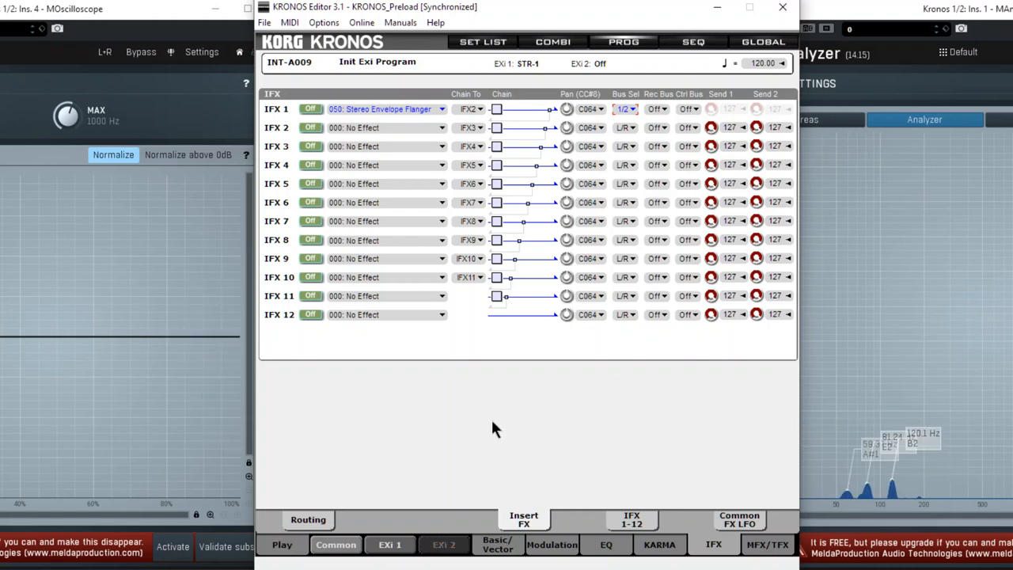
# - Turn the flanger on, fully wet, with Feedback +100 and EG attack/decay 50
pyautogui.click(632, 520)
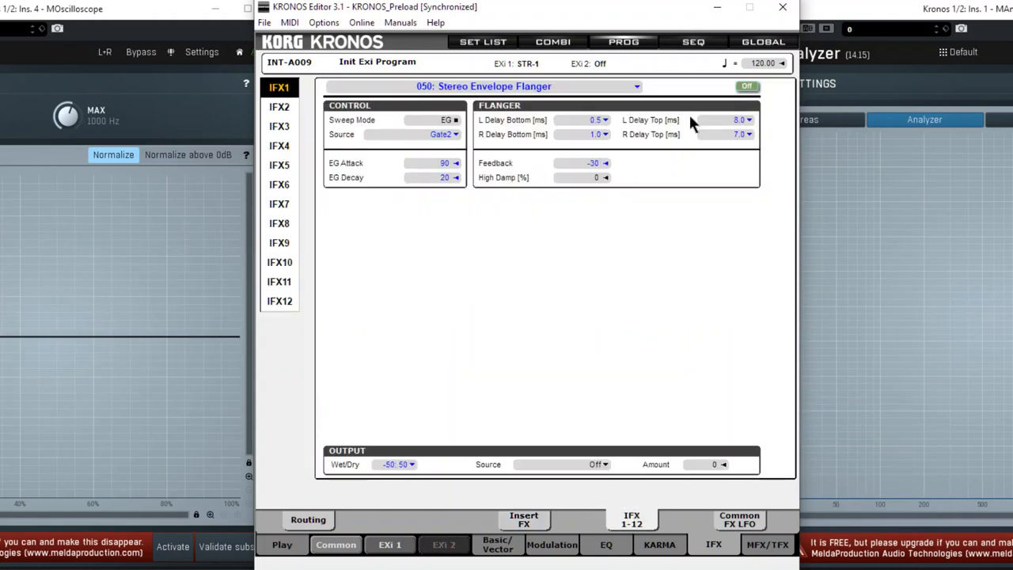
pyautogui.moveTo(687, 133)
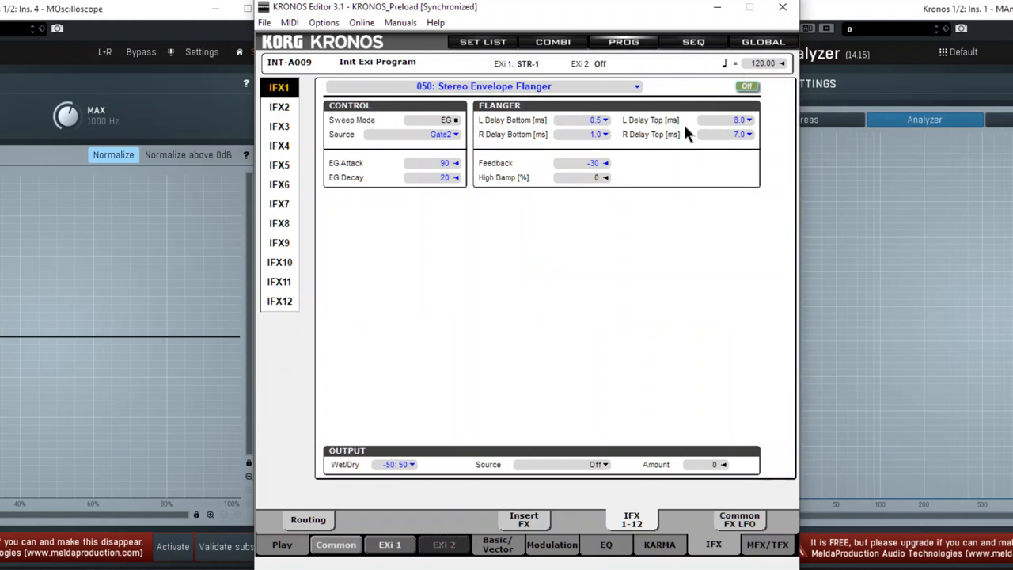
pyautogui.click(745, 86)
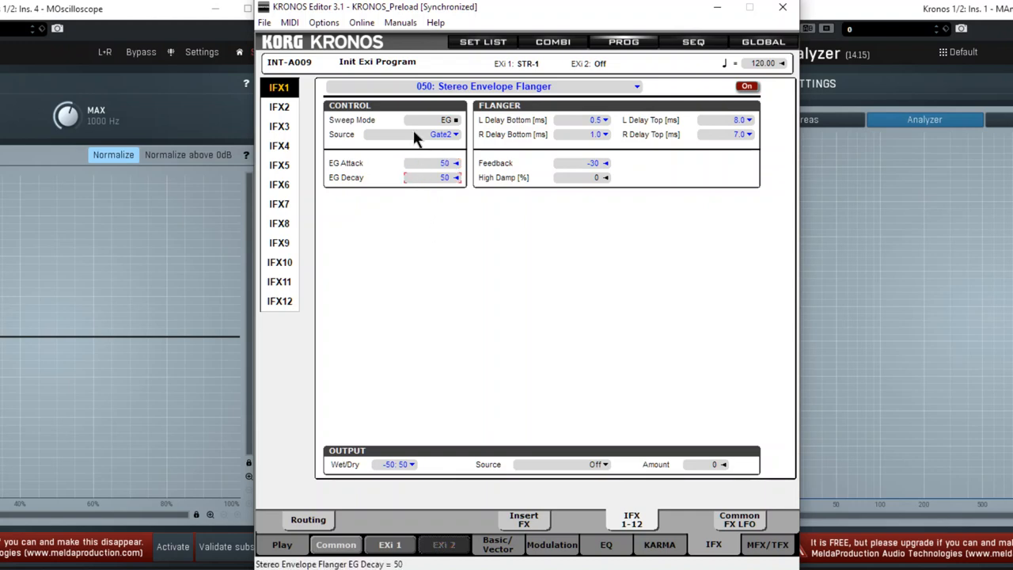
pyautogui.click(581, 162)
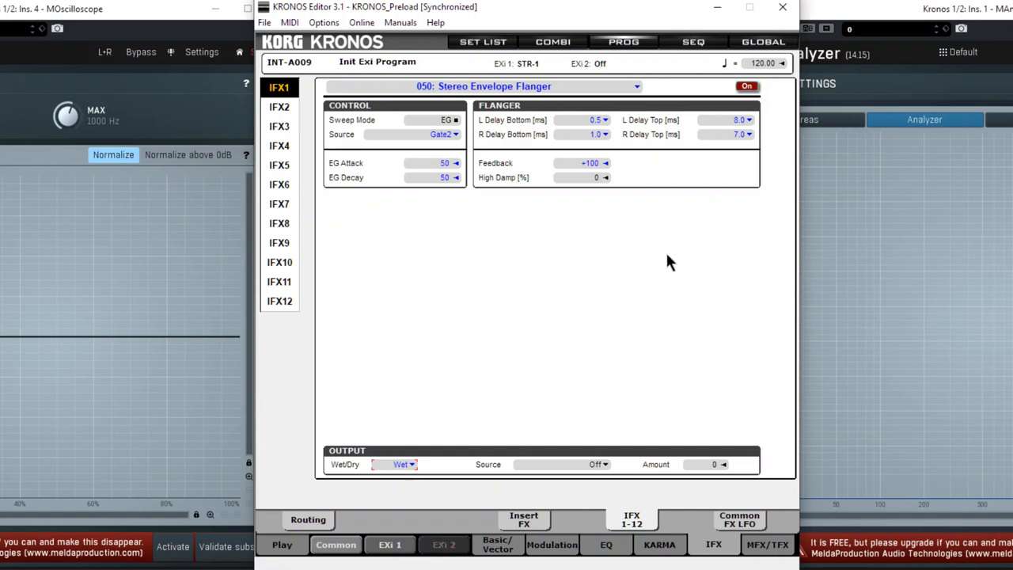
pyautogui.moveTo(596, 145)
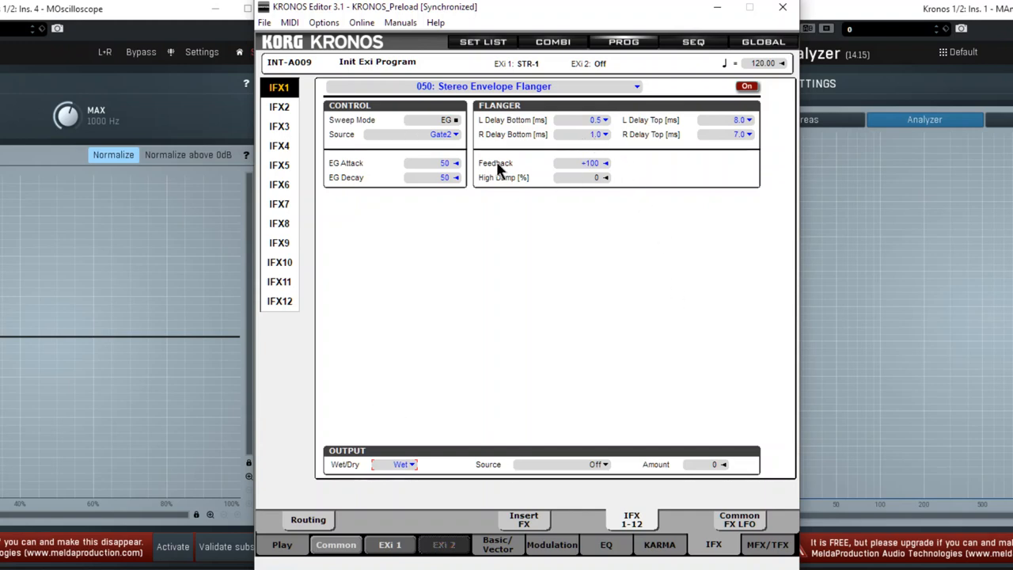
pyautogui.moveTo(514, 243)
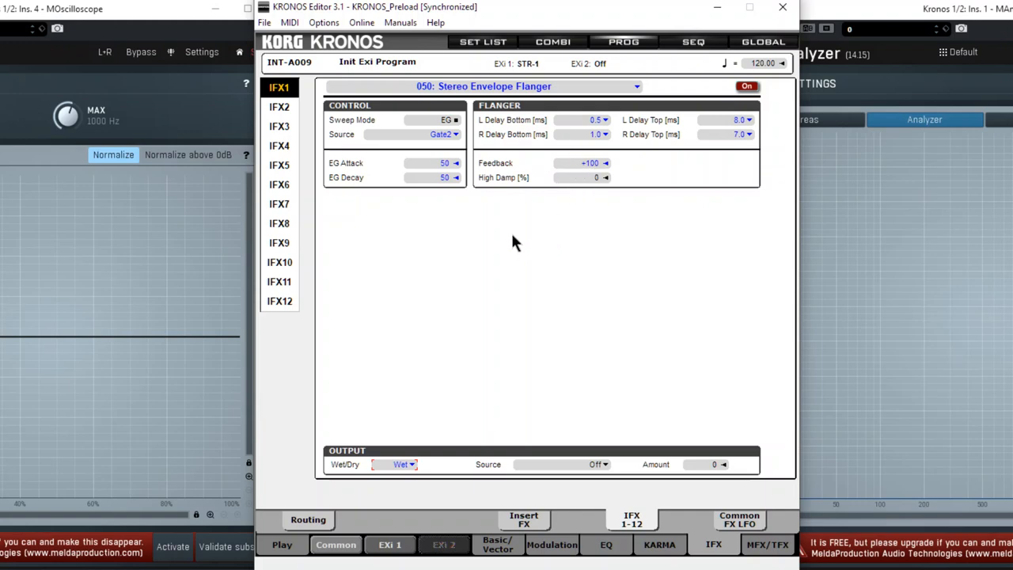
pyautogui.moveTo(599, 299)
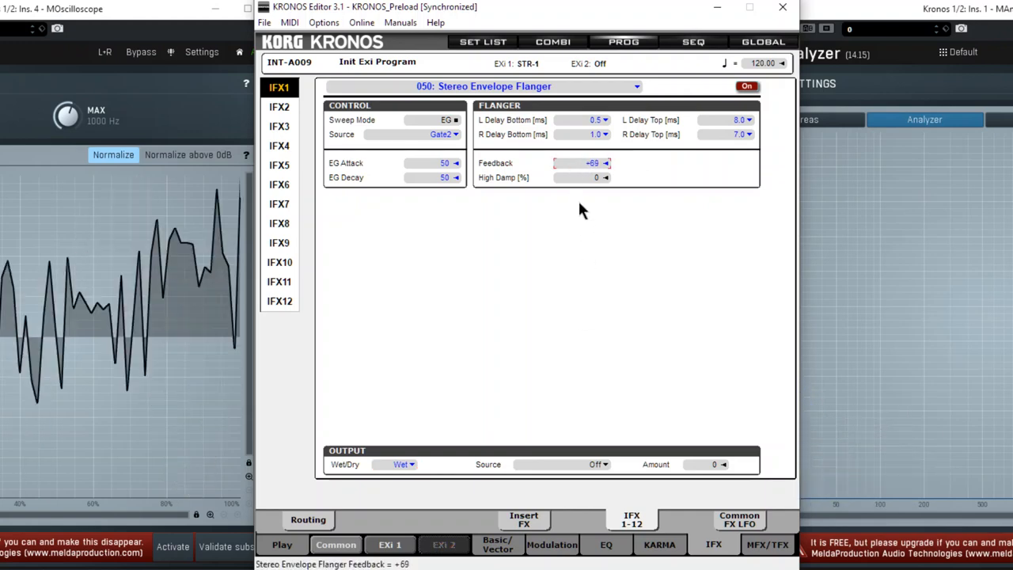
pyautogui.moveTo(593, 162); pyautogui.dragTo(573, 155)
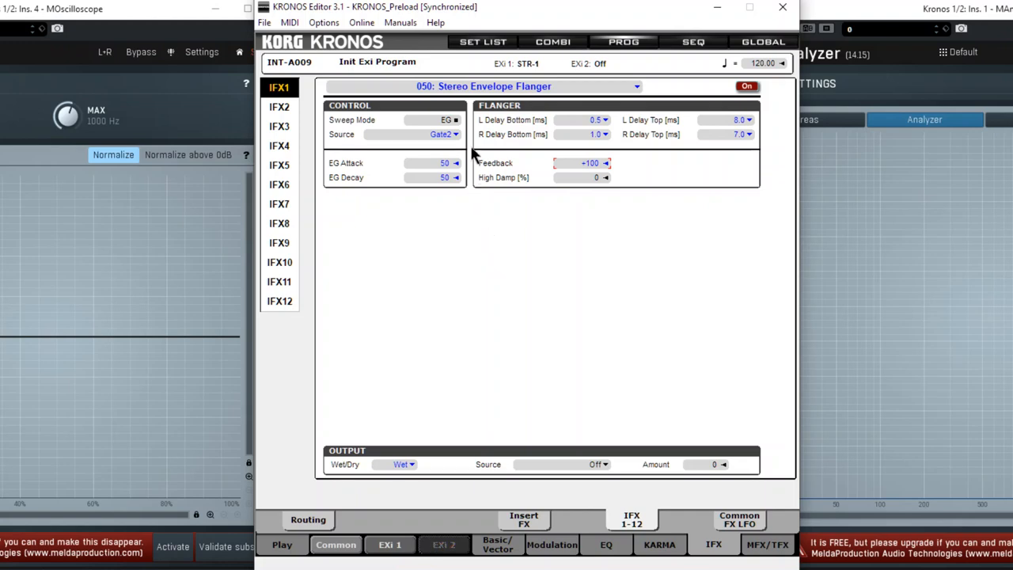
# - Set both flanger delay bottoms to 10.0 ms and both delay tops to 3.8 ms
pyautogui.click(605, 120)
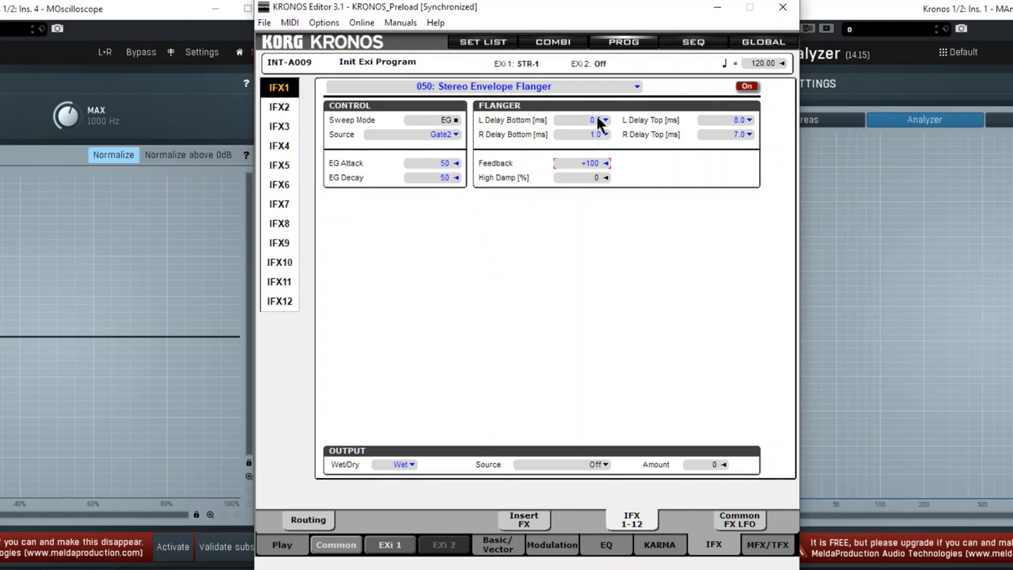
pyautogui.click(605, 120)
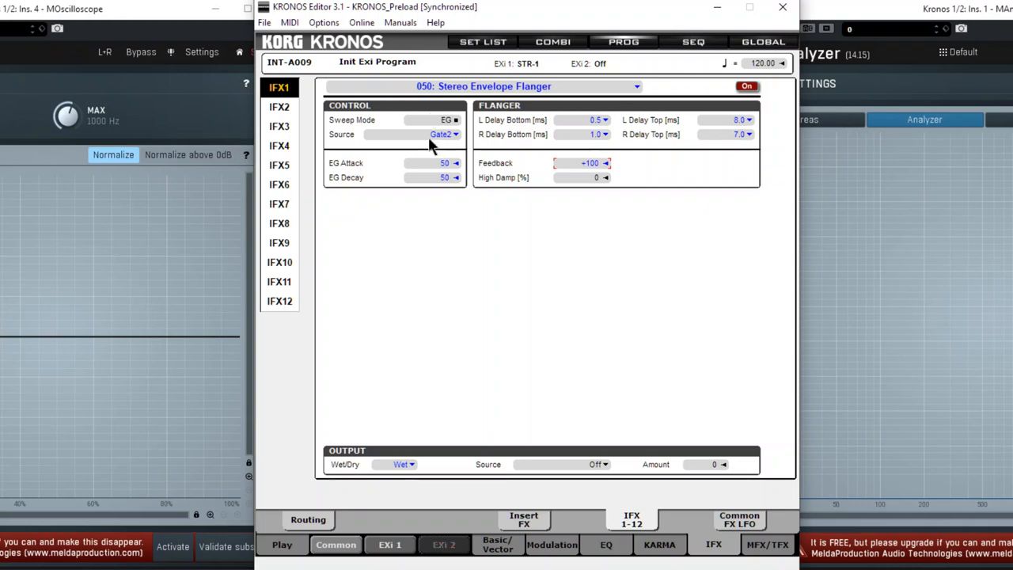
pyautogui.moveTo(497, 148)
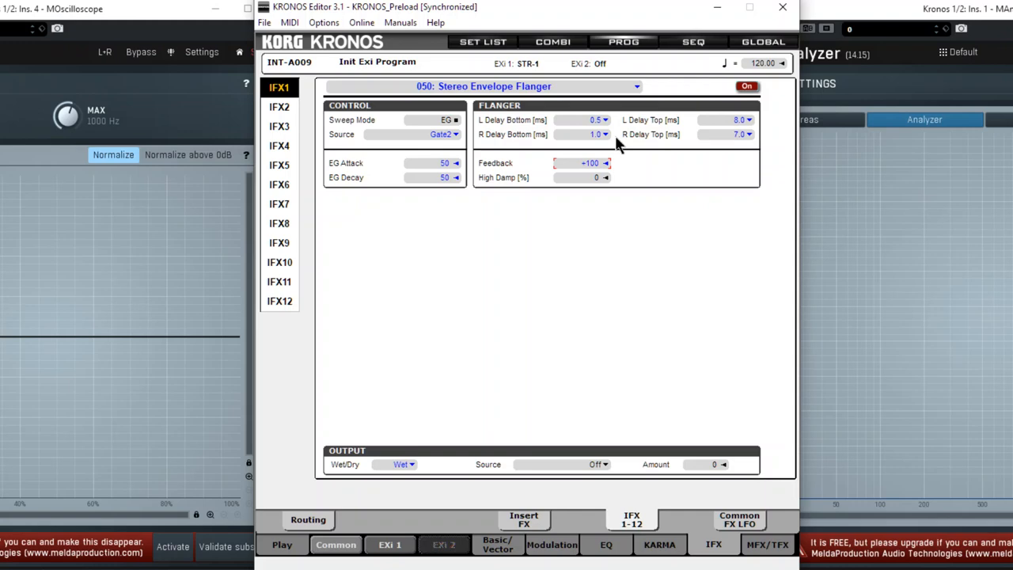
pyautogui.moveTo(594, 149)
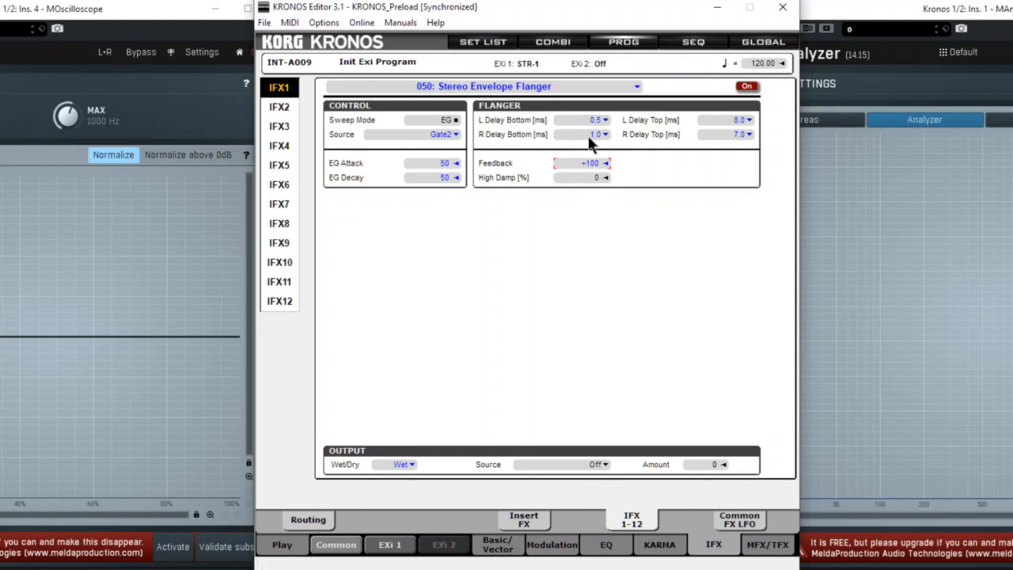
pyautogui.moveTo(617, 151)
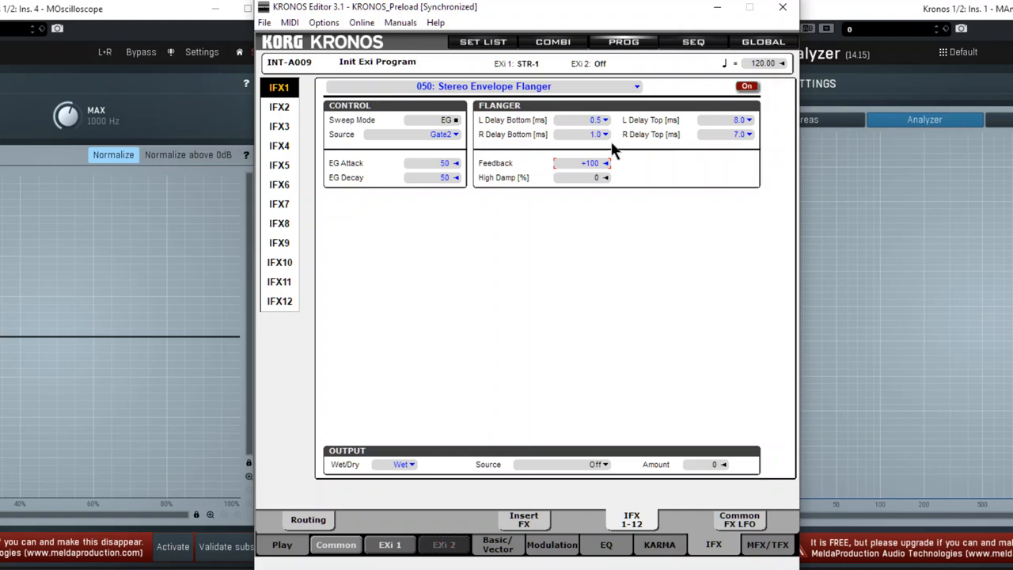
pyautogui.moveTo(530, 128)
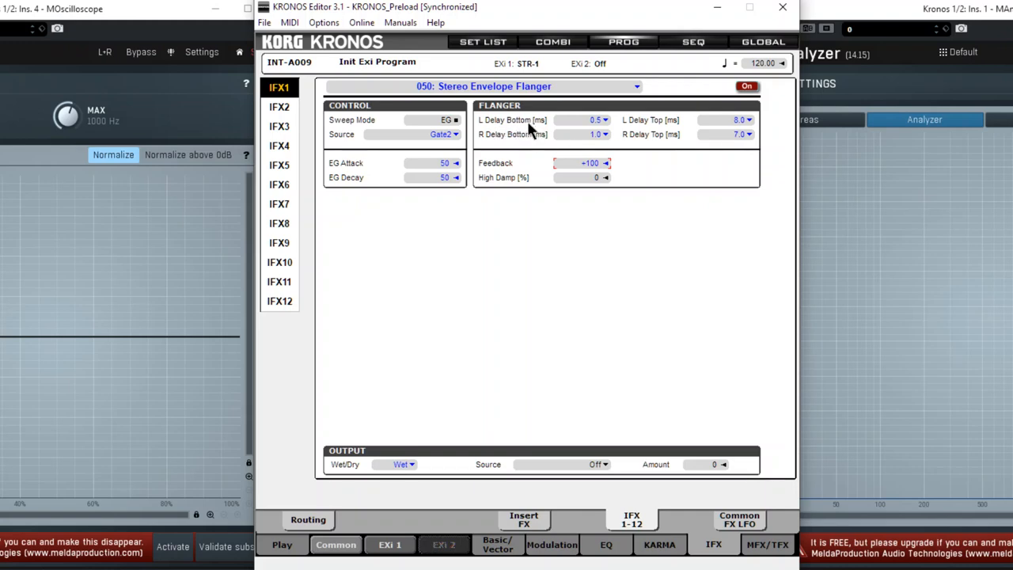
pyautogui.moveTo(423, 173)
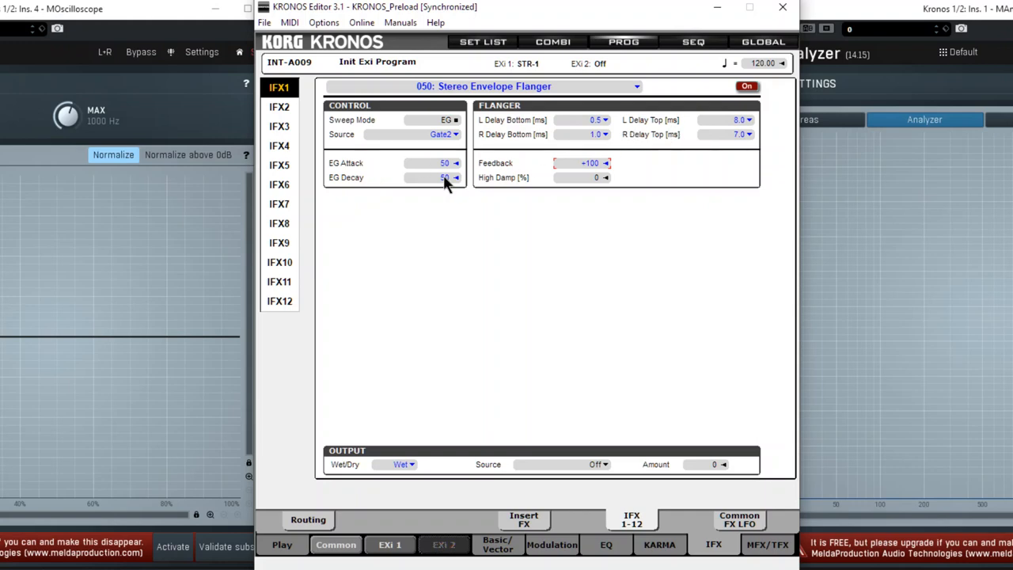
pyautogui.moveTo(502, 200)
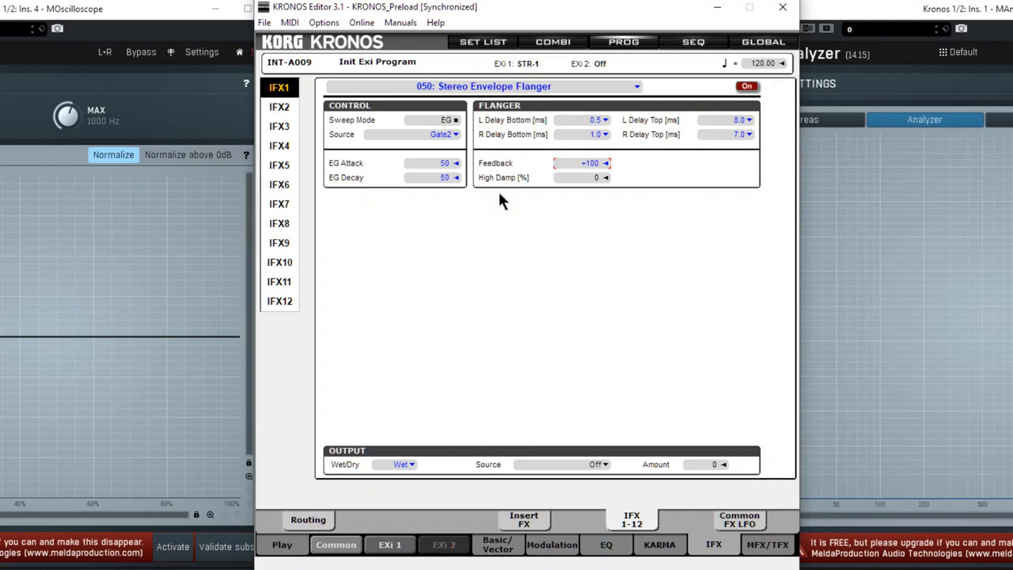
pyautogui.moveTo(589, 134)
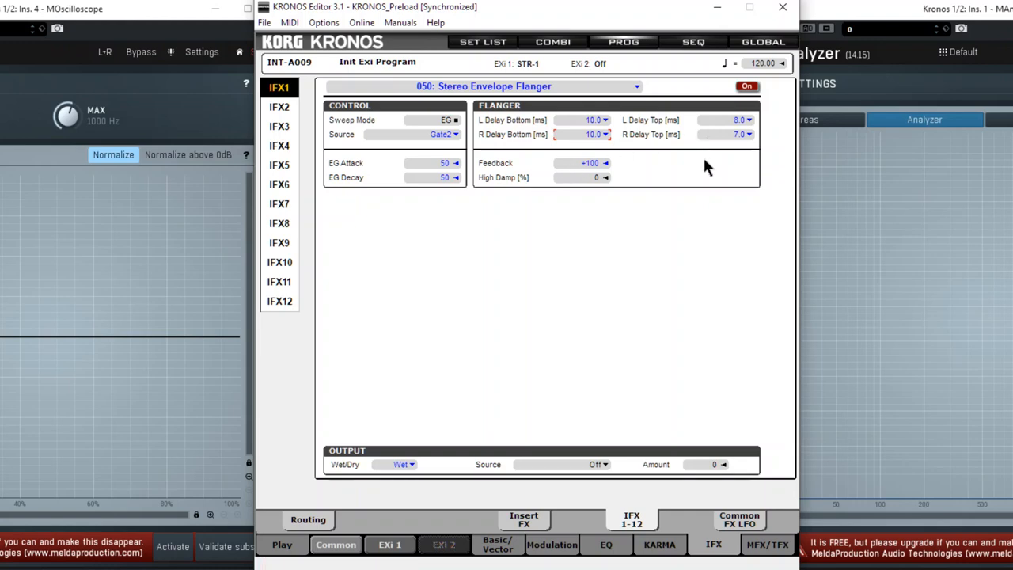
pyautogui.moveTo(700, 180)
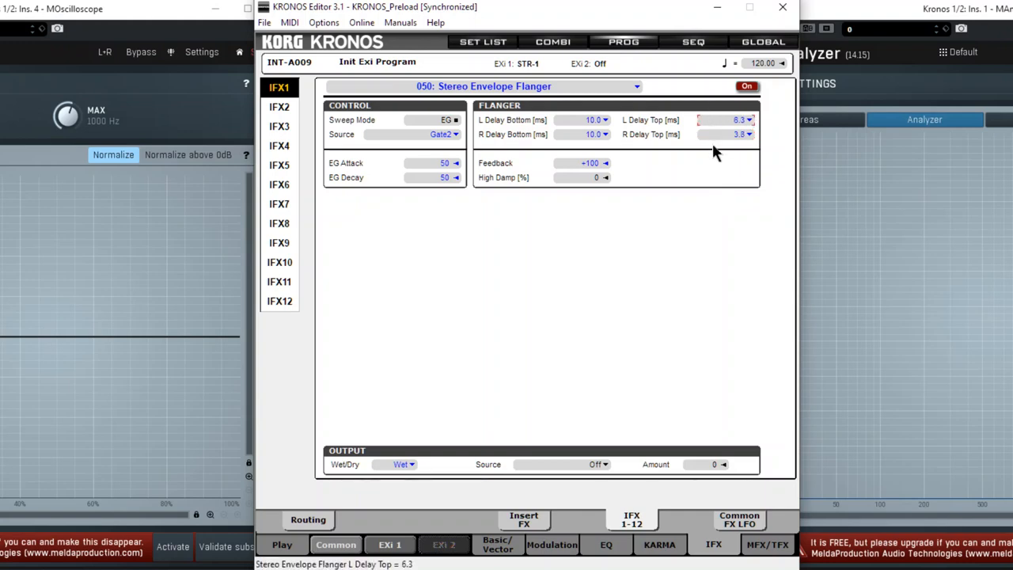
pyautogui.moveTo(719, 119); pyautogui.dragTo(720, 158)
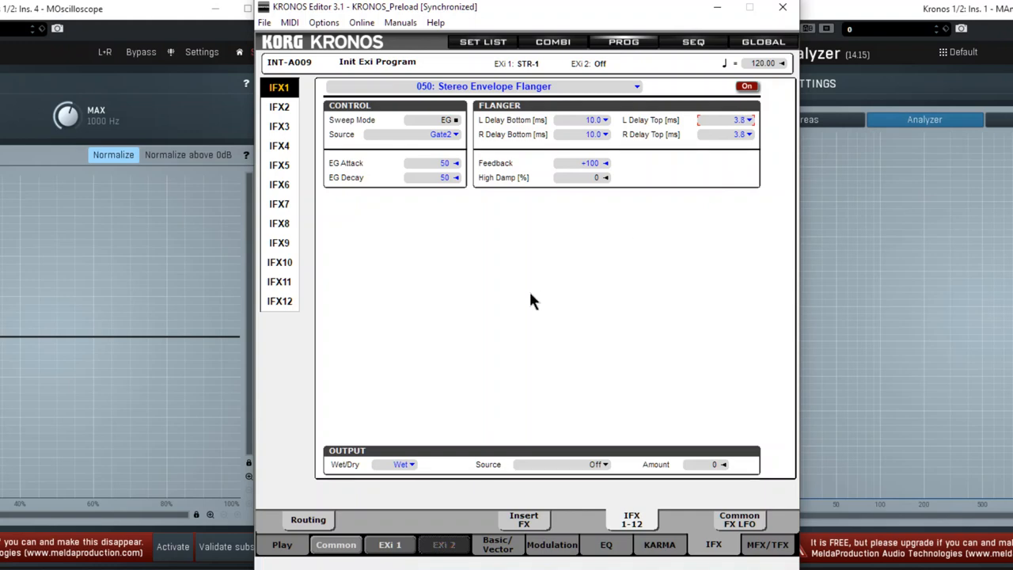
pyautogui.moveTo(789, 208)
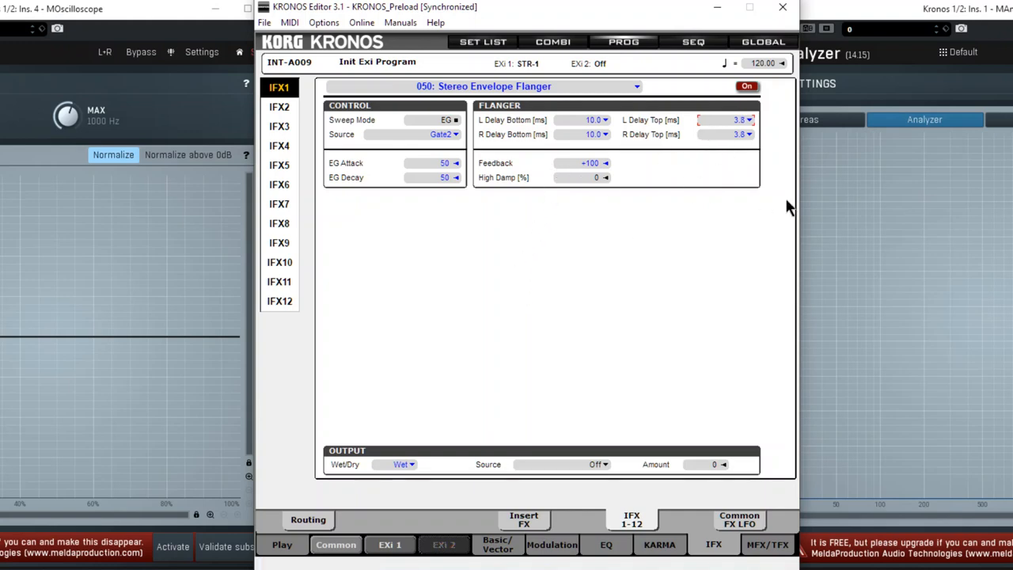
pyautogui.moveTo(722, 198)
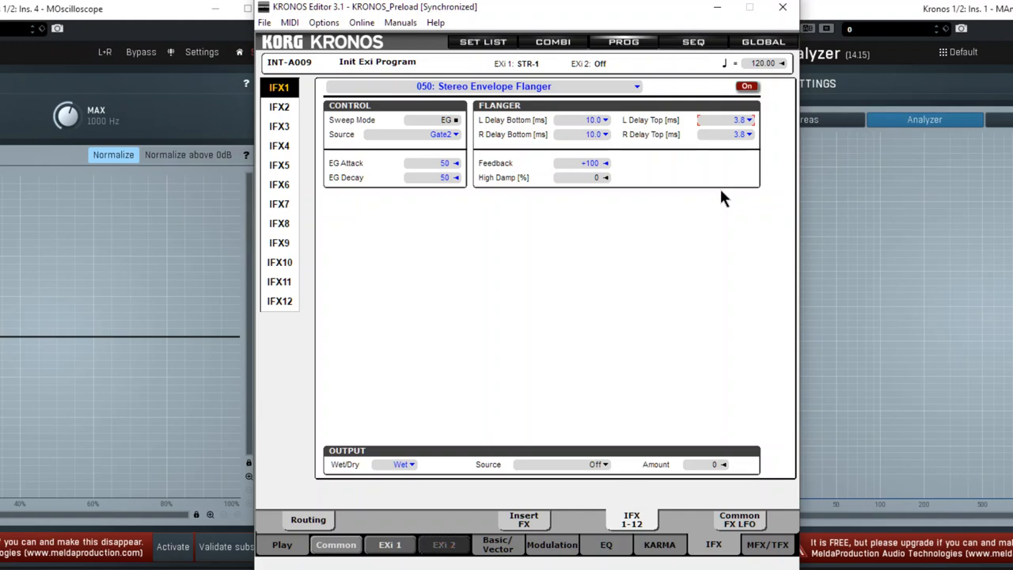
pyautogui.moveTo(710, 184)
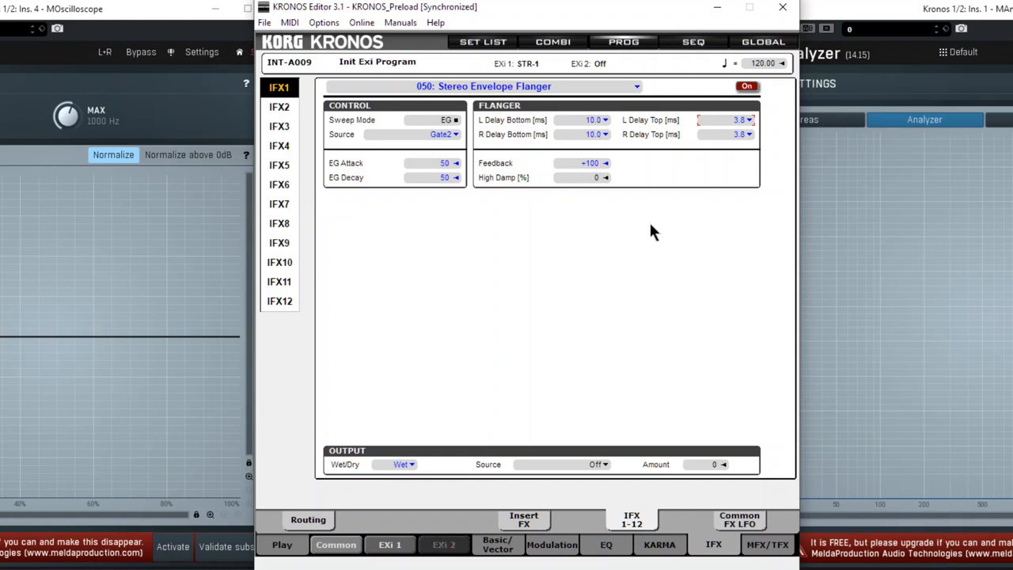
pyautogui.moveTo(490, 177)
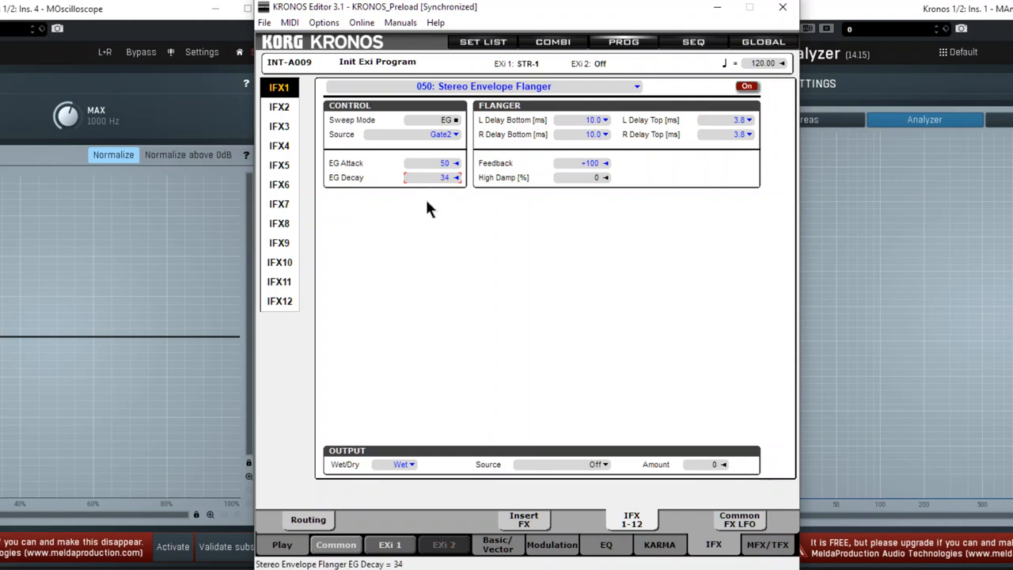
# - Shorten the Stereo Envelope Flanger's EG Decay to 8
pyautogui.click(456, 177)
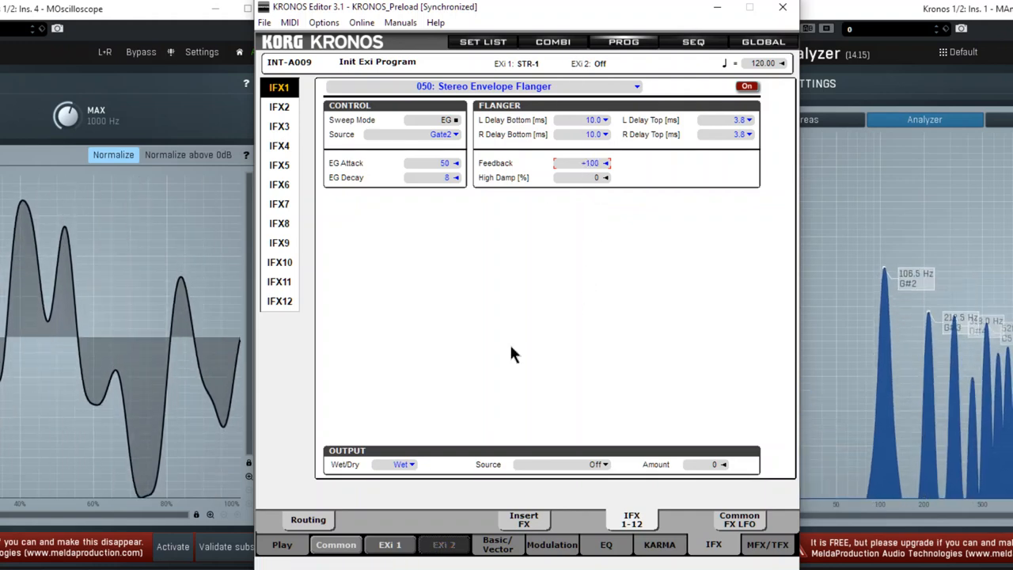
pyautogui.moveTo(610, 230)
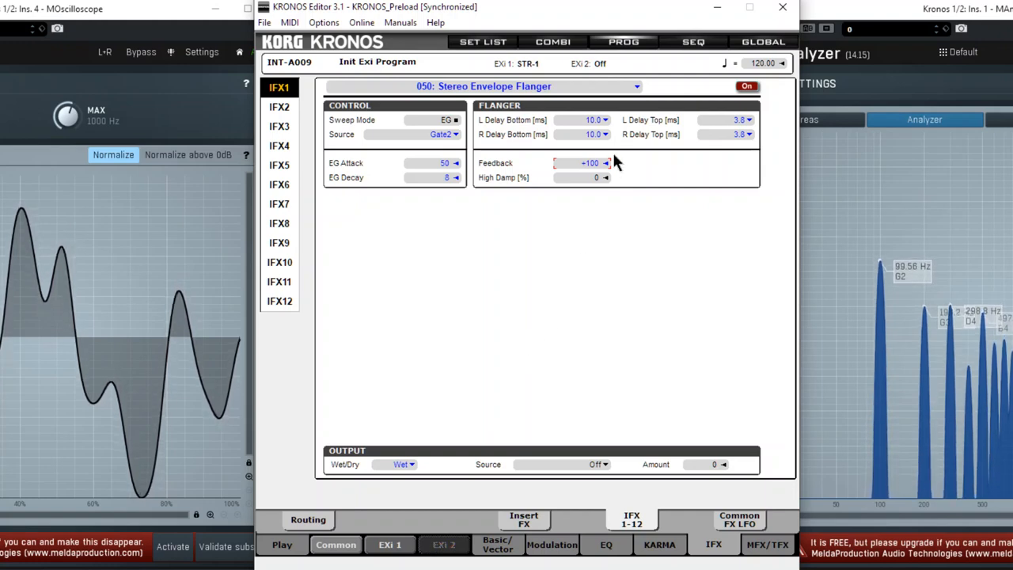
pyautogui.moveTo(613, 134)
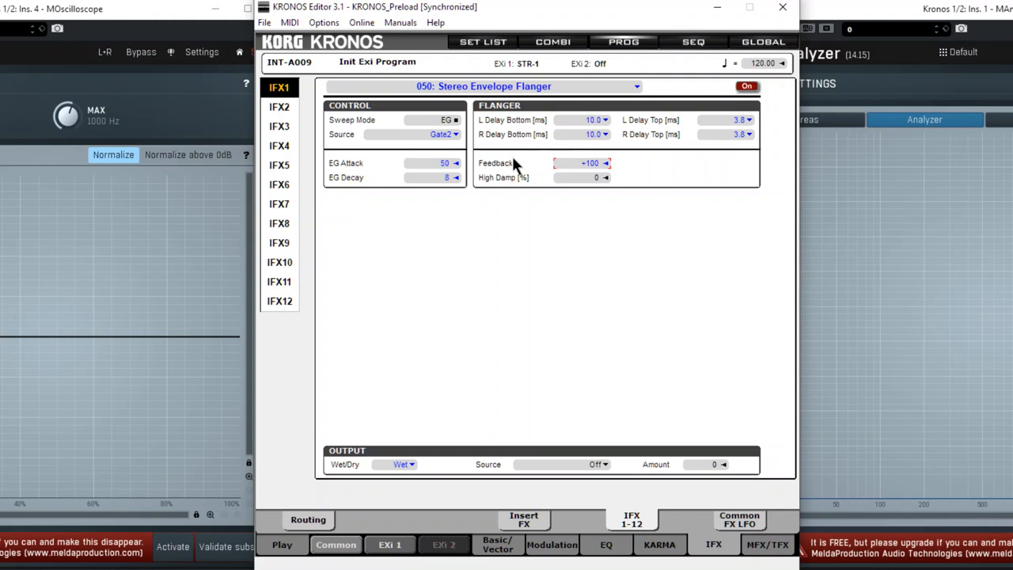
pyautogui.moveTo(700, 128)
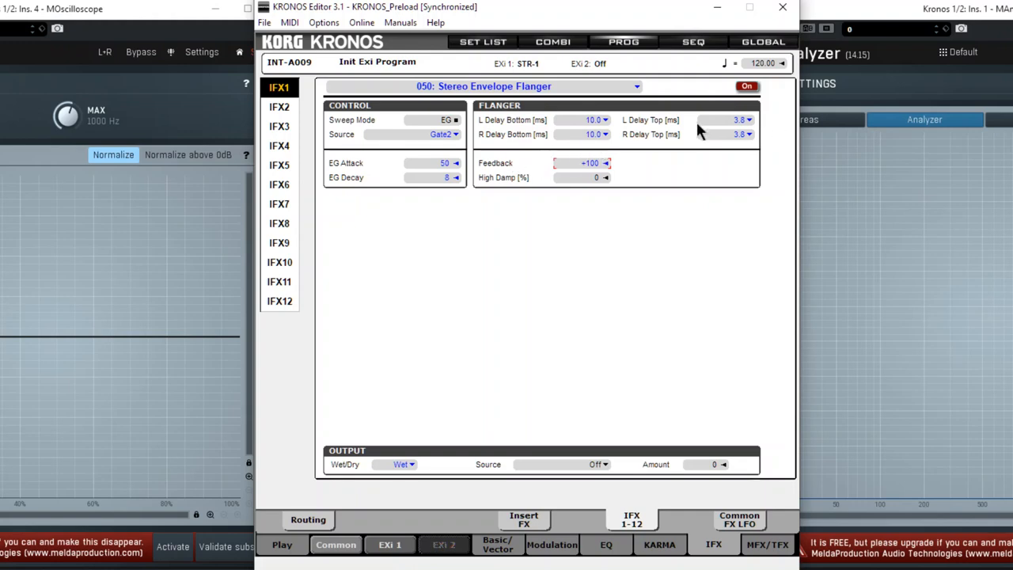
pyautogui.moveTo(462, 200)
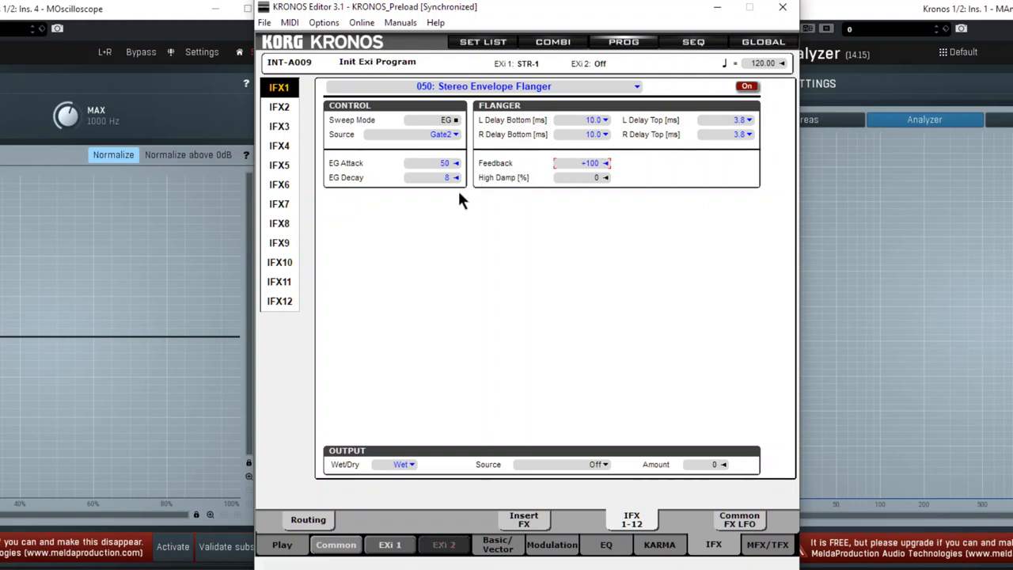
pyautogui.moveTo(445, 189)
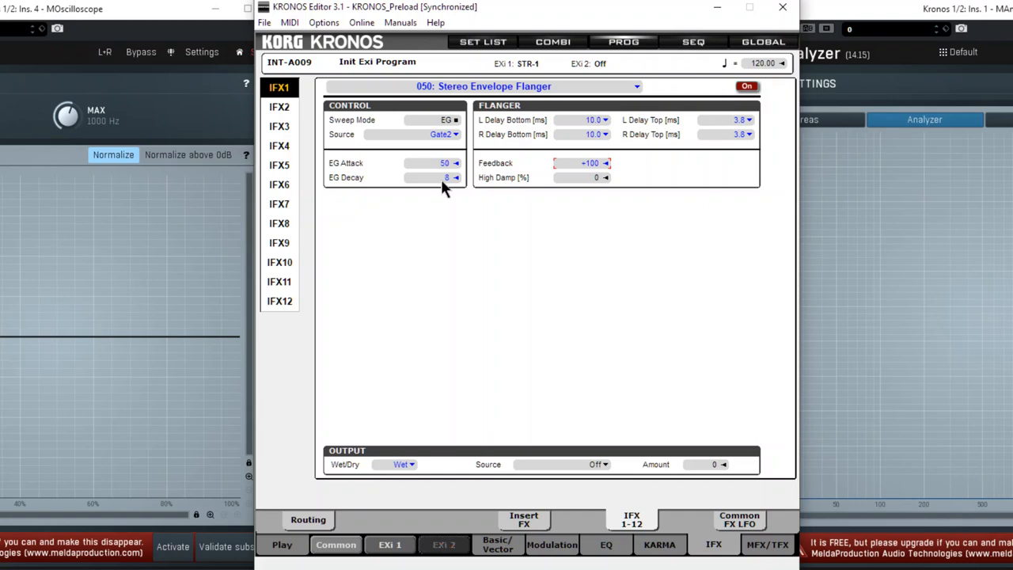
pyautogui.moveTo(441, 229)
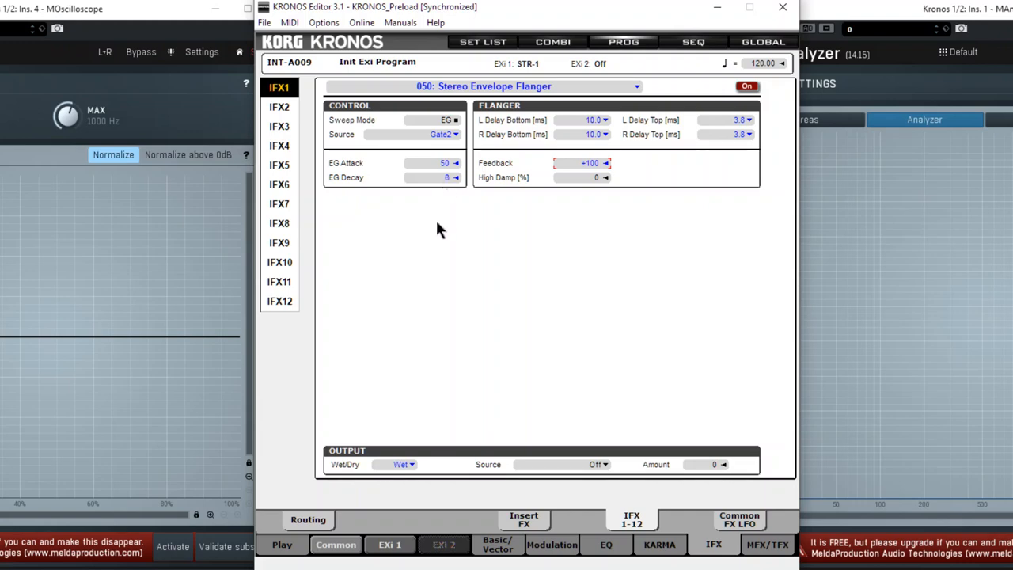
pyautogui.moveTo(419, 251)
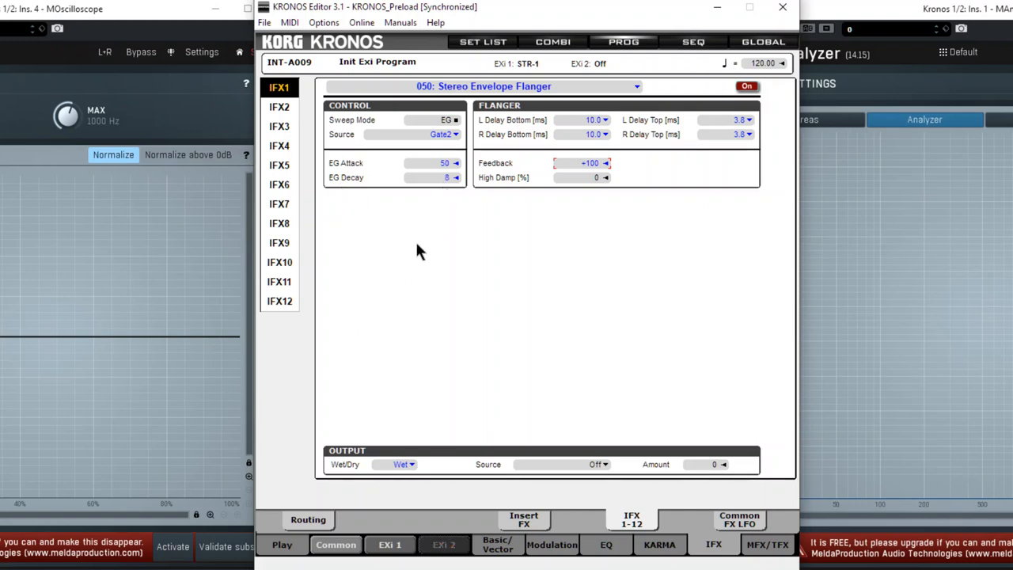
pyautogui.moveTo(462, 302)
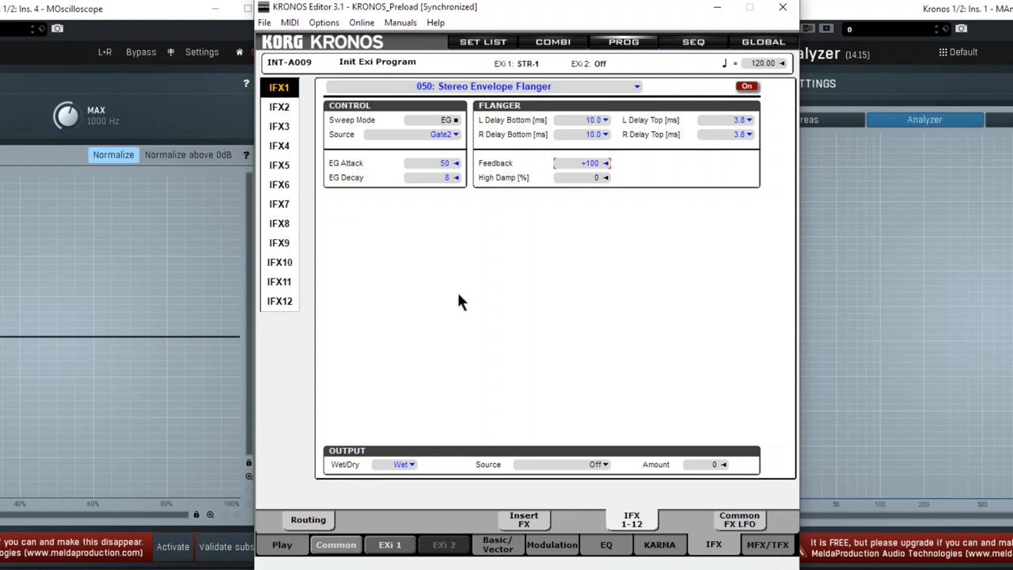
pyautogui.moveTo(507, 352)
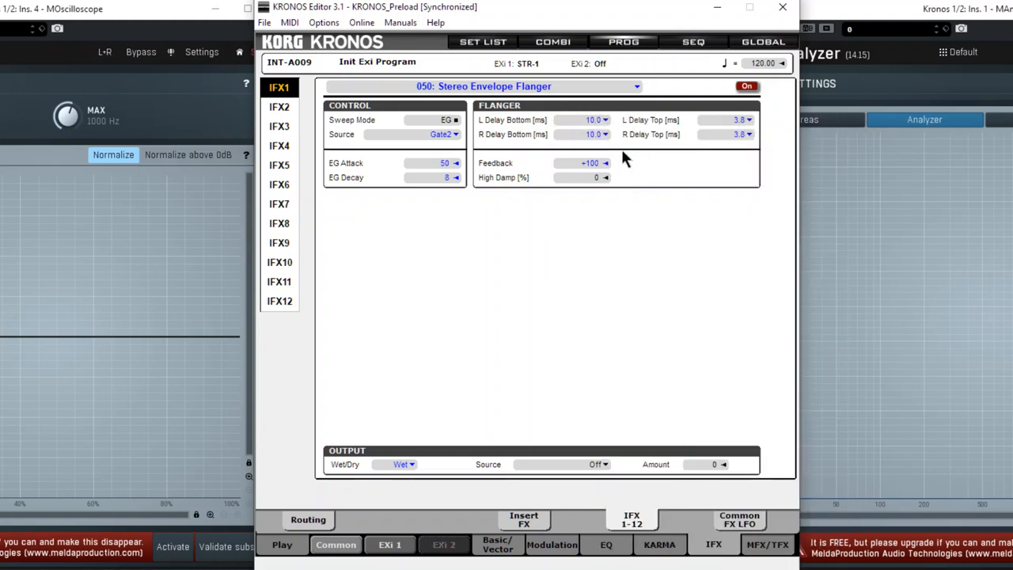
pyautogui.moveTo(736, 99)
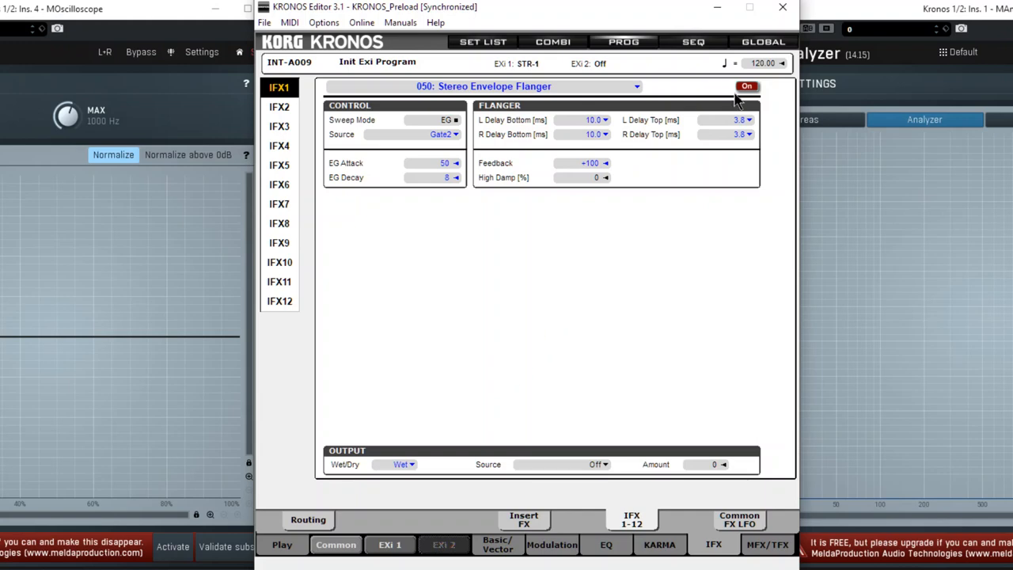
pyautogui.moveTo(750, 94)
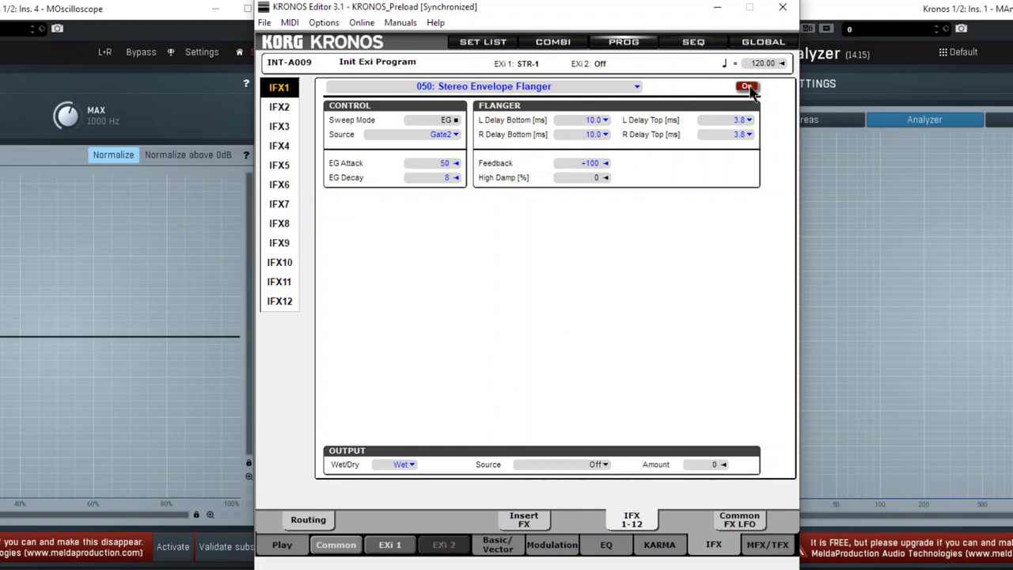
pyautogui.moveTo(736, 98)
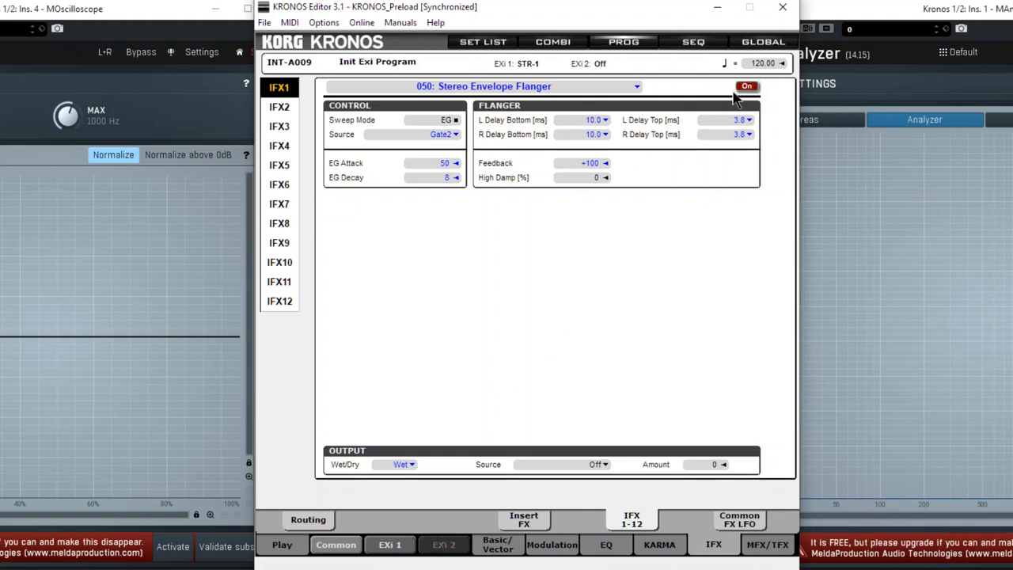
pyautogui.moveTo(617, 146)
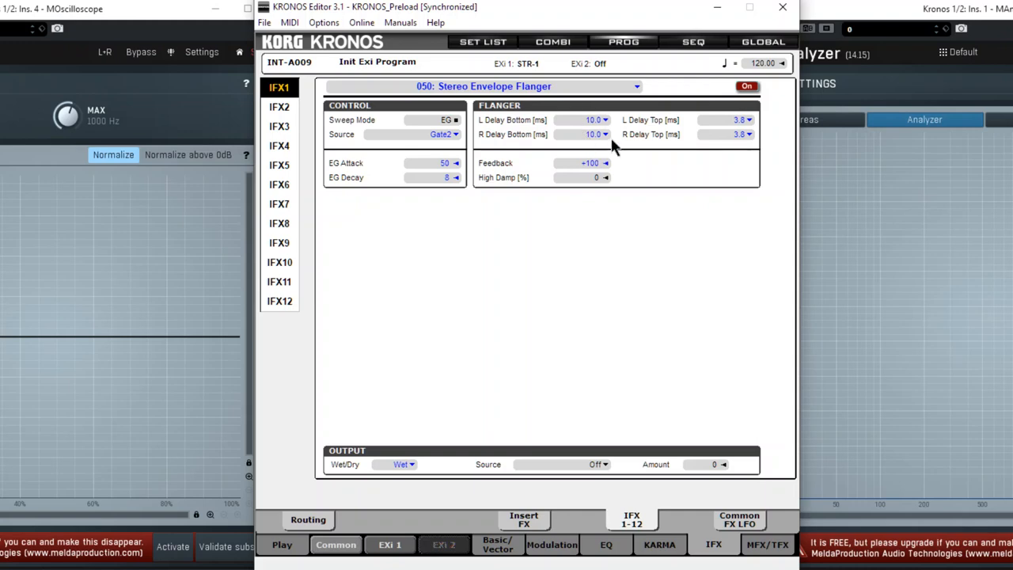
pyautogui.moveTo(630, 146)
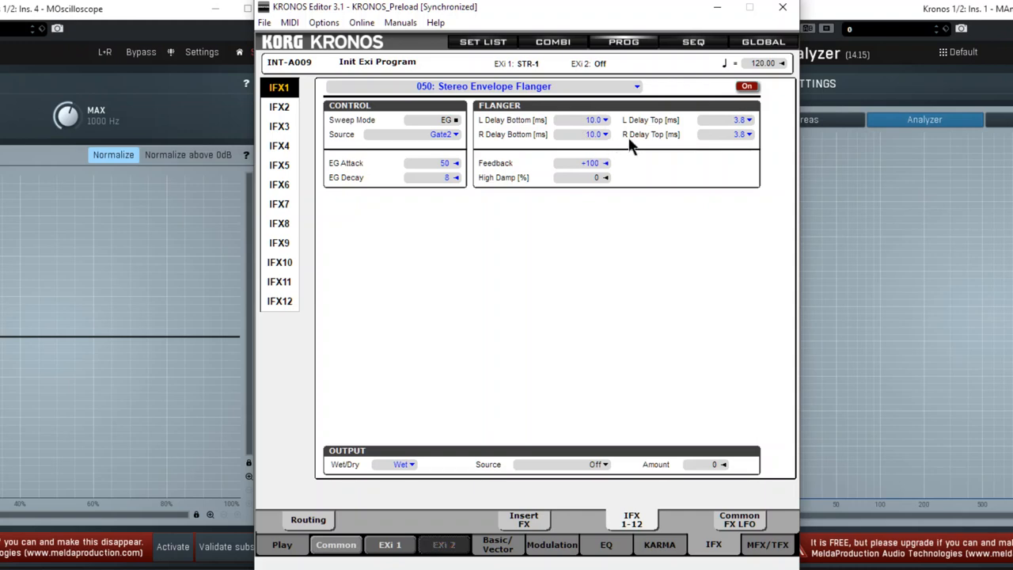
pyautogui.moveTo(751, 126)
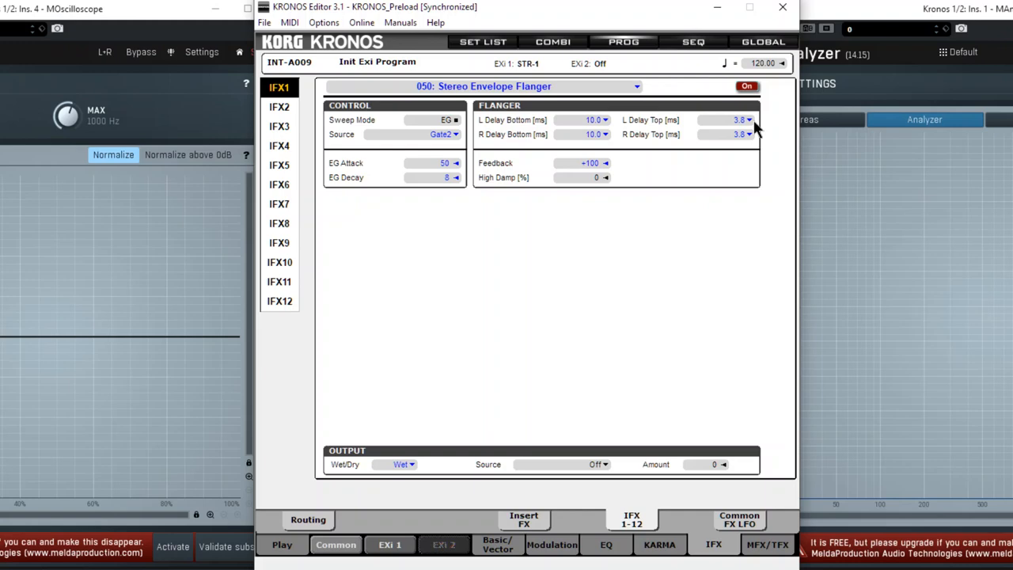
pyautogui.moveTo(744, 102)
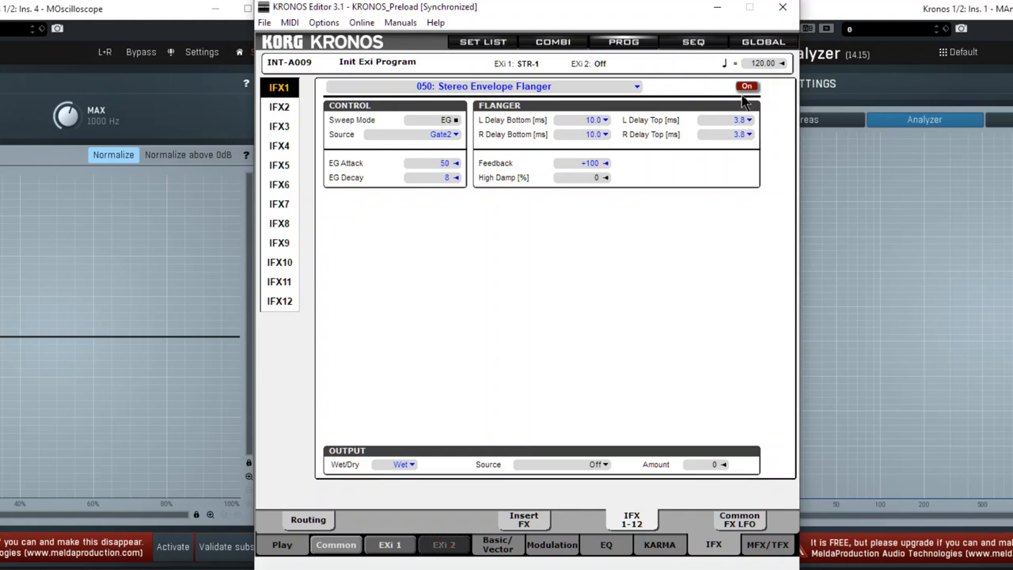
# - Switch back to the EG3/EG4 envelope settings, leaving the flanger on
pyautogui.click(659, 545)
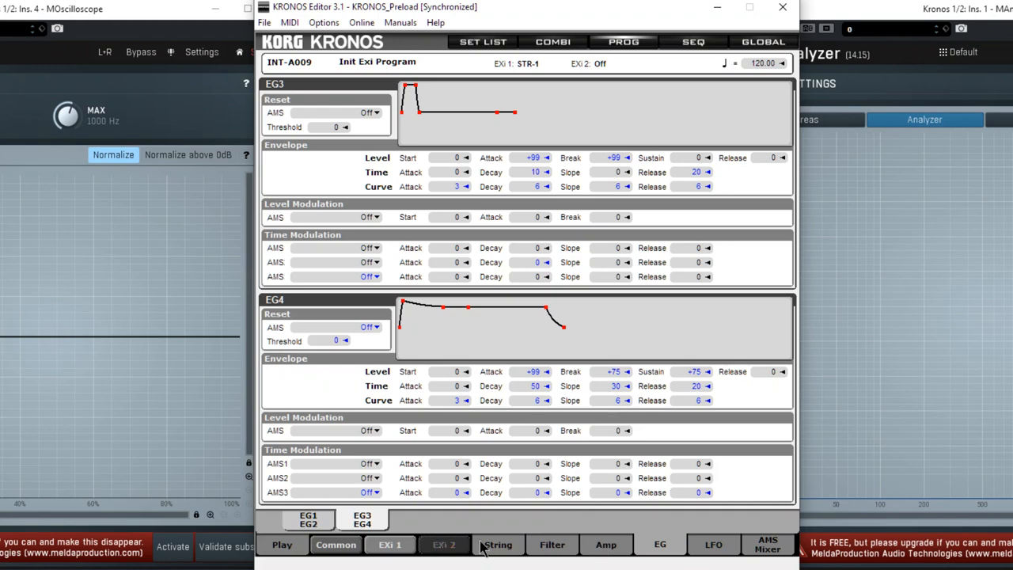
# - Set the Noise mixer's EG3 modulation intensity to 0 and show Excitation Mix
pyautogui.click(497, 545)
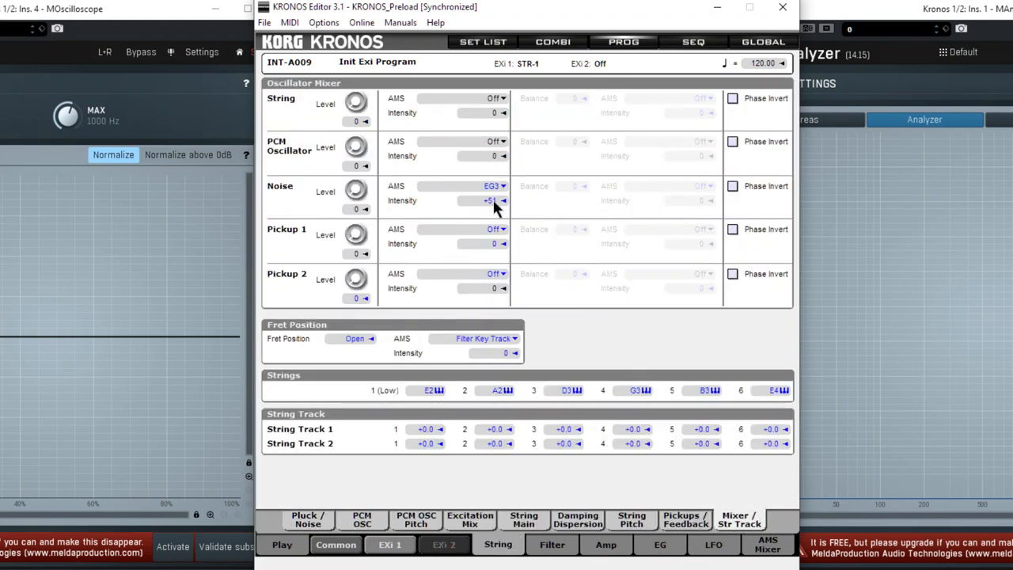
pyautogui.moveTo(492, 204)
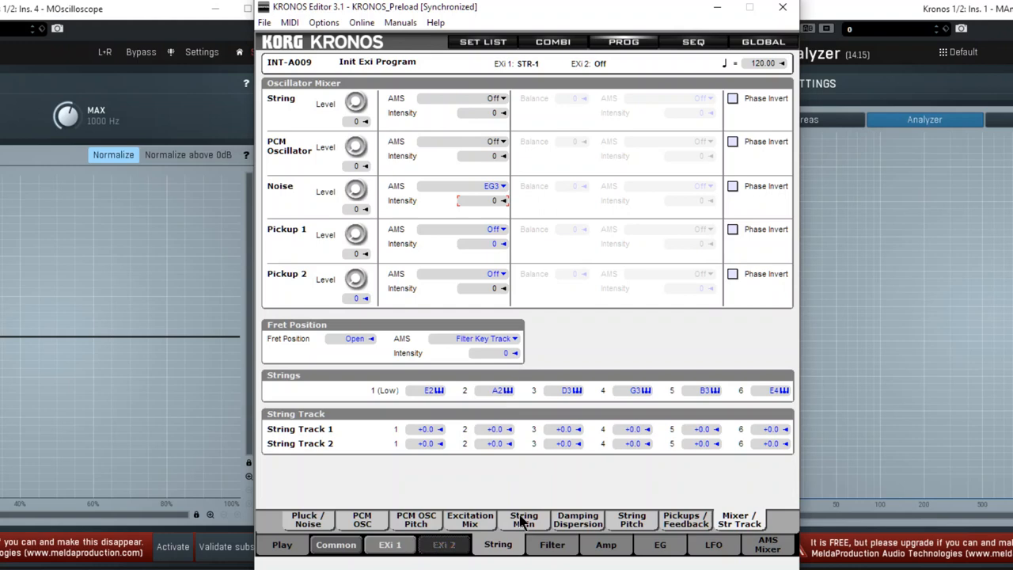
pyautogui.click(469, 519)
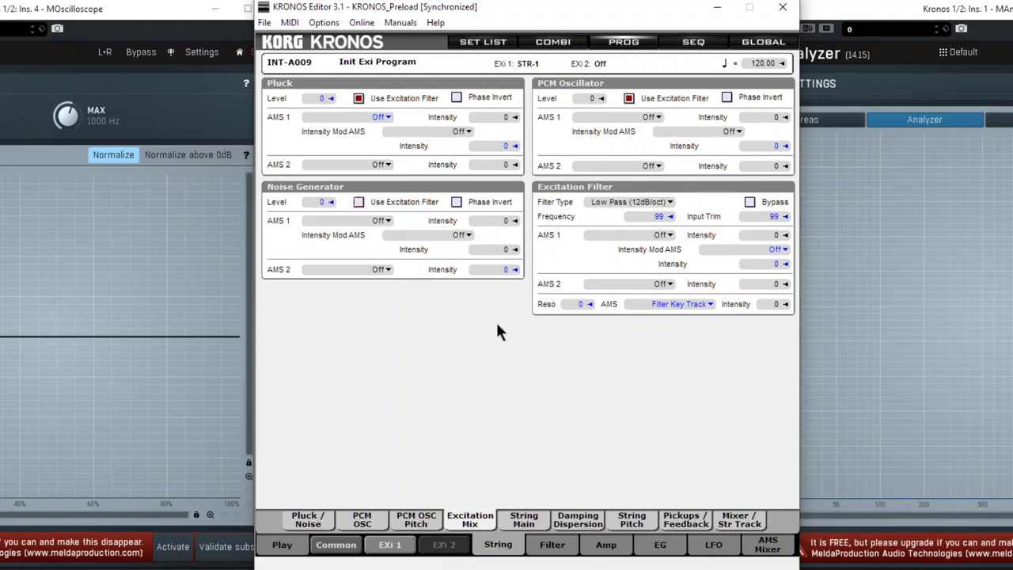
# - Modulate the excitation Noise Generator with EG3 at intensity +50
pyautogui.click(320, 201)
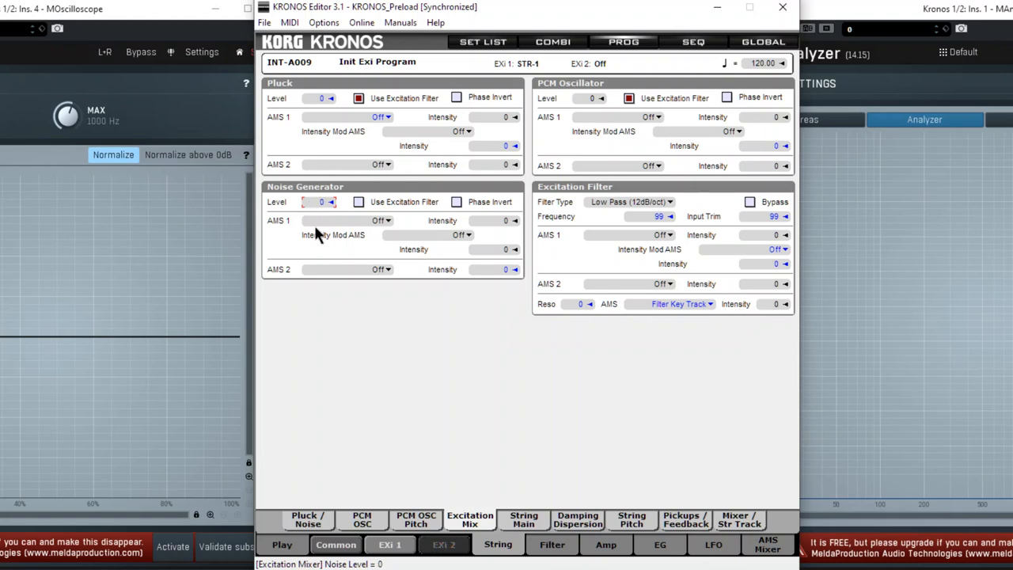
pyautogui.click(381, 219)
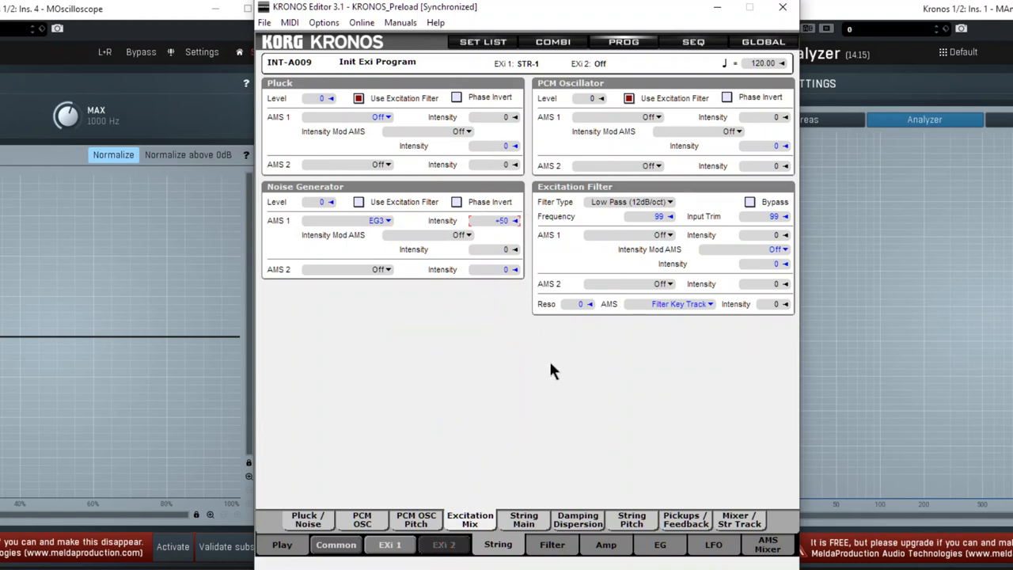
pyautogui.click(523, 519)
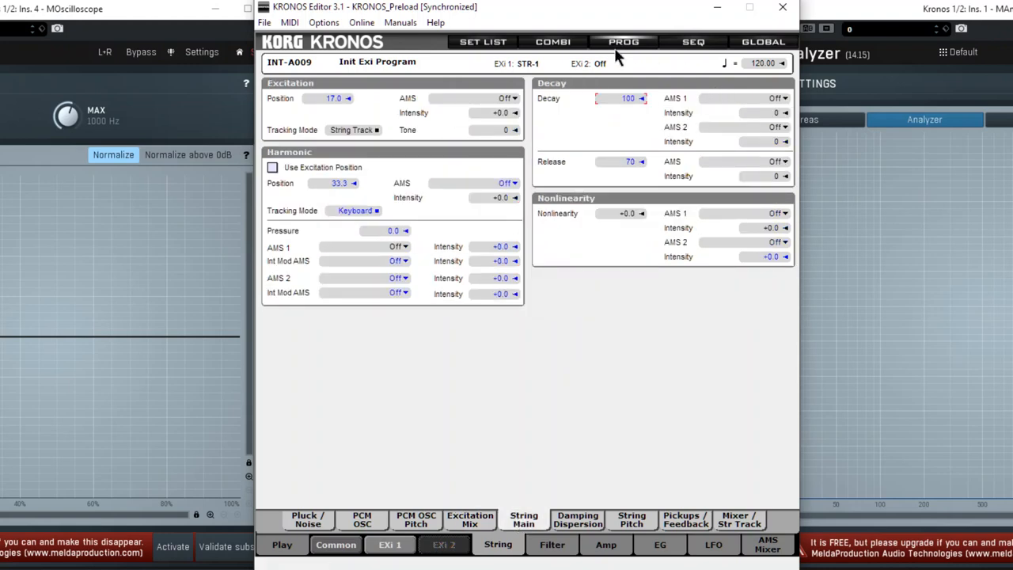
pyautogui.moveTo(510, 230)
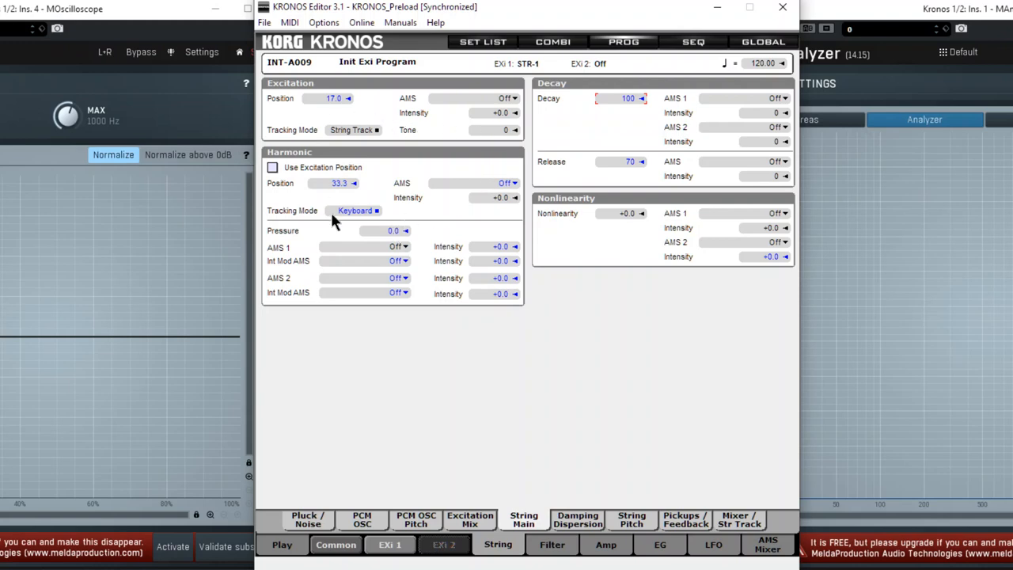
pyautogui.moveTo(490, 206)
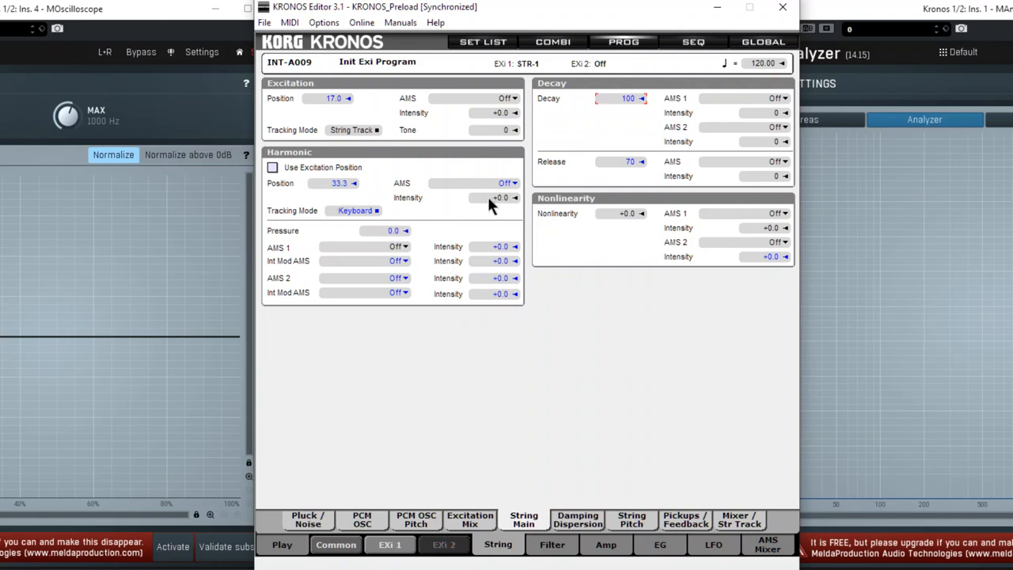
pyautogui.moveTo(397, 238)
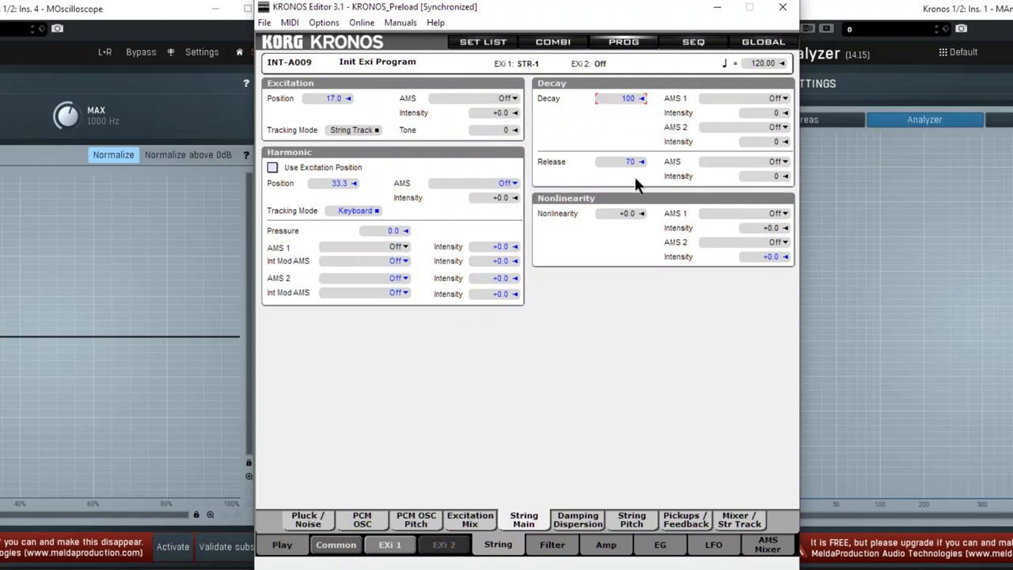
pyautogui.moveTo(568, 455)
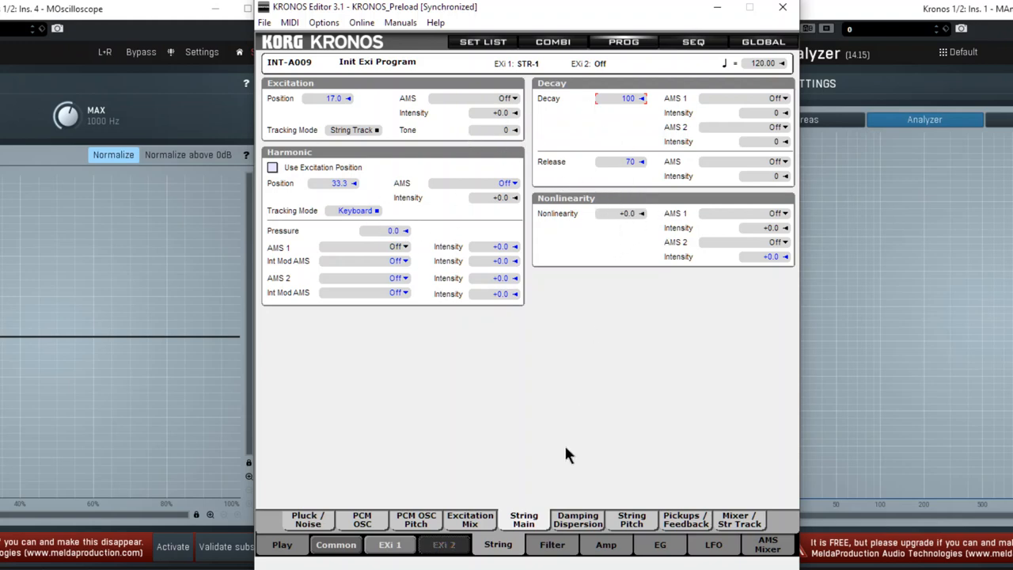
# - Set the string model's Dispersion to 0.0, keeping Damping at 25.0
pyautogui.click(578, 520)
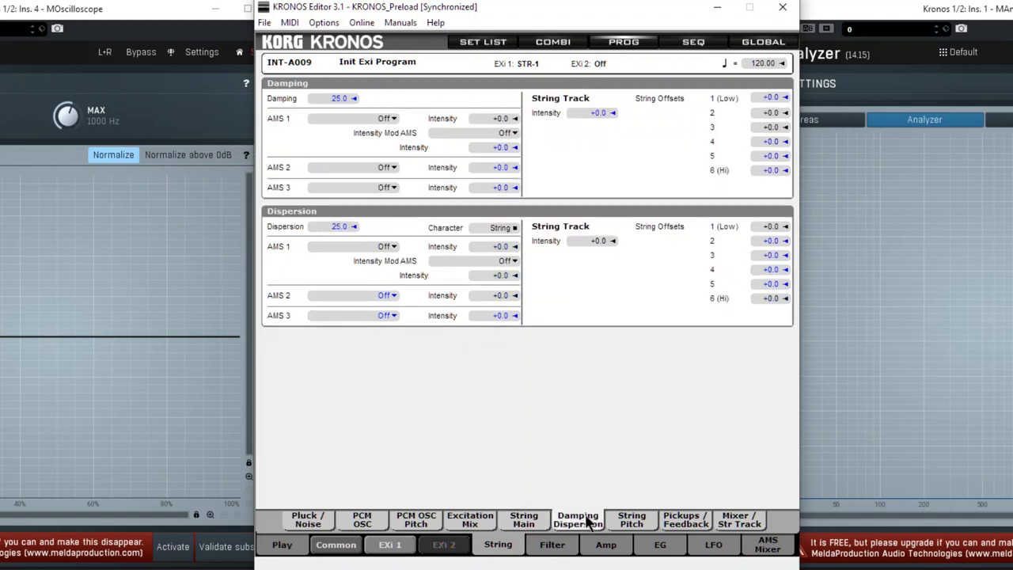
pyautogui.moveTo(551, 544)
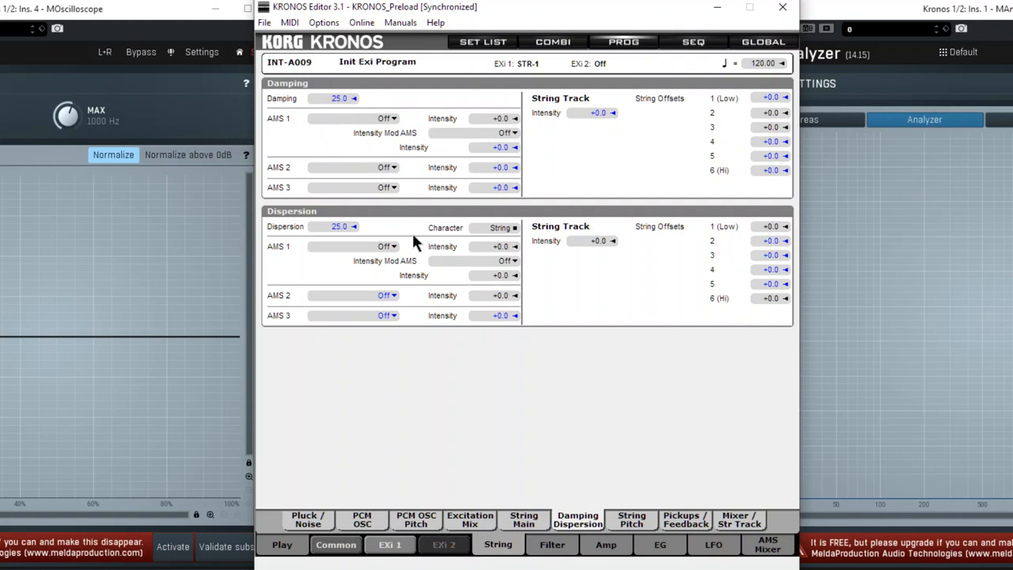
pyautogui.click(523, 519)
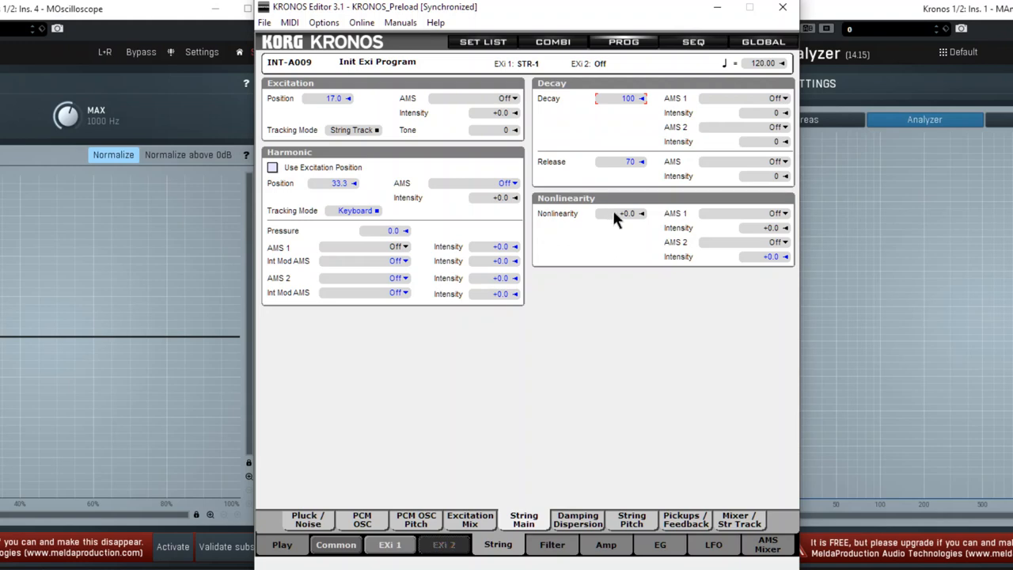
pyautogui.click(577, 519)
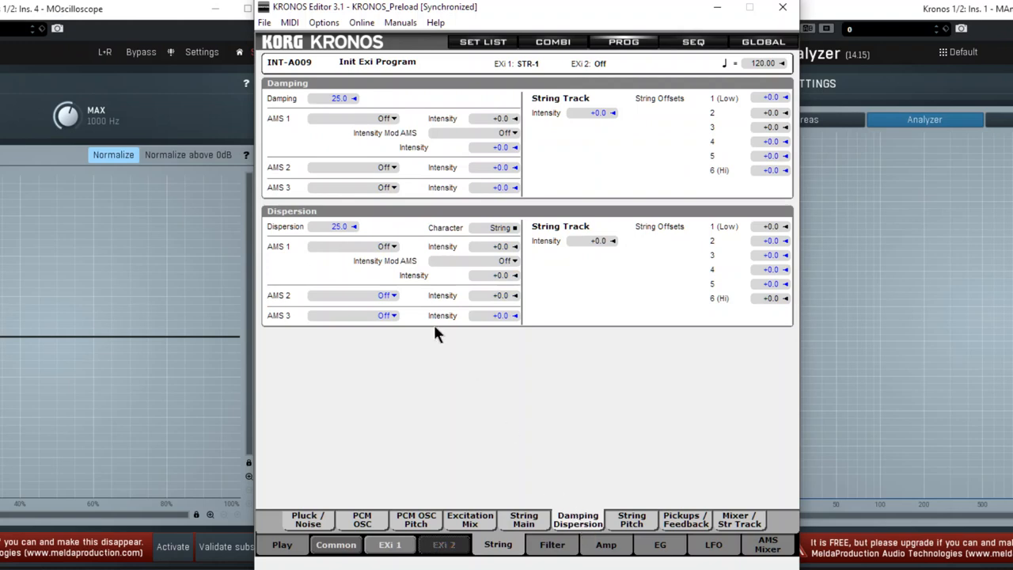
pyautogui.moveTo(334, 116)
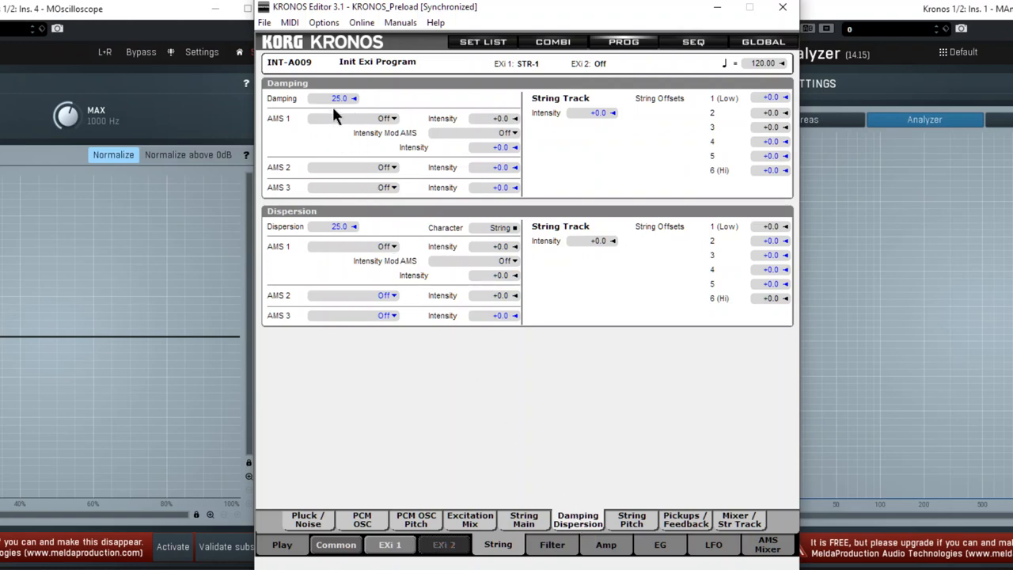
pyautogui.moveTo(343, 249)
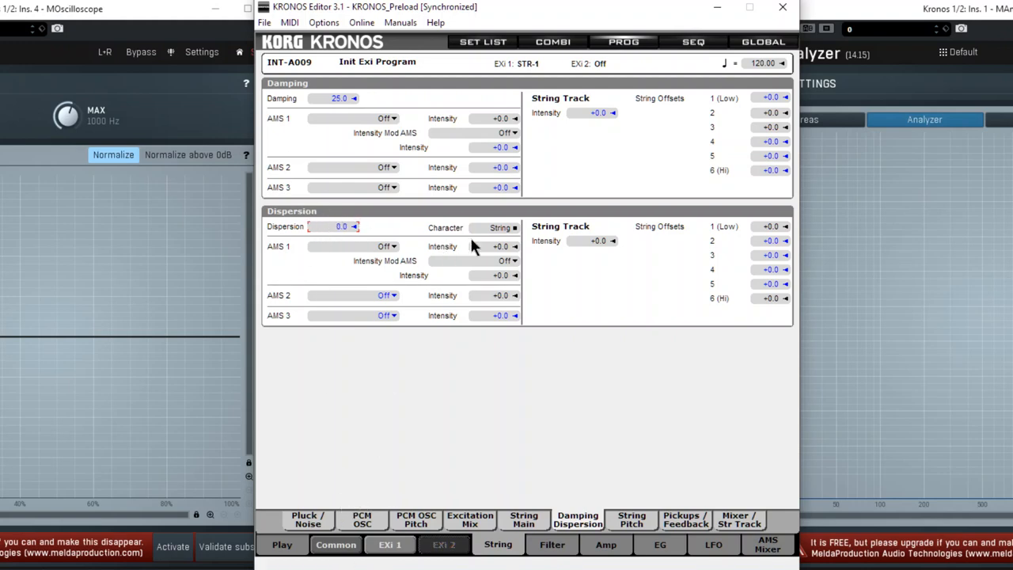
pyautogui.moveTo(506, 419)
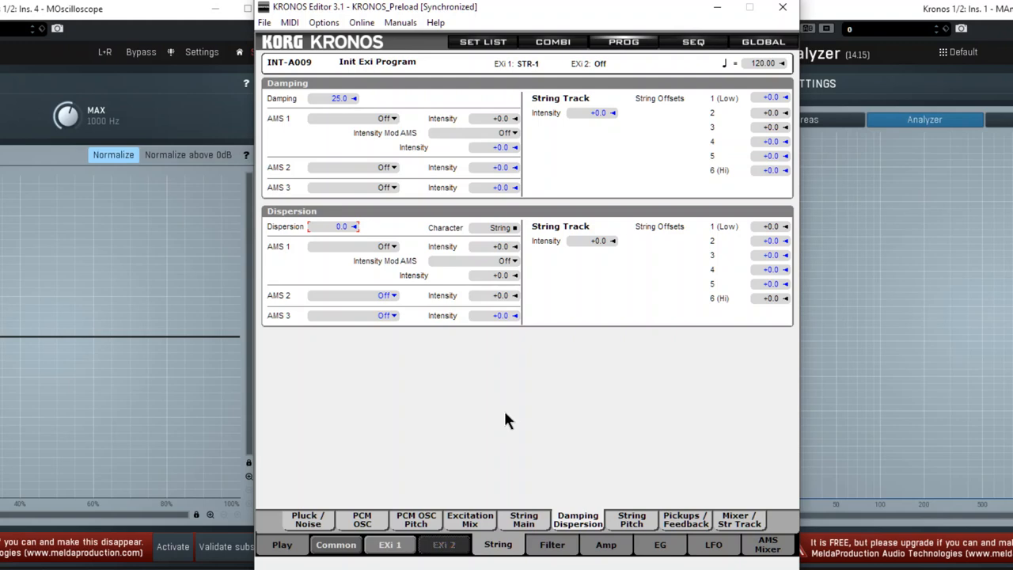
pyautogui.moveTo(574, 423)
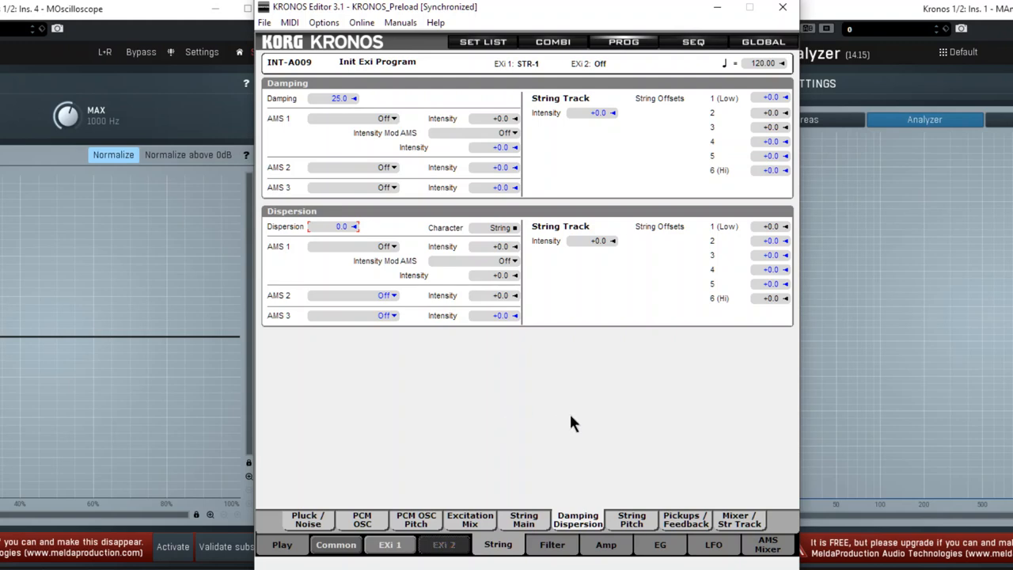
pyautogui.moveTo(684, 348)
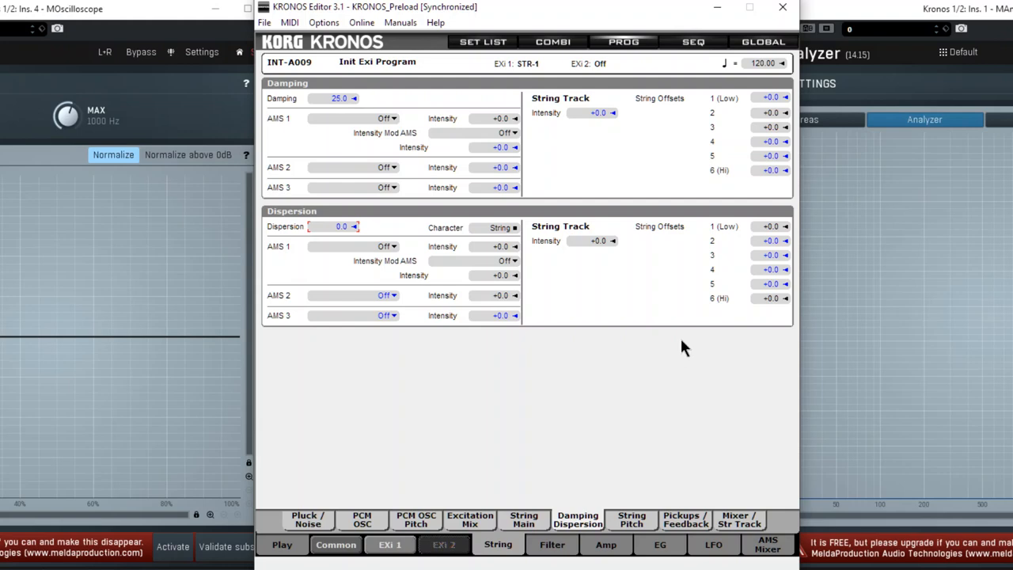
# - Bring up the String page's Mixer / Str Track settings and nudge one value
pyautogui.click(738, 519)
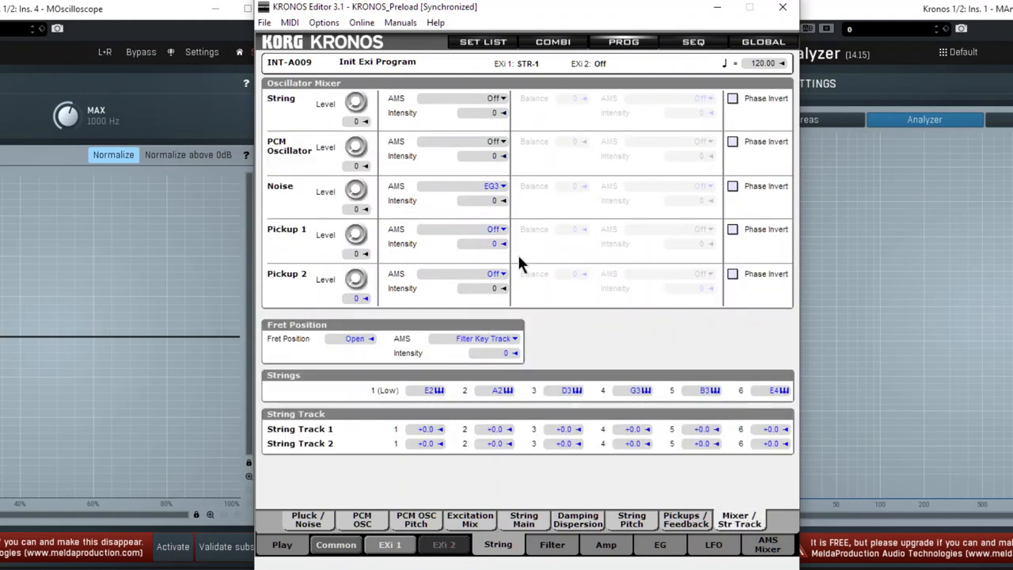
pyautogui.moveTo(355, 103); pyautogui.dragTo(355, 91)
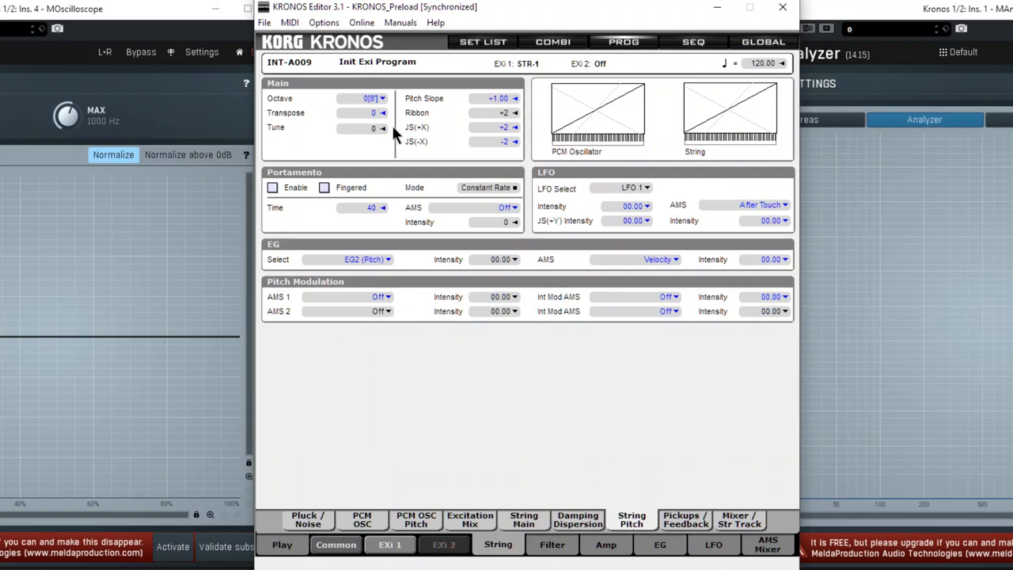
pyautogui.moveTo(410, 144)
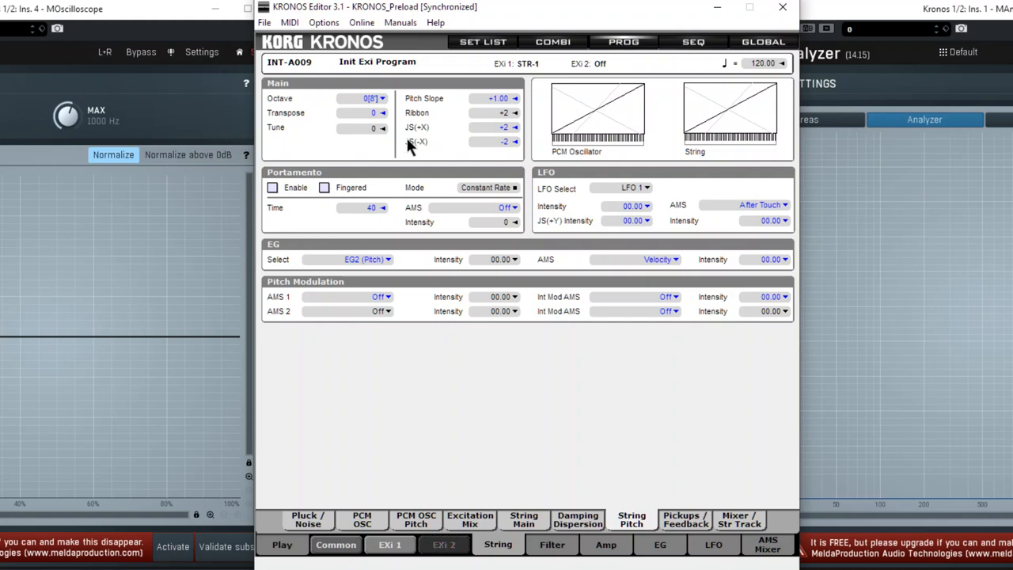
pyautogui.moveTo(428, 172)
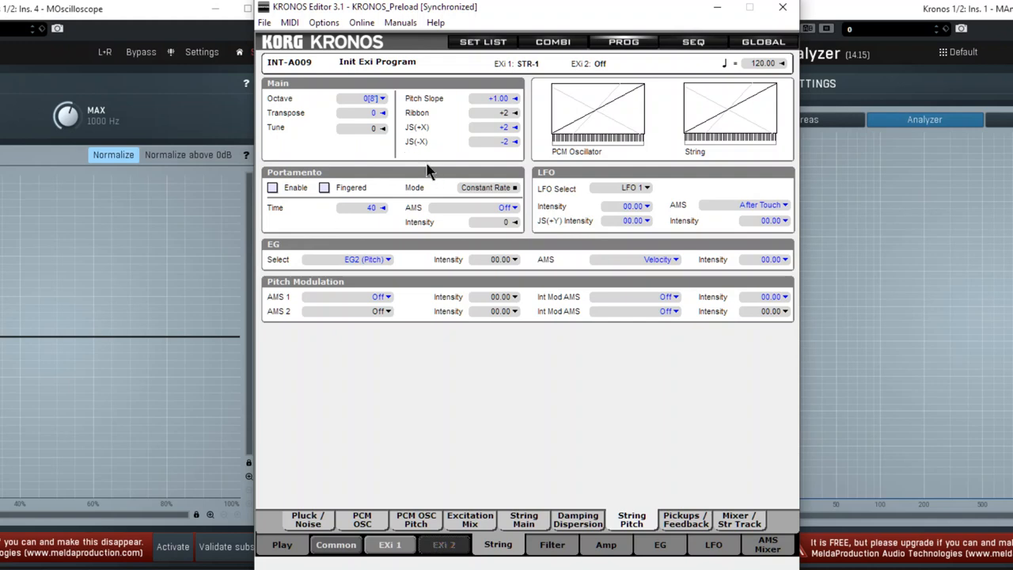
pyautogui.moveTo(473, 128)
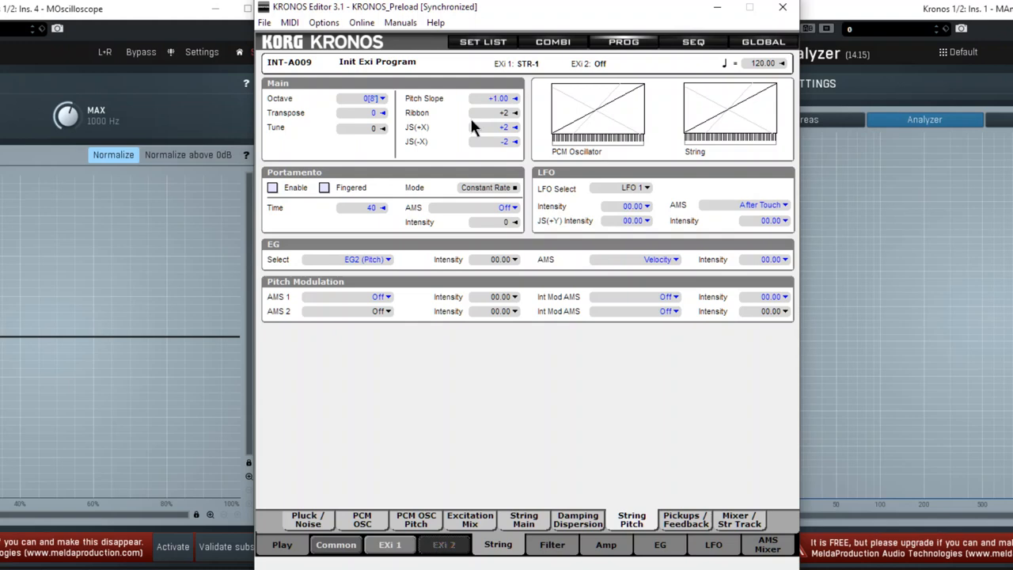
pyautogui.moveTo(474, 186)
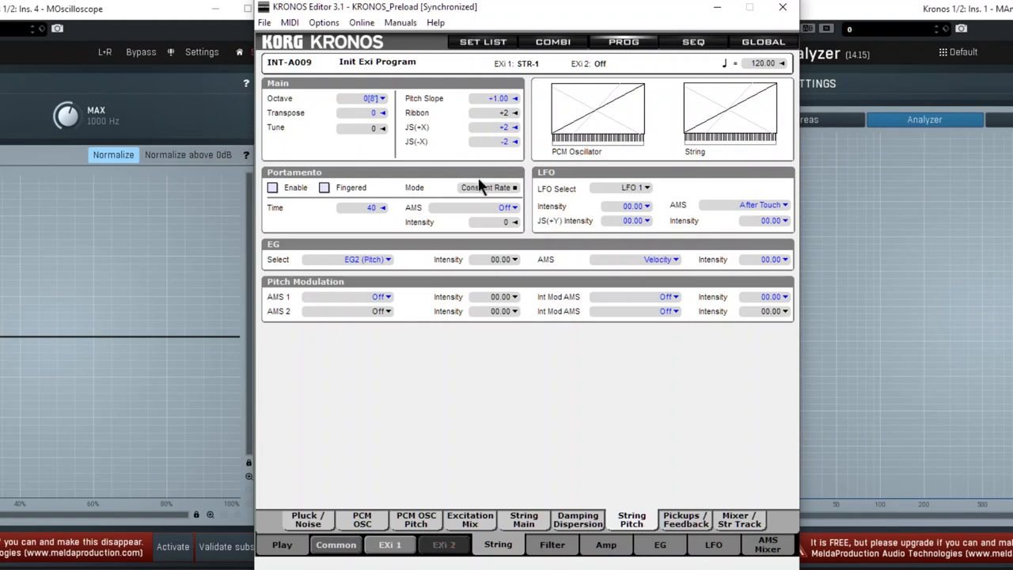
pyautogui.moveTo(494, 183)
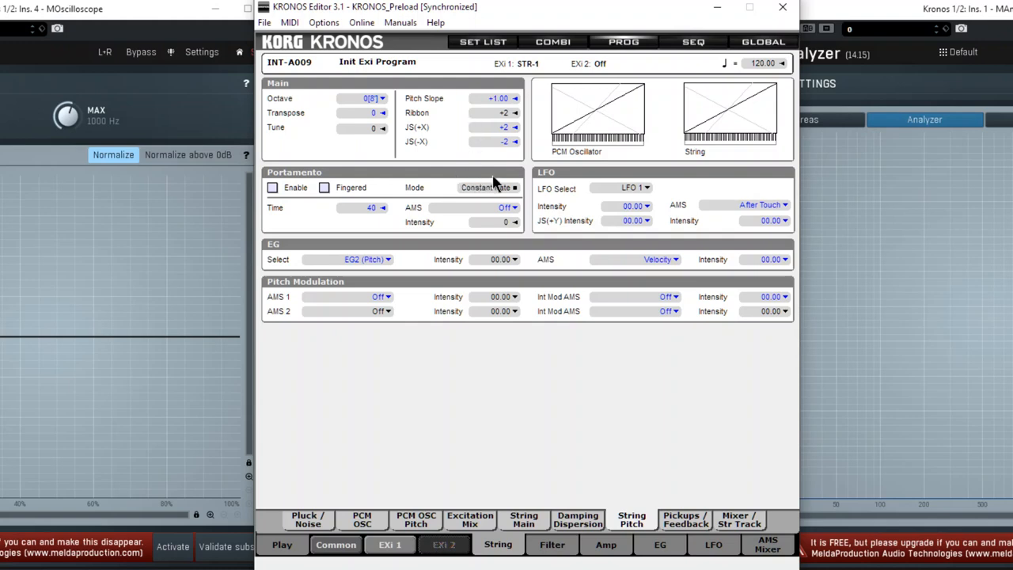
pyautogui.moveTo(506, 180)
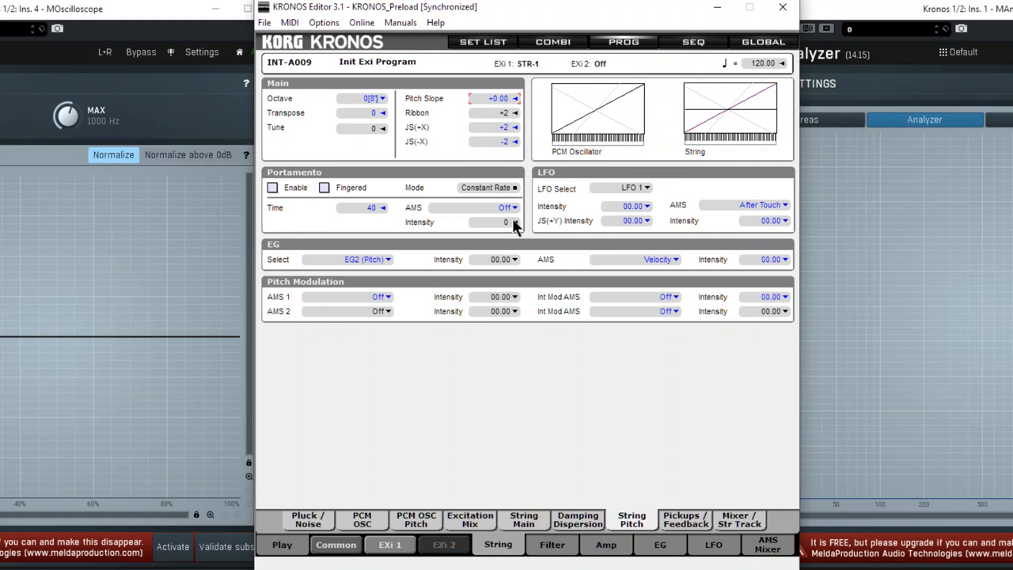
pyautogui.moveTo(478, 210)
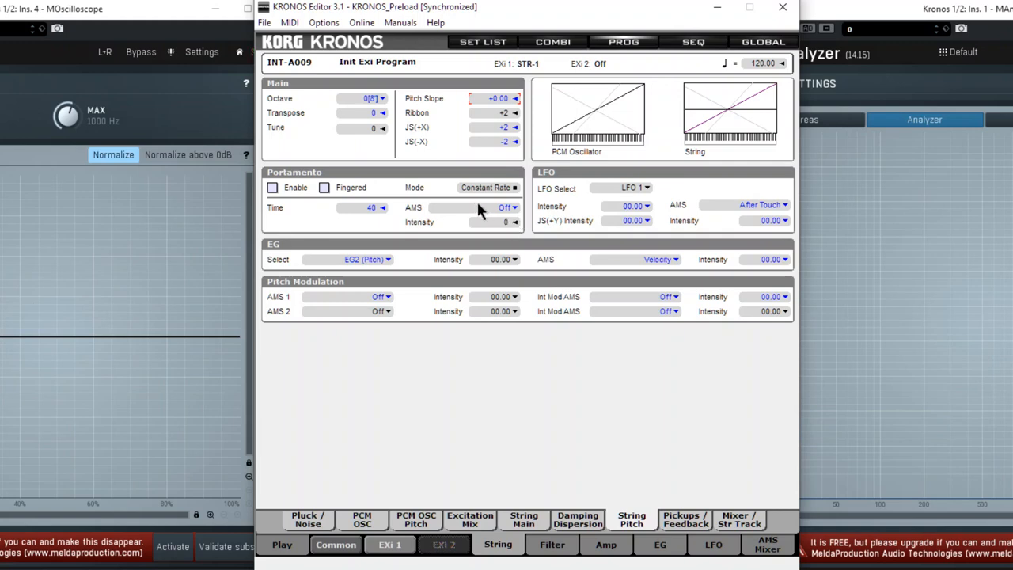
pyautogui.moveTo(364, 252)
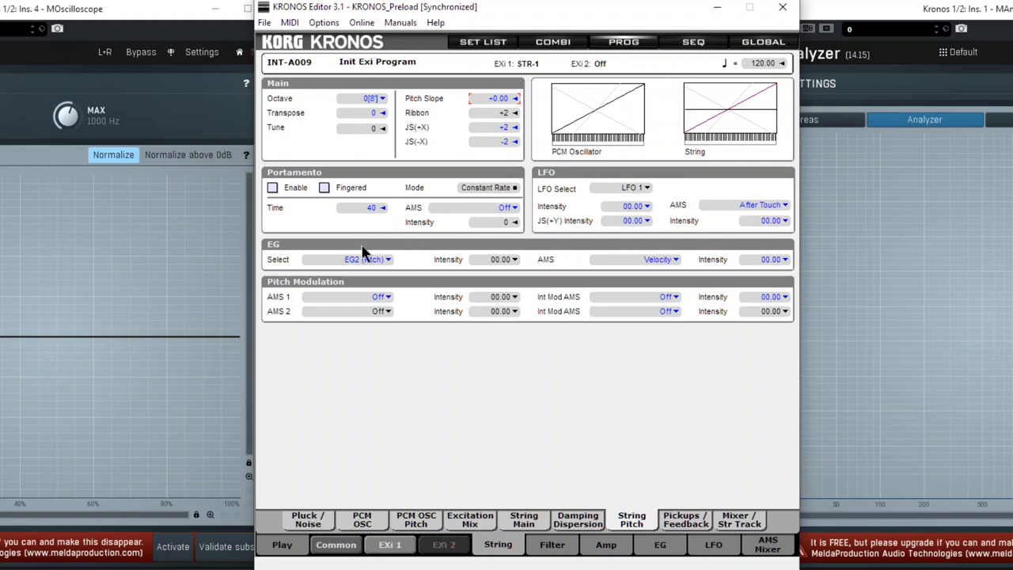
pyautogui.moveTo(388, 125)
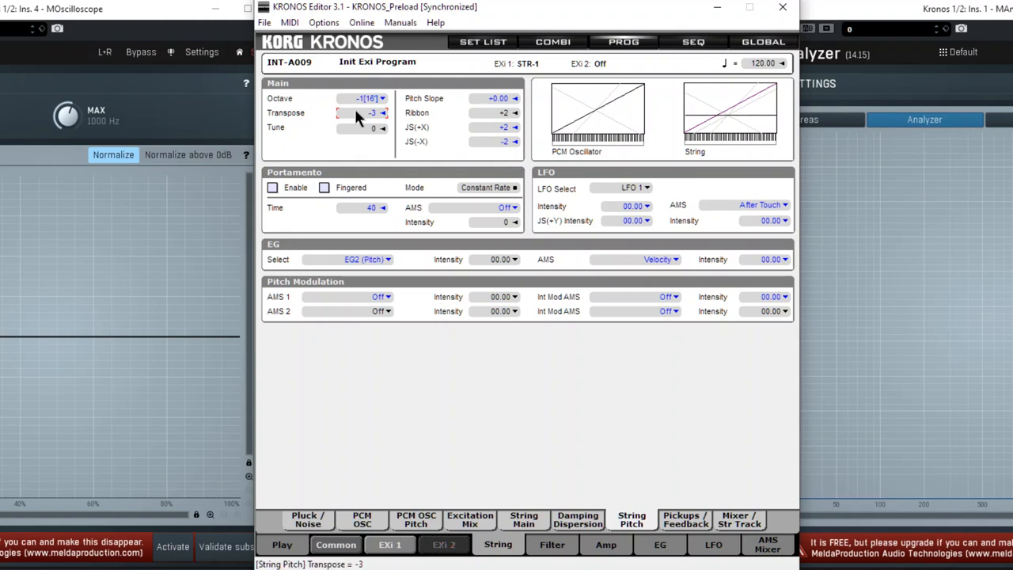
# - Set string pitch to Pitch Slope +0.00, Octave -1 [16'] and Transpose -3
pyautogui.click(383, 113)
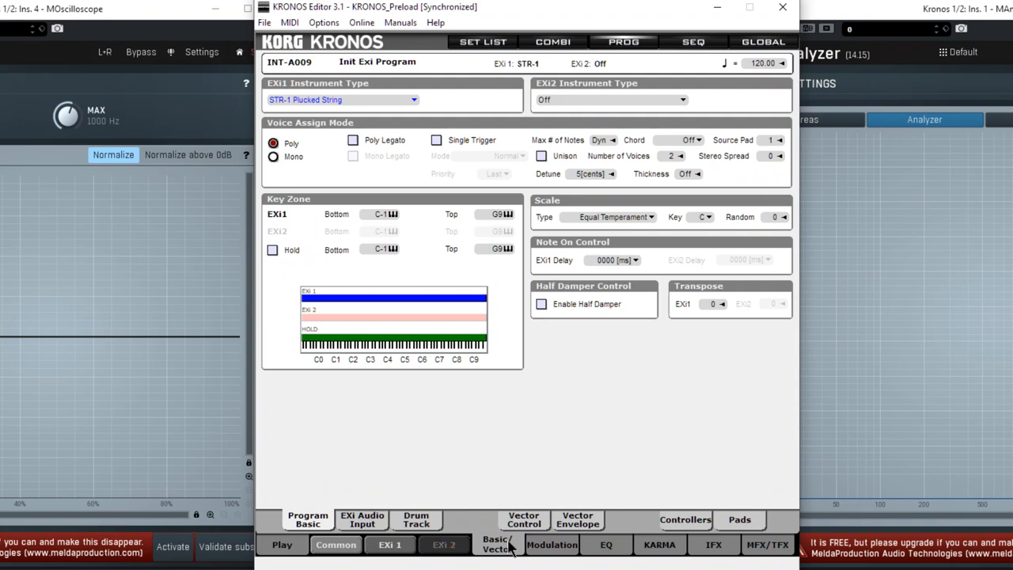
# - Set Voice Assign Mode to Mono with last-note priority
pyautogui.click(273, 157)
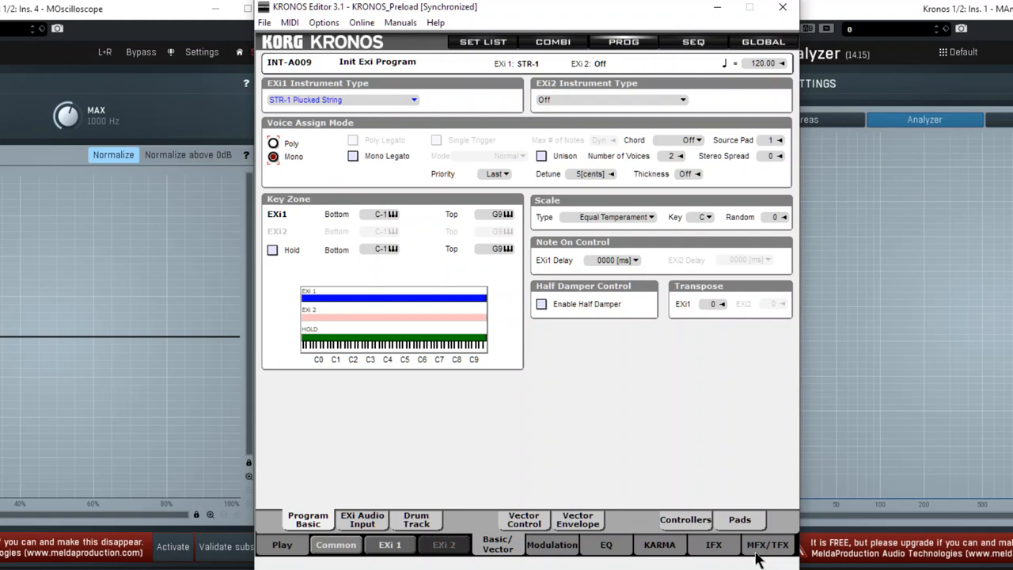
pyautogui.moveTo(325, 224)
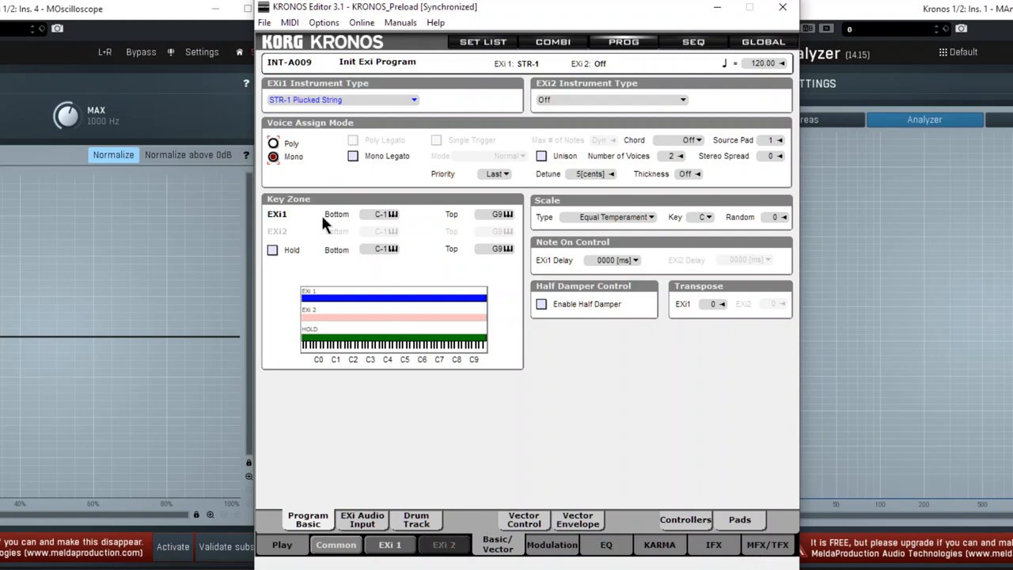
pyautogui.moveTo(719, 354)
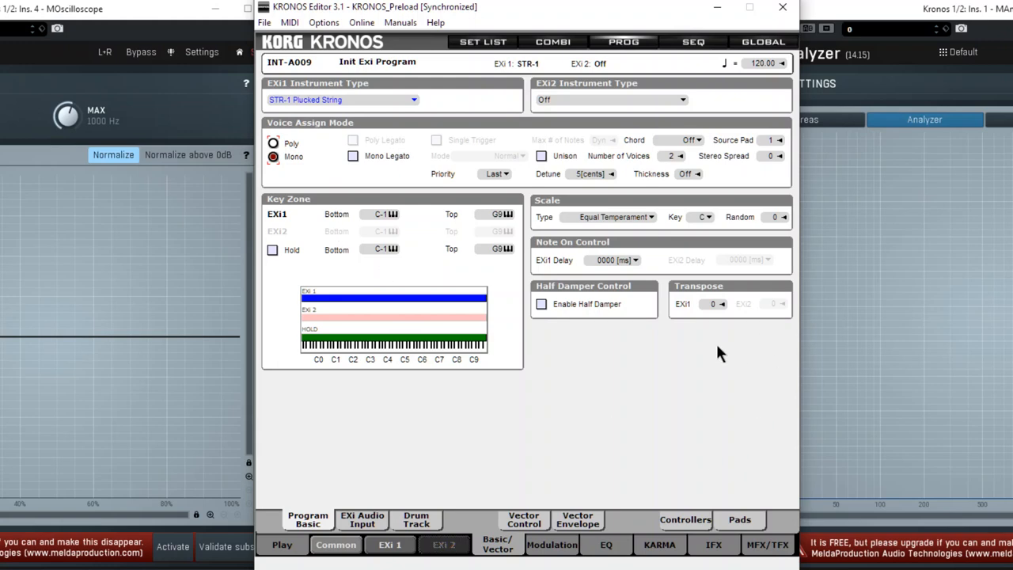
pyautogui.moveTo(661, 464)
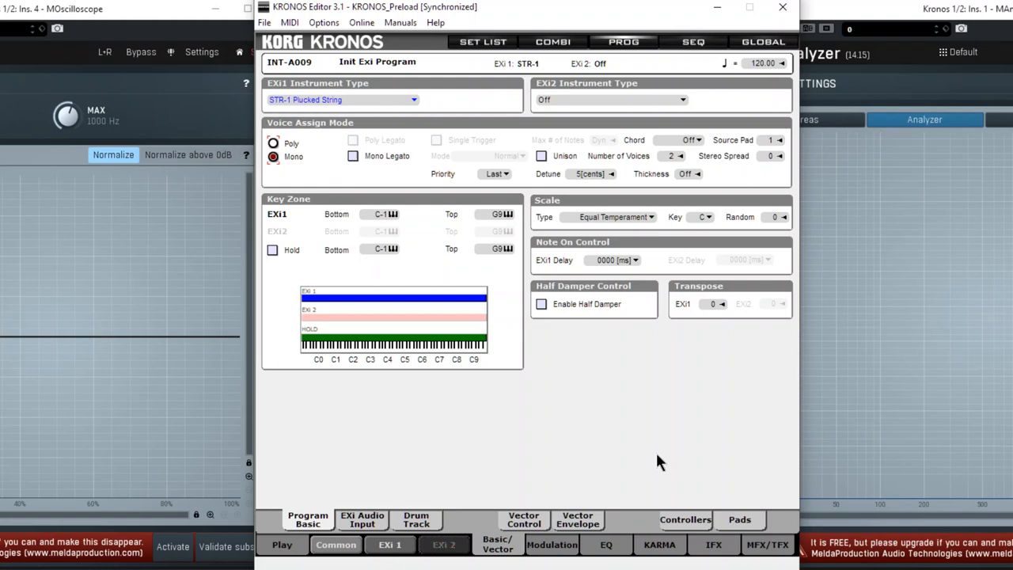
pyautogui.click(390, 545)
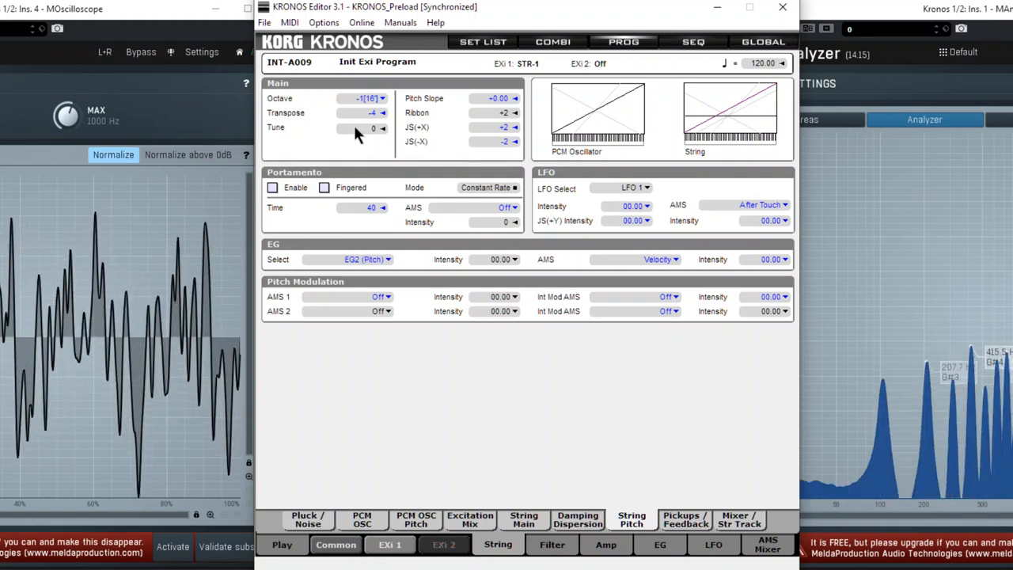
pyautogui.moveTo(368, 144)
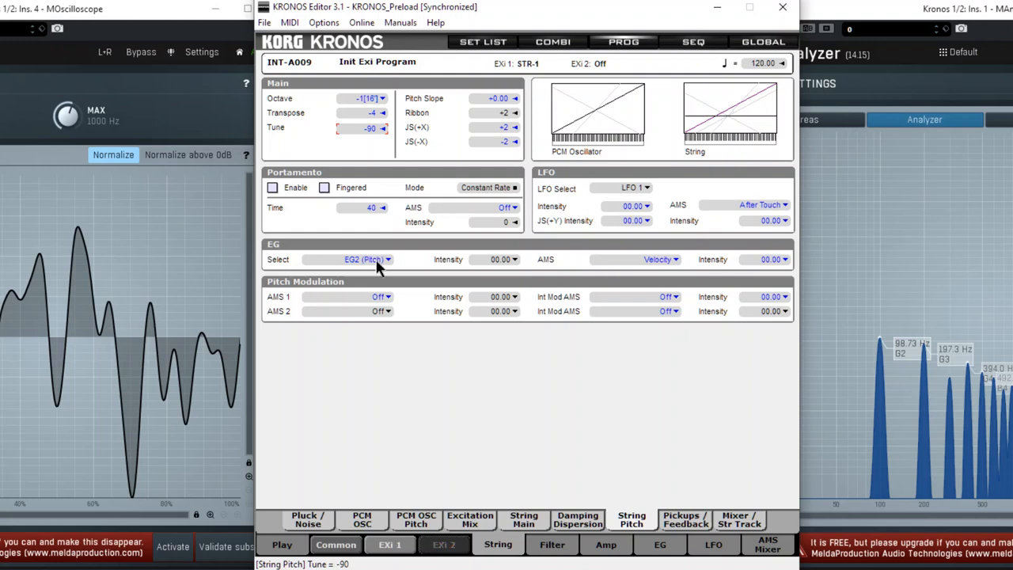
# - Raise the string Tune from -90 cents toward -63
pyautogui.click(384, 127)
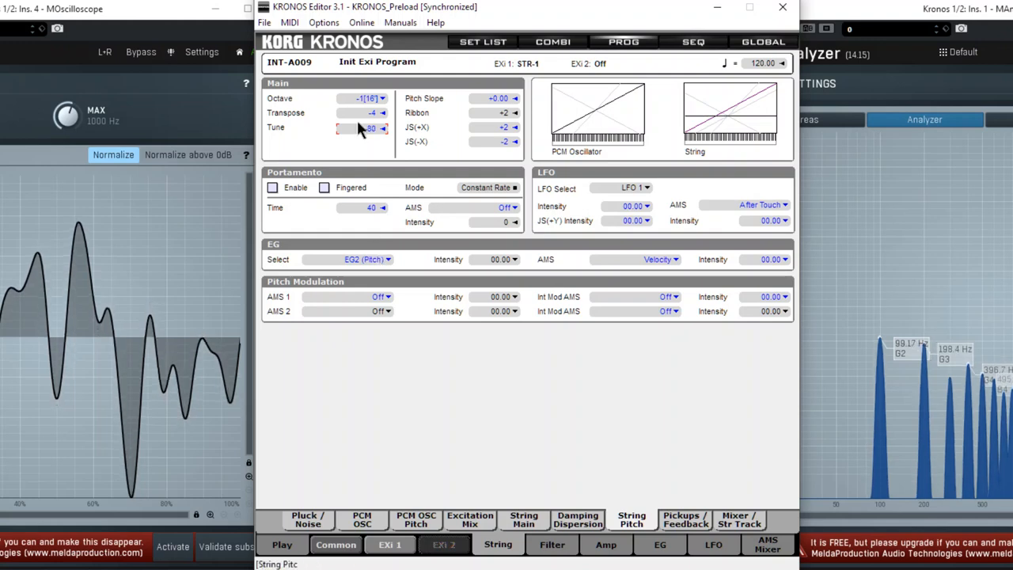
pyautogui.moveTo(360, 129); pyautogui.dragTo(360, 134)
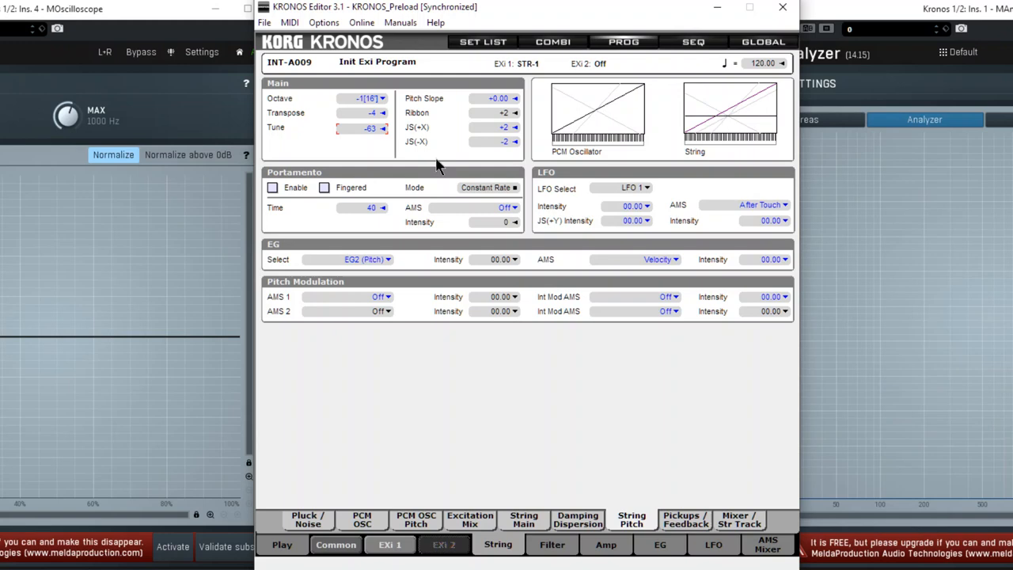
pyautogui.moveTo(442, 162)
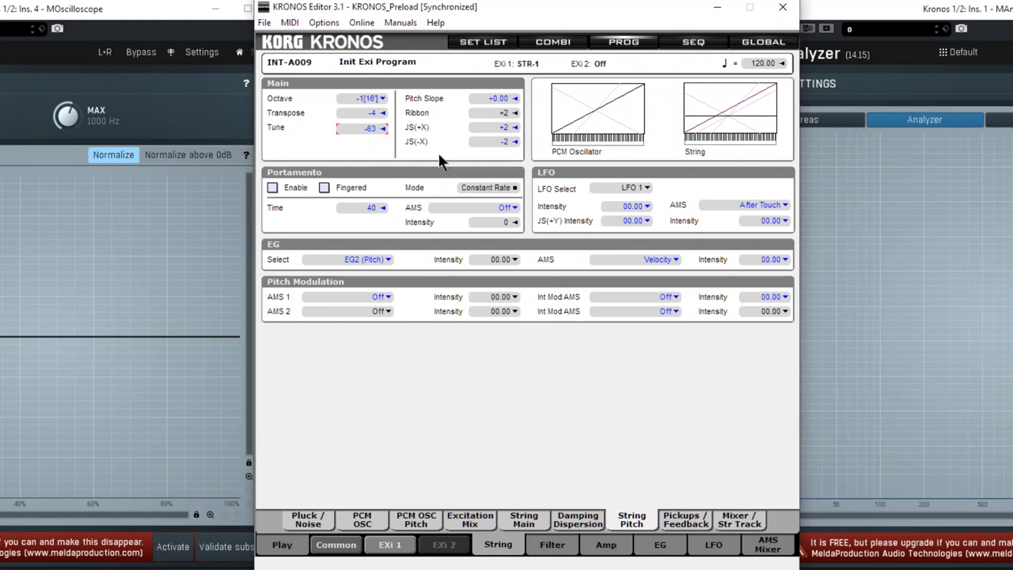
pyautogui.moveTo(374, 276)
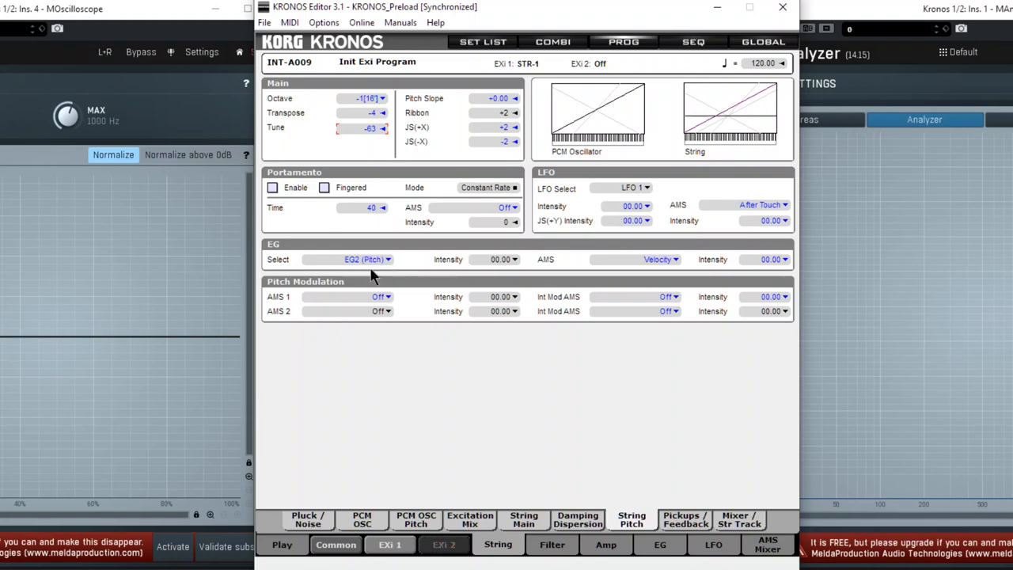
pyautogui.moveTo(633, 271)
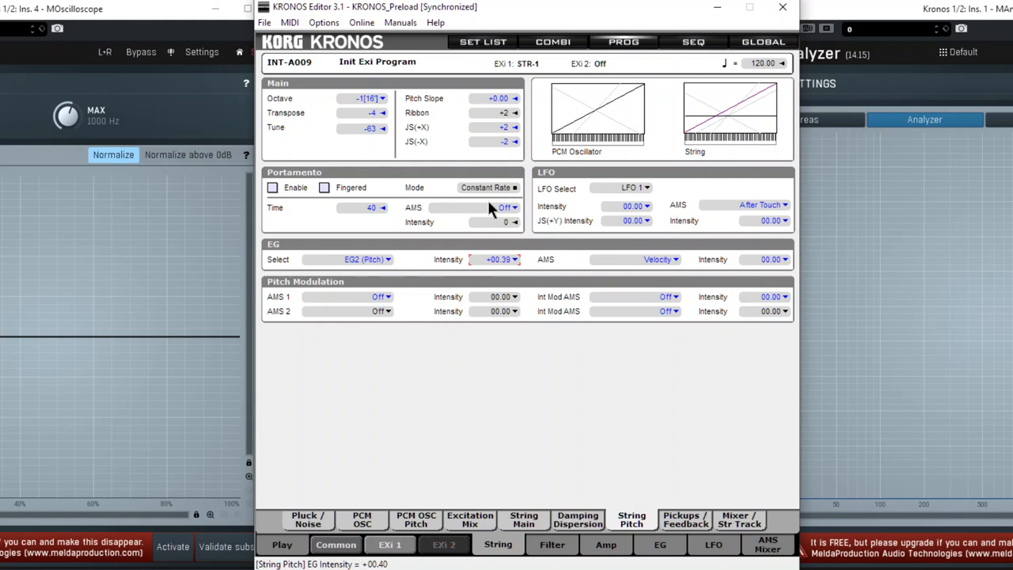
pyautogui.moveTo(494, 259); pyautogui.dragTo(491, 130)
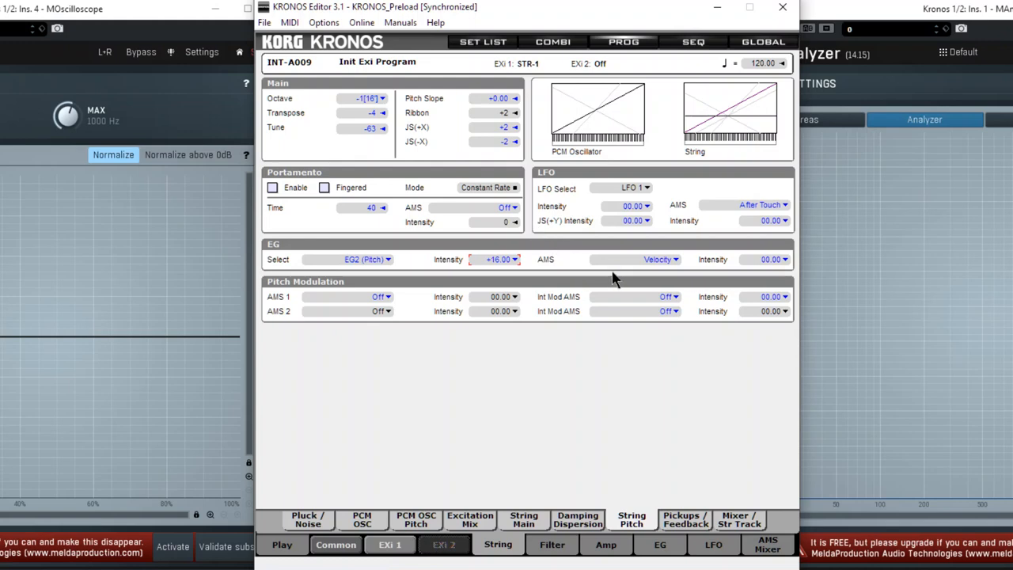
pyautogui.moveTo(631, 279)
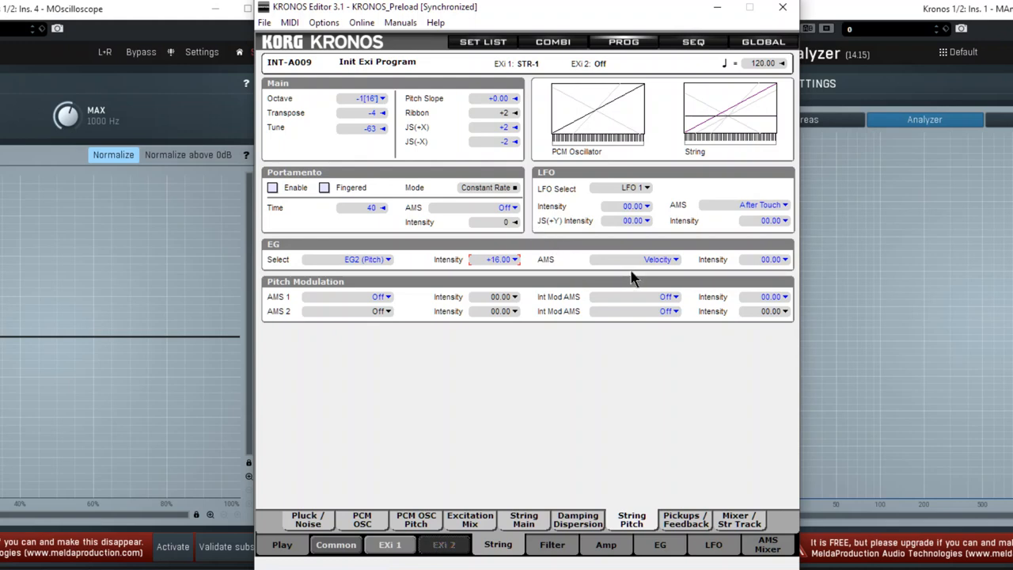
pyautogui.moveTo(663, 282)
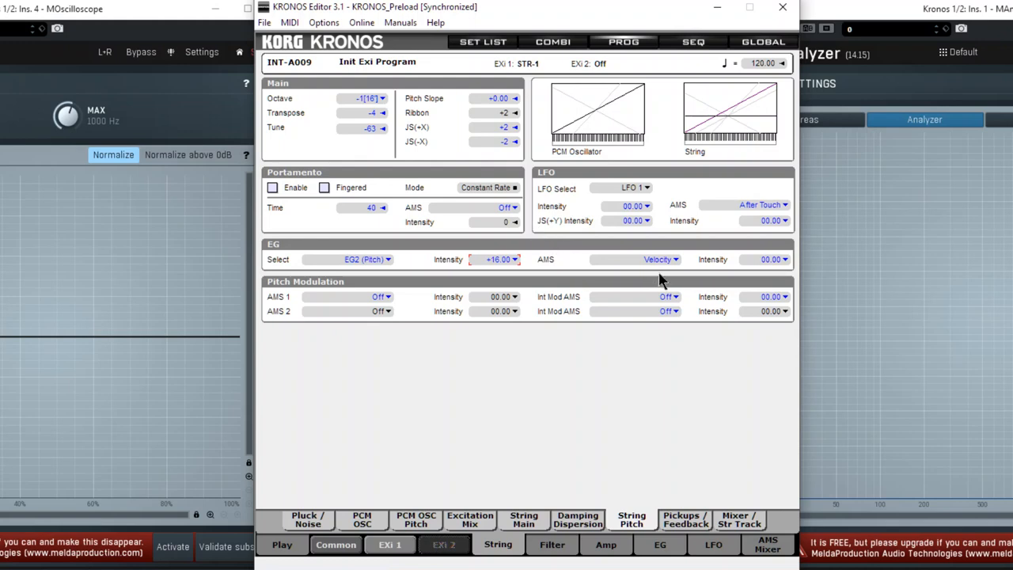
pyautogui.moveTo(659, 280)
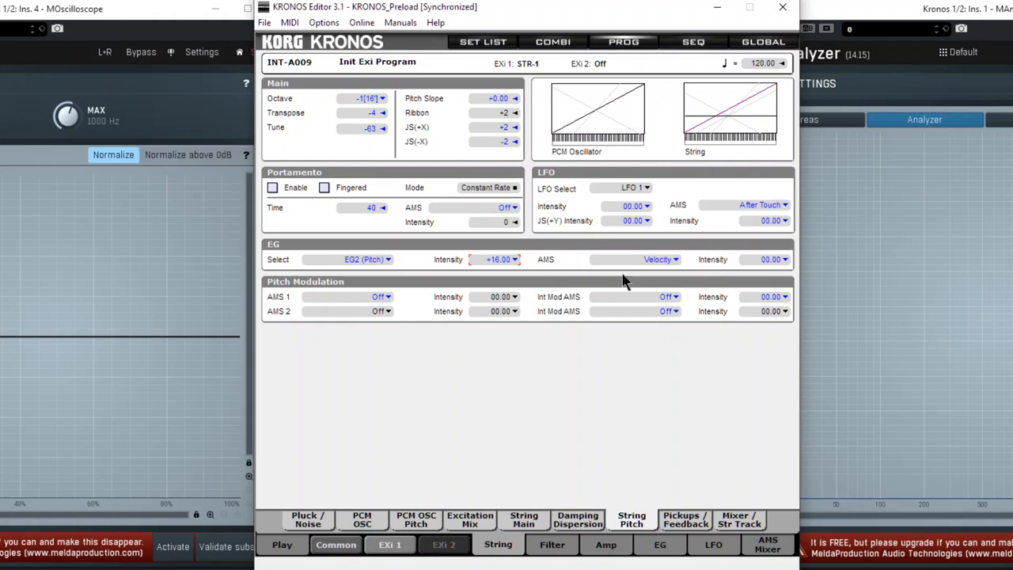
pyautogui.moveTo(688, 281)
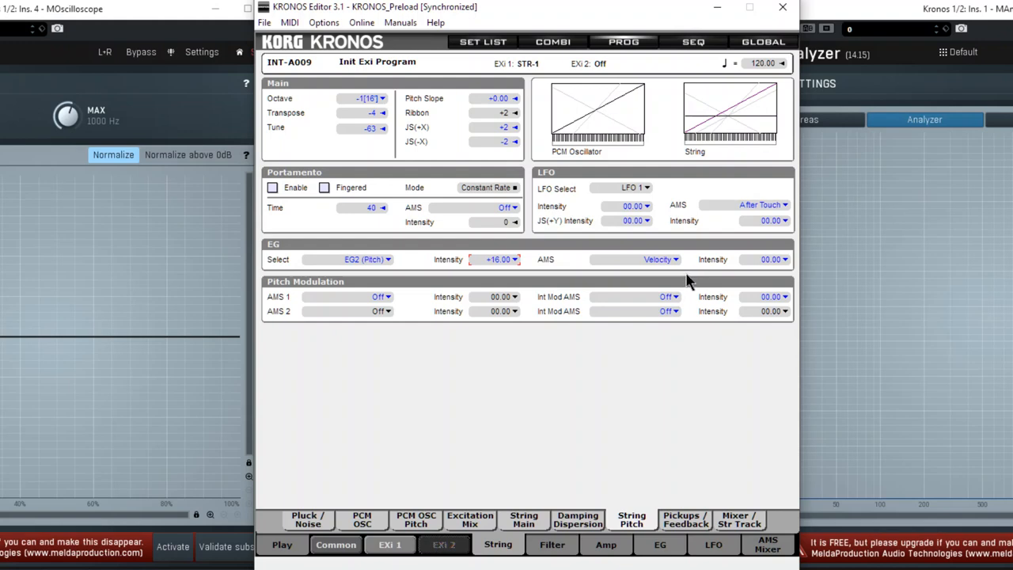
pyautogui.moveTo(355, 283)
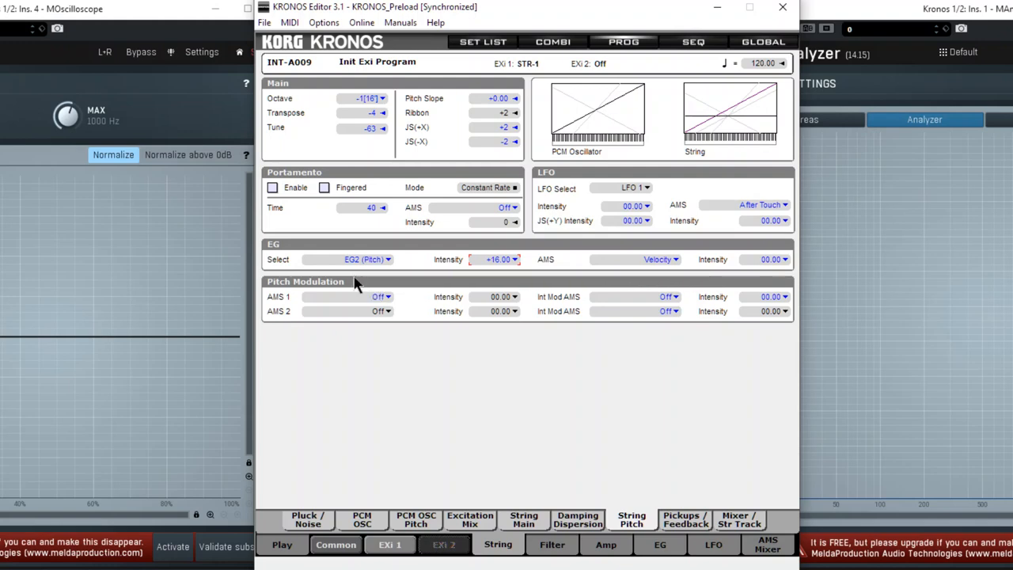
pyautogui.moveTo(381, 266)
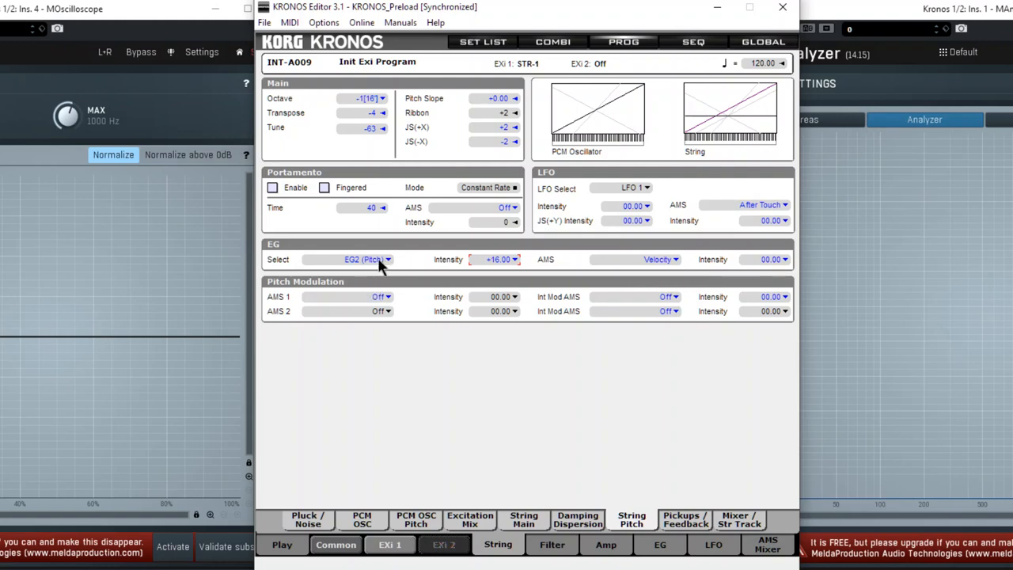
pyautogui.moveTo(420, 272)
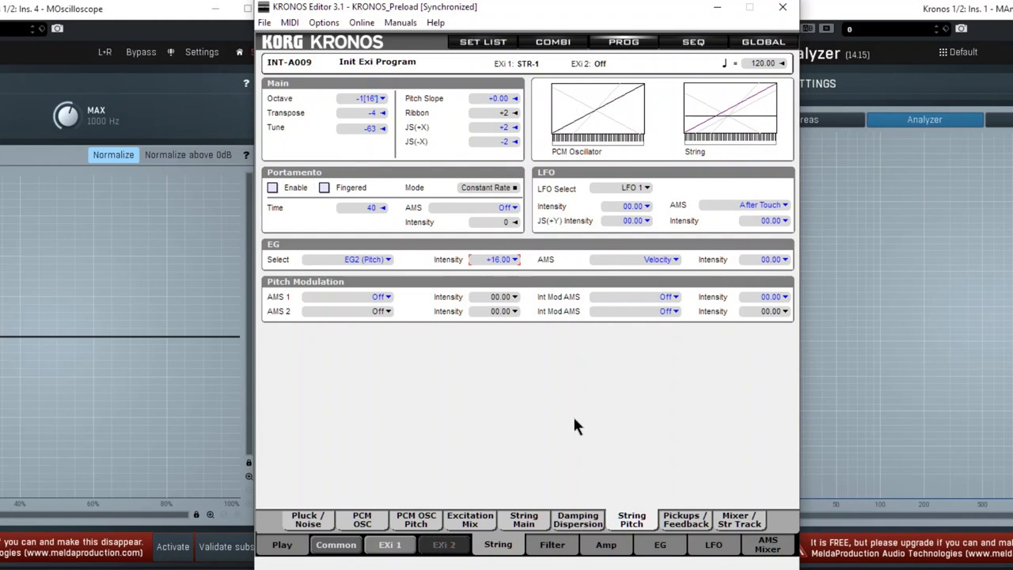
pyautogui.moveTo(670, 555)
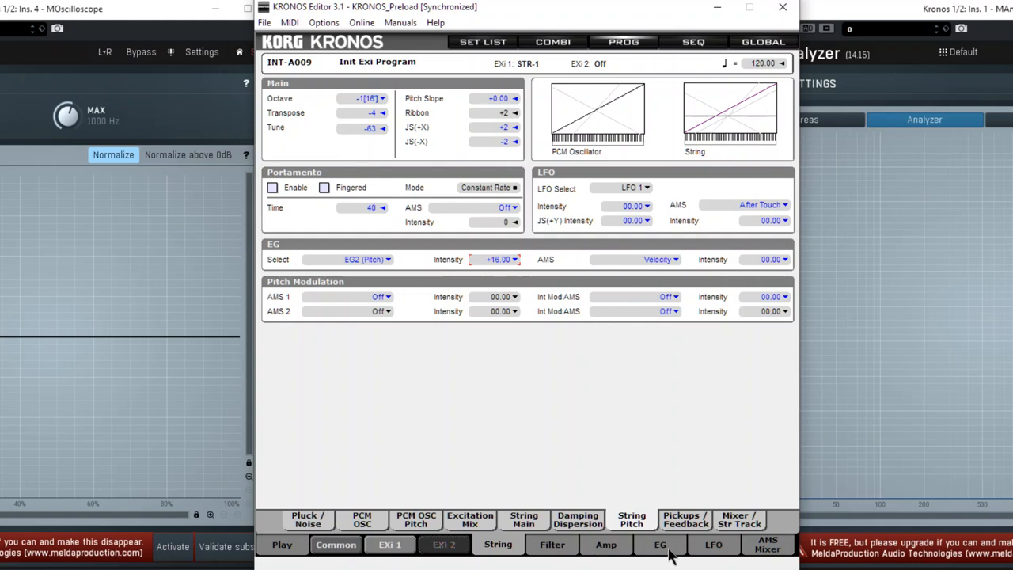
# - Lengthen the EG1 attack time and set its decay time to 77
pyautogui.click(659, 545)
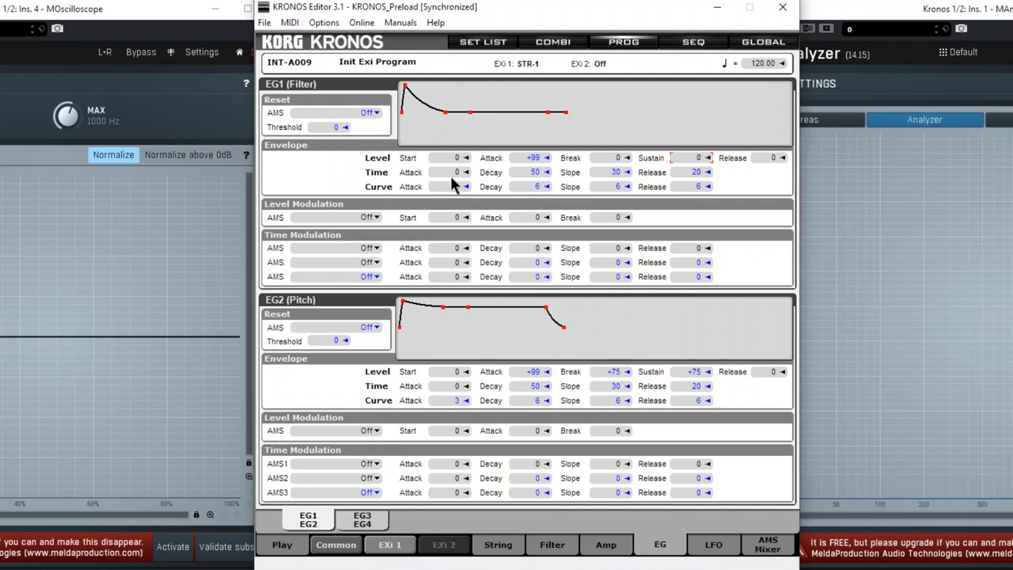
pyautogui.moveTo(457, 172); pyautogui.dragTo(456, 158)
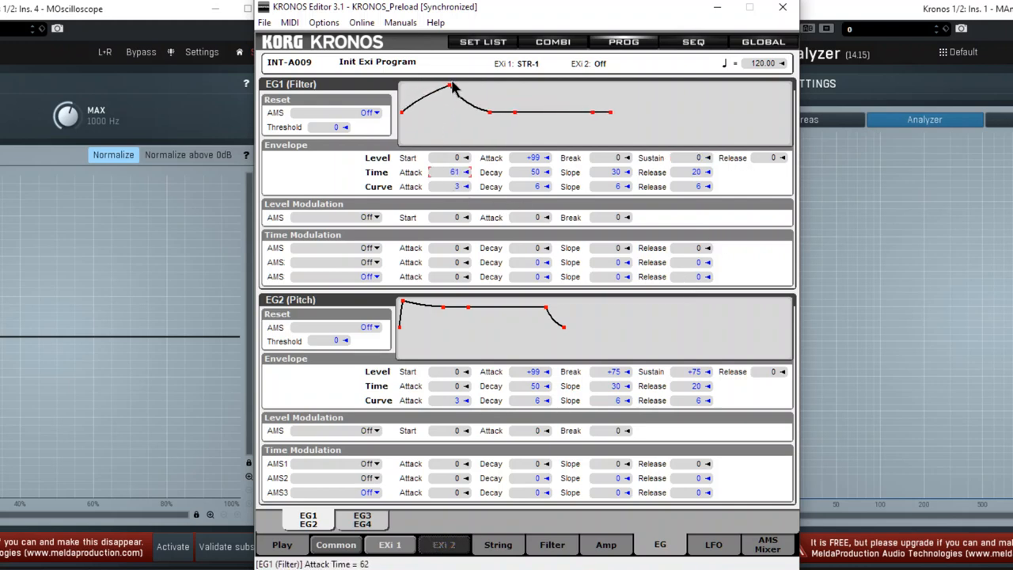
pyautogui.moveTo(488, 112); pyautogui.dragTo(546, 111)
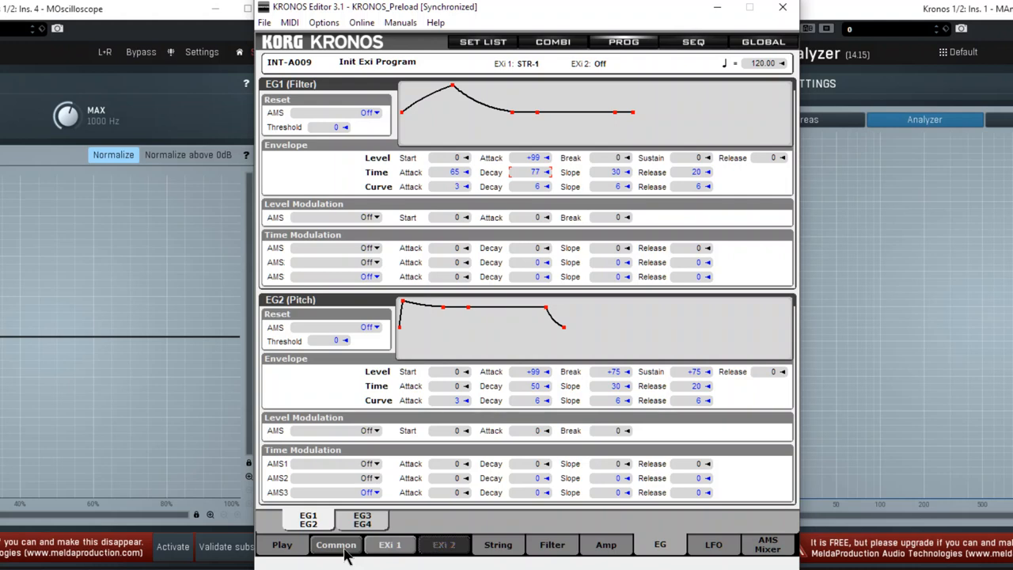
pyautogui.moveTo(578, 510)
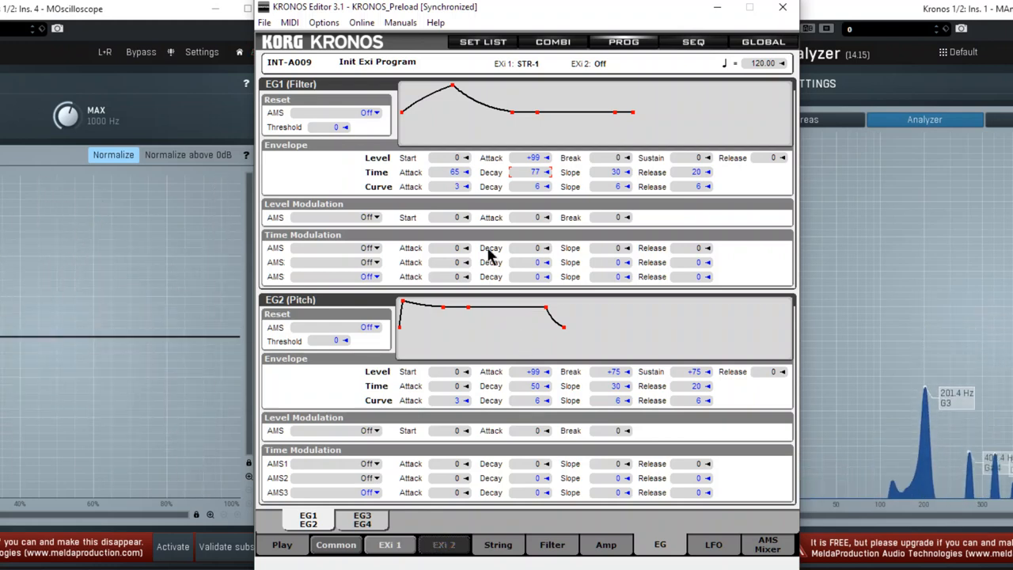
pyautogui.moveTo(509, 317)
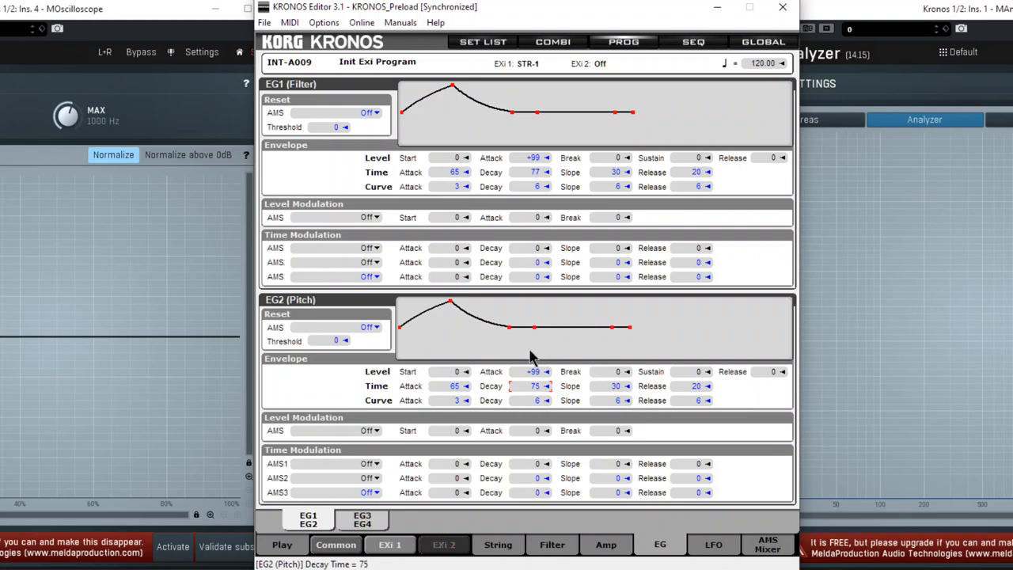
# - Give the EG2 pitch envelope Attack 59 and Decay 70
pyautogui.click(546, 382)
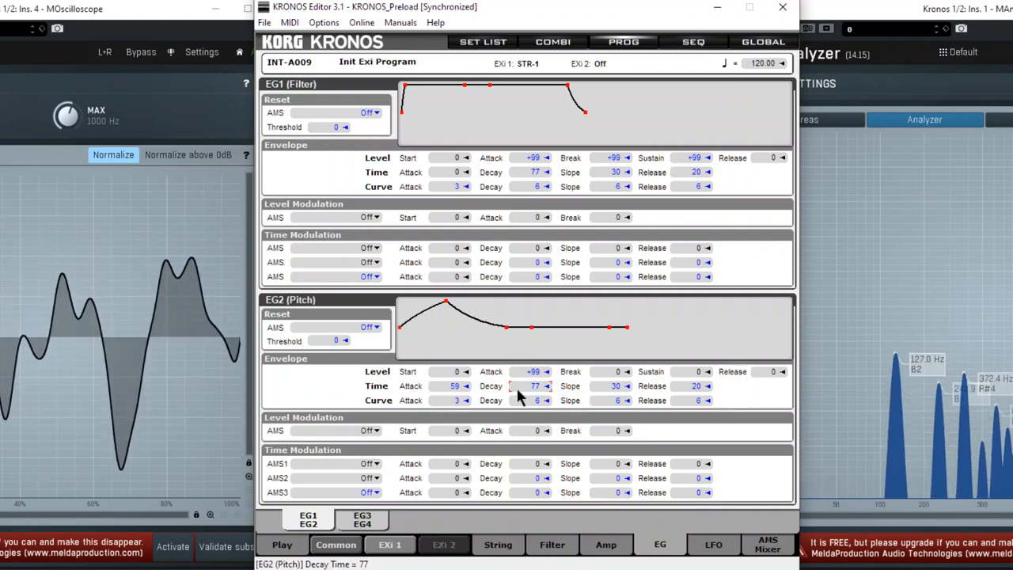
pyautogui.moveTo(534, 385); pyautogui.dragTo(523, 403)
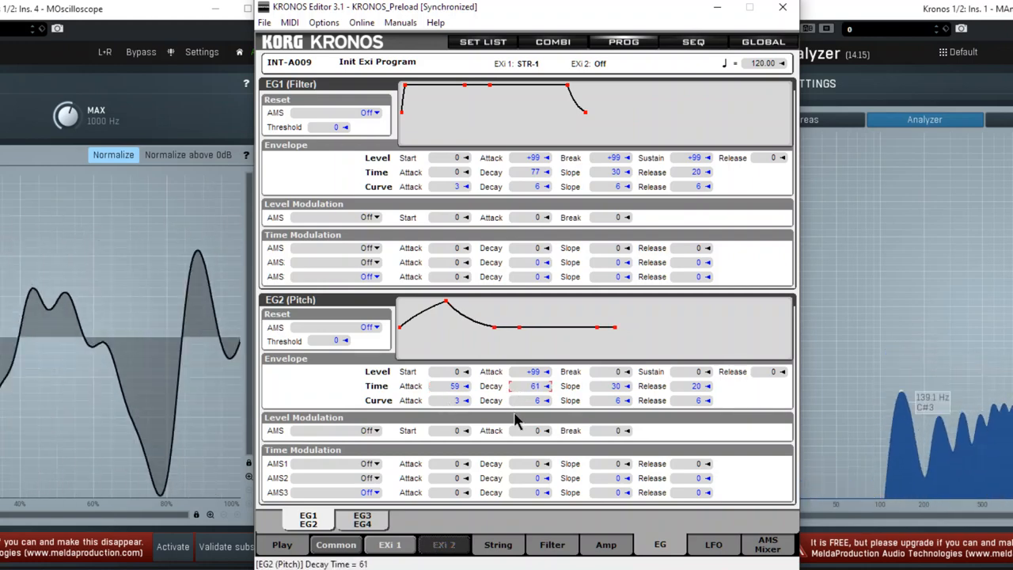
pyautogui.click(546, 385)
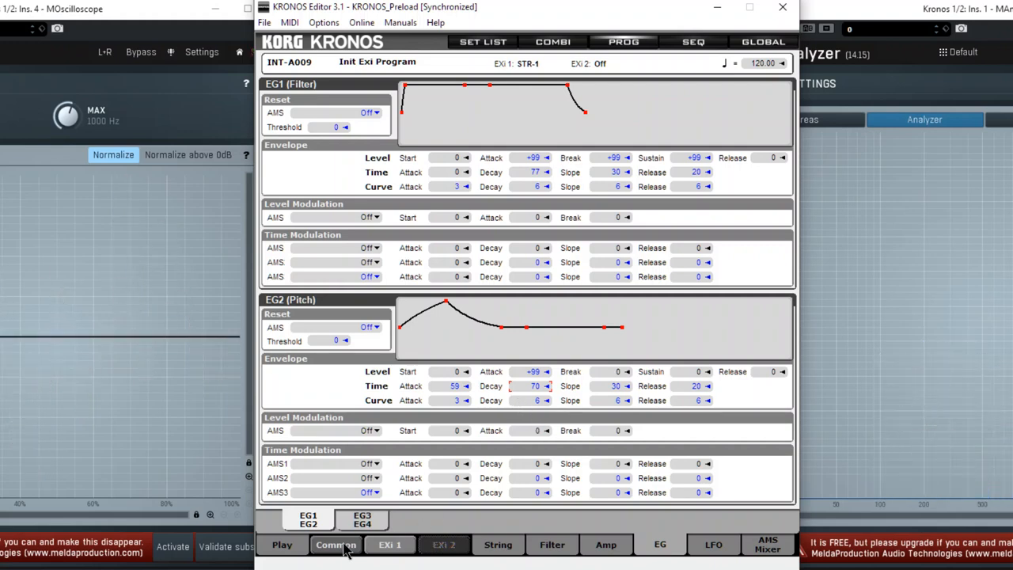
# - Bring up the IFX1 Stereo Envelope Flanger editor and adjust one of its values
pyautogui.click(497, 544)
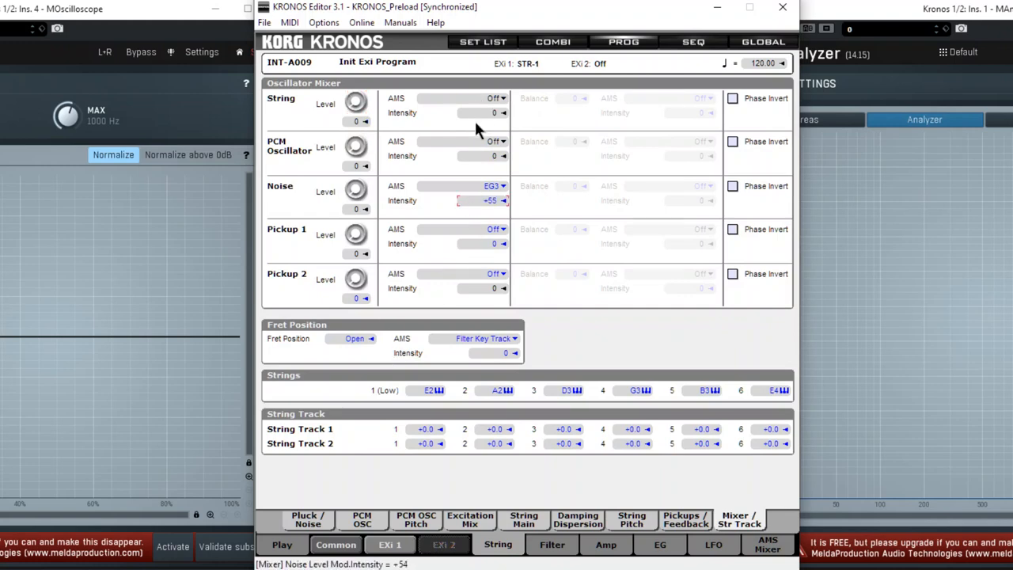
pyautogui.click(335, 544)
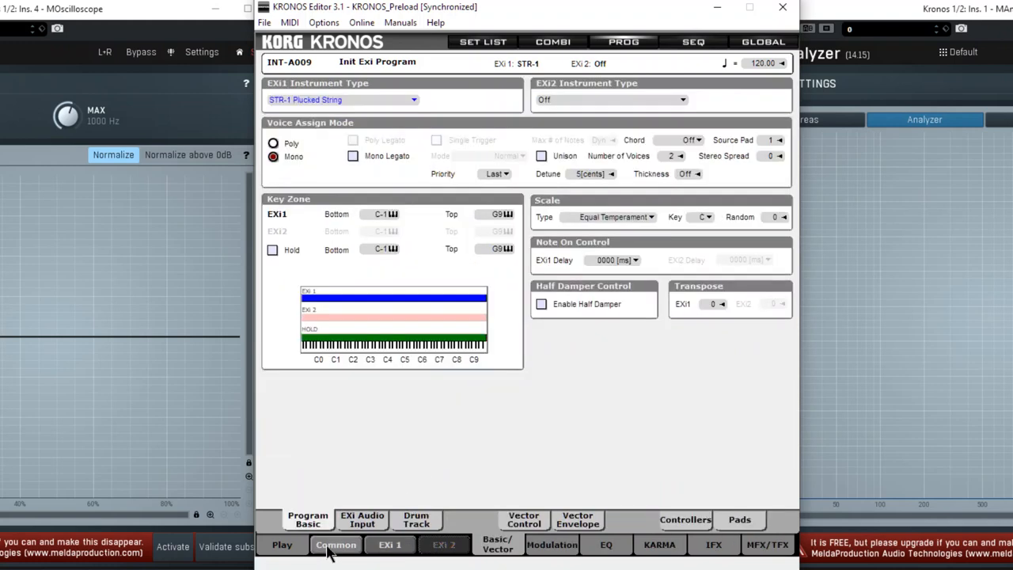
pyautogui.click(713, 544)
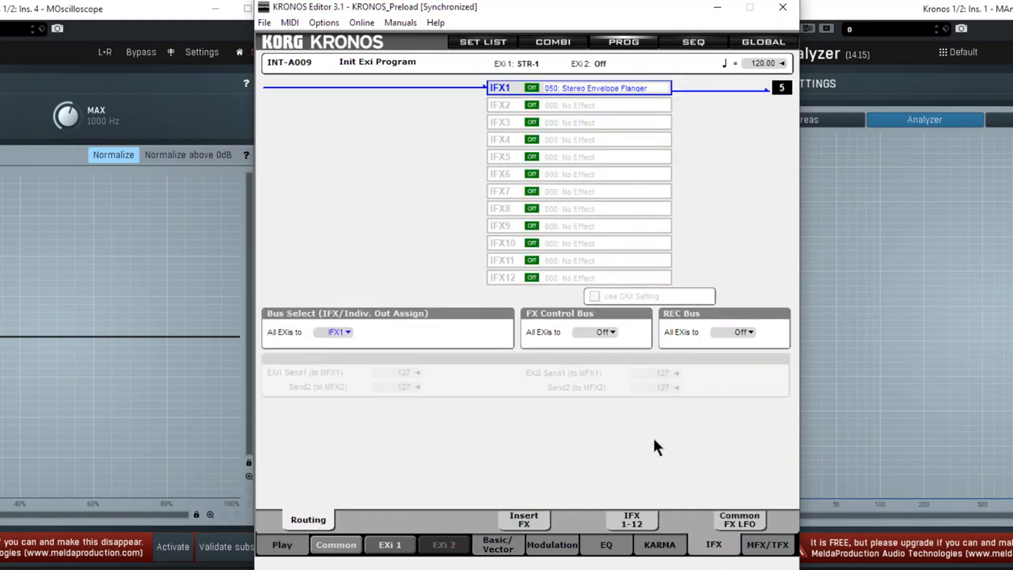
pyautogui.click(522, 519)
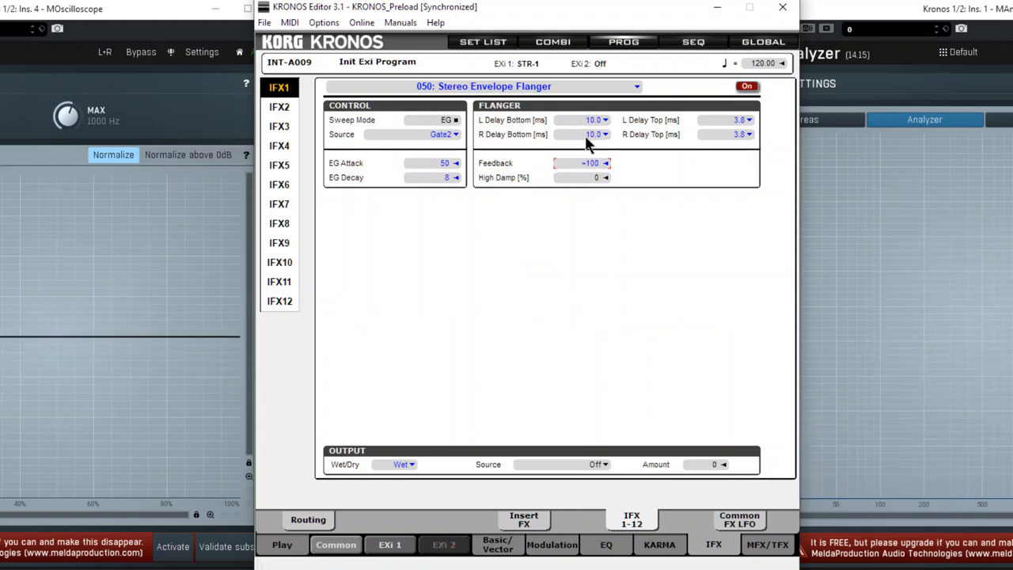
pyautogui.click(607, 163)
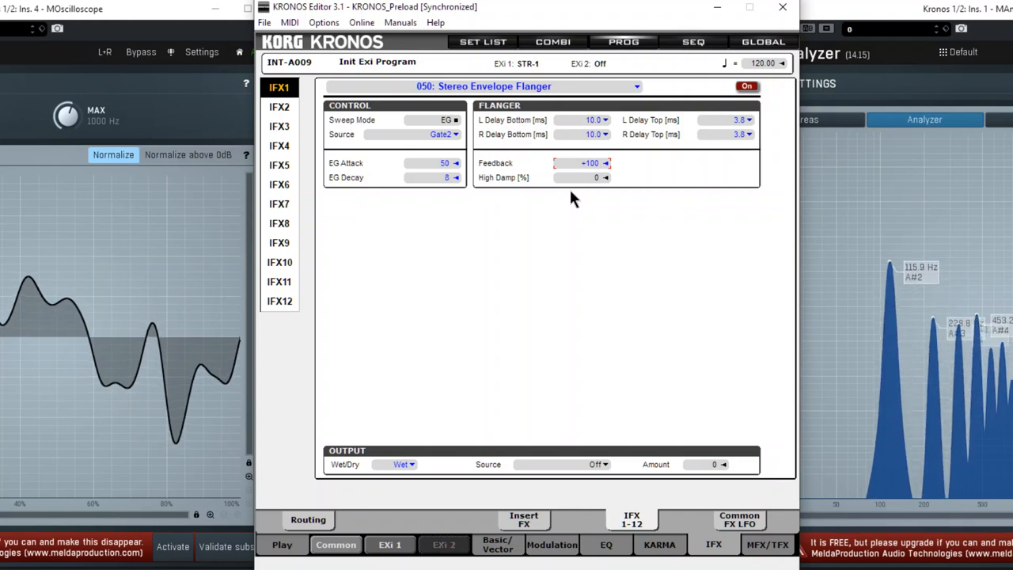
pyautogui.moveTo(593, 163); pyautogui.dragTo(593, 172)
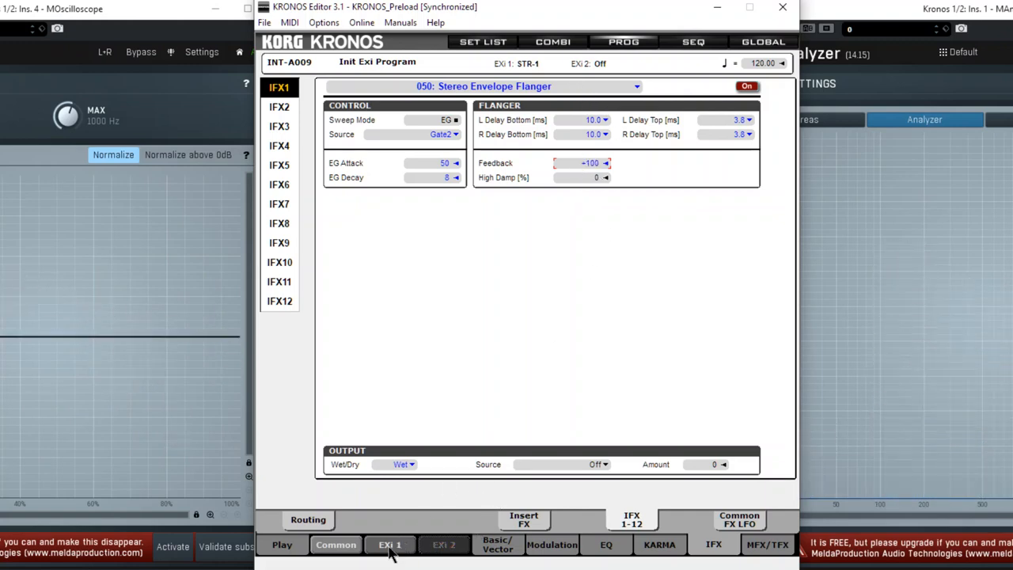
pyautogui.click(745, 85)
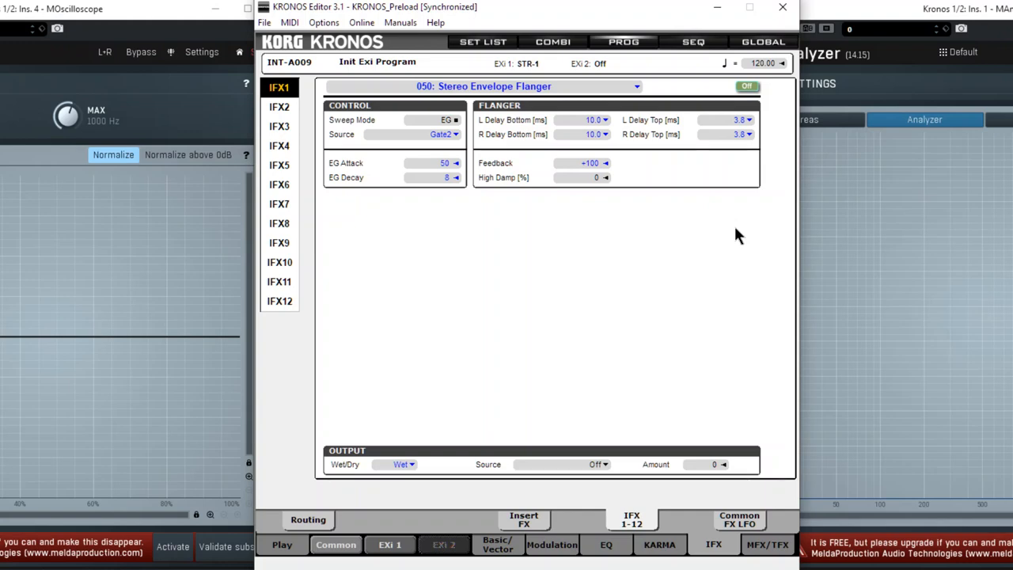
pyautogui.moveTo(685, 197)
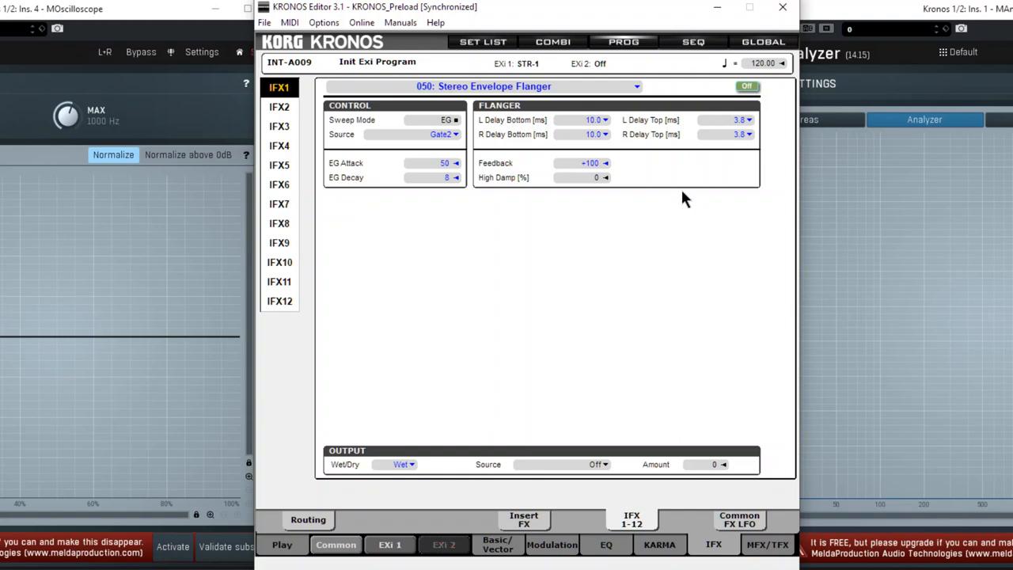
pyautogui.moveTo(573, 139)
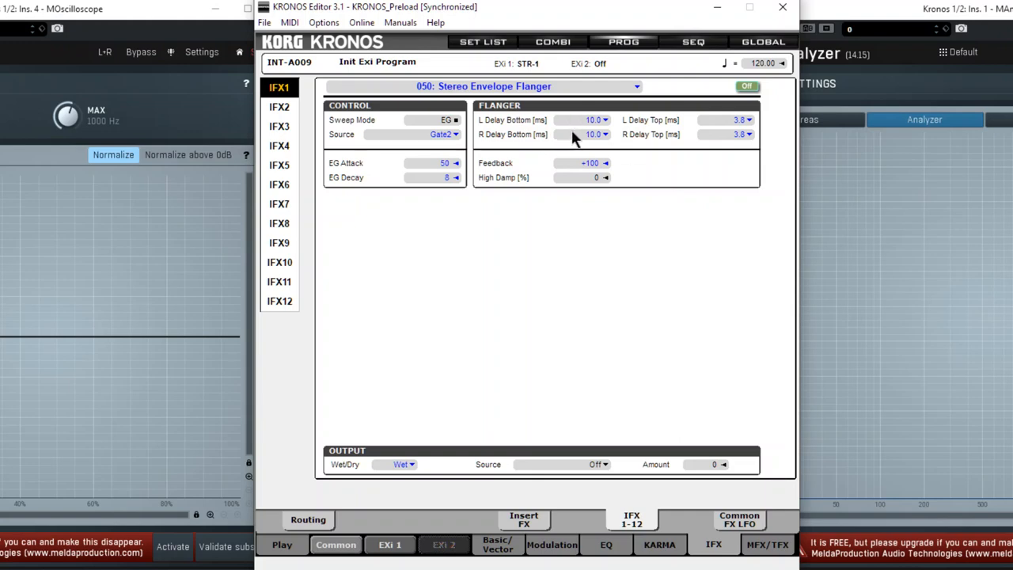
pyautogui.moveTo(570, 491)
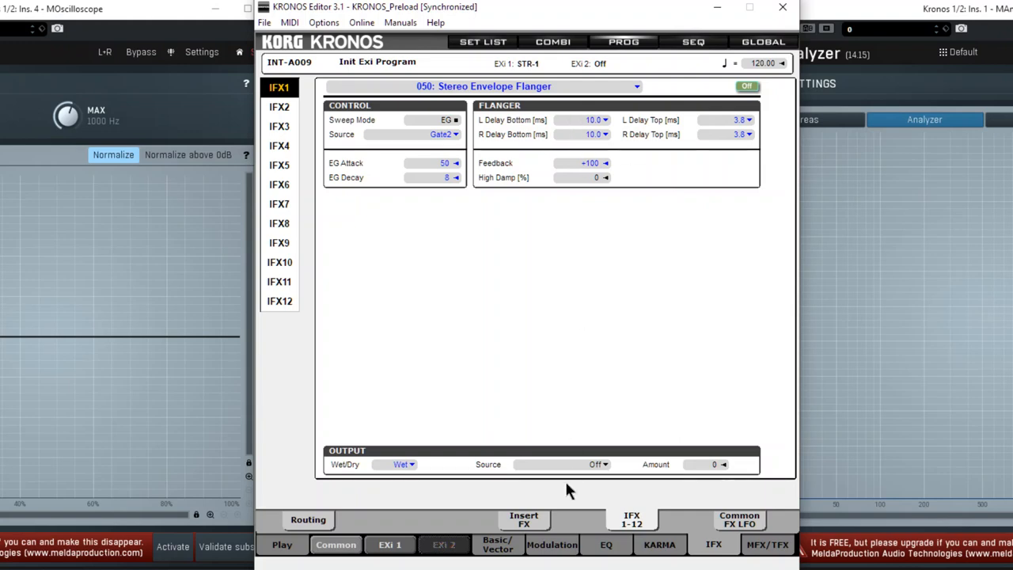
pyautogui.moveTo(403, 550)
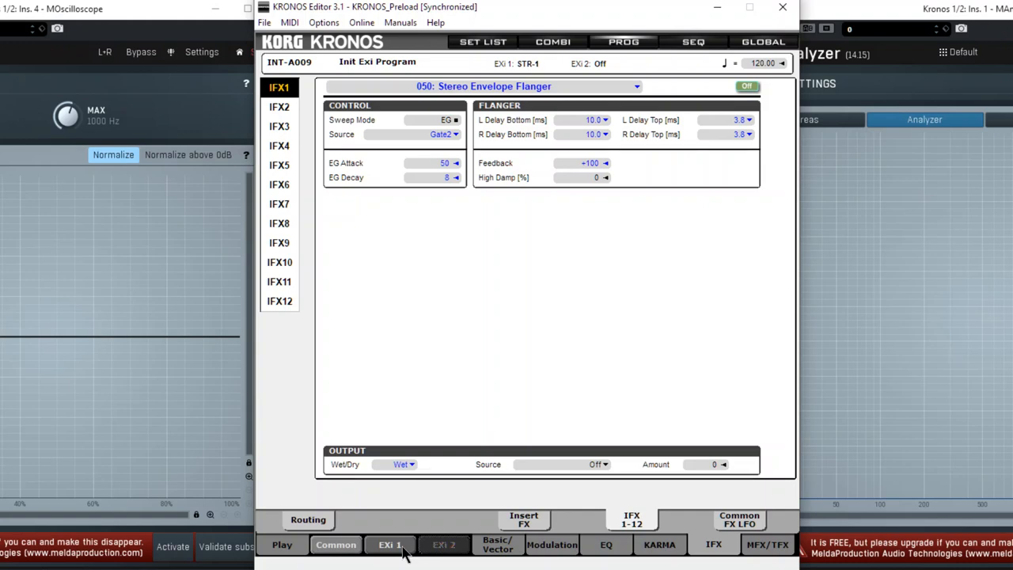
pyautogui.moveTo(431, 544)
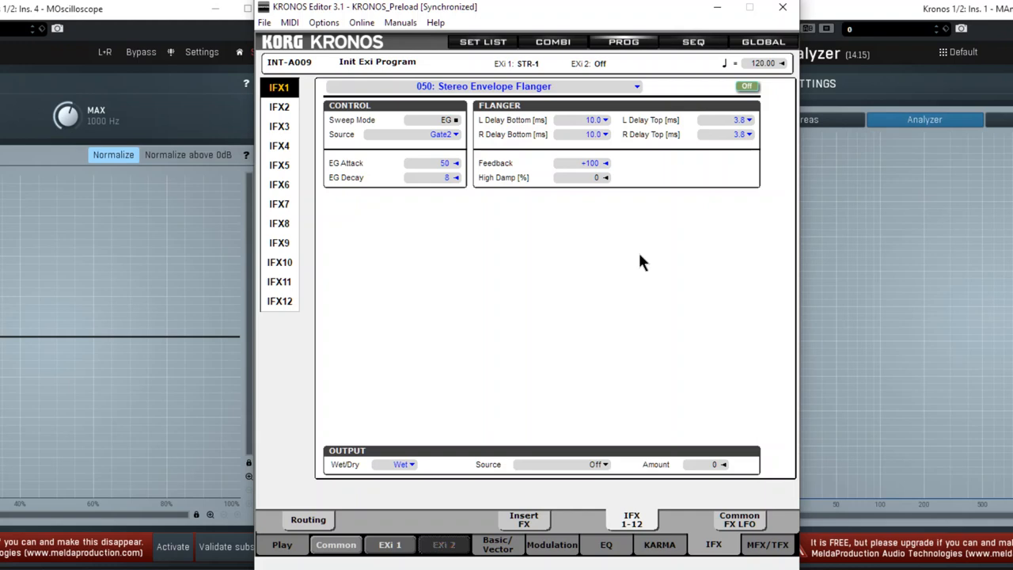
pyautogui.moveTo(621, 299)
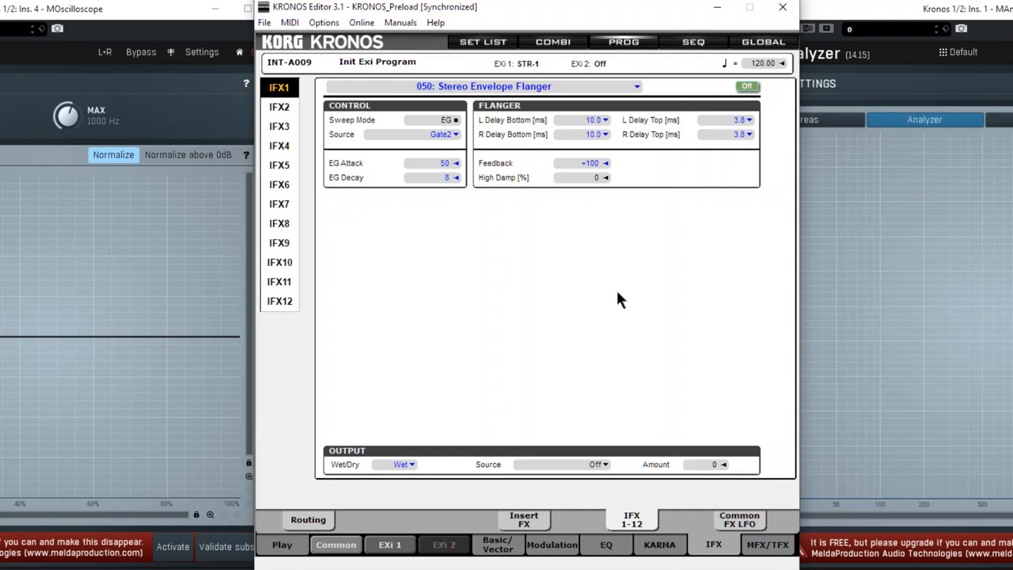
pyautogui.moveTo(677, 257)
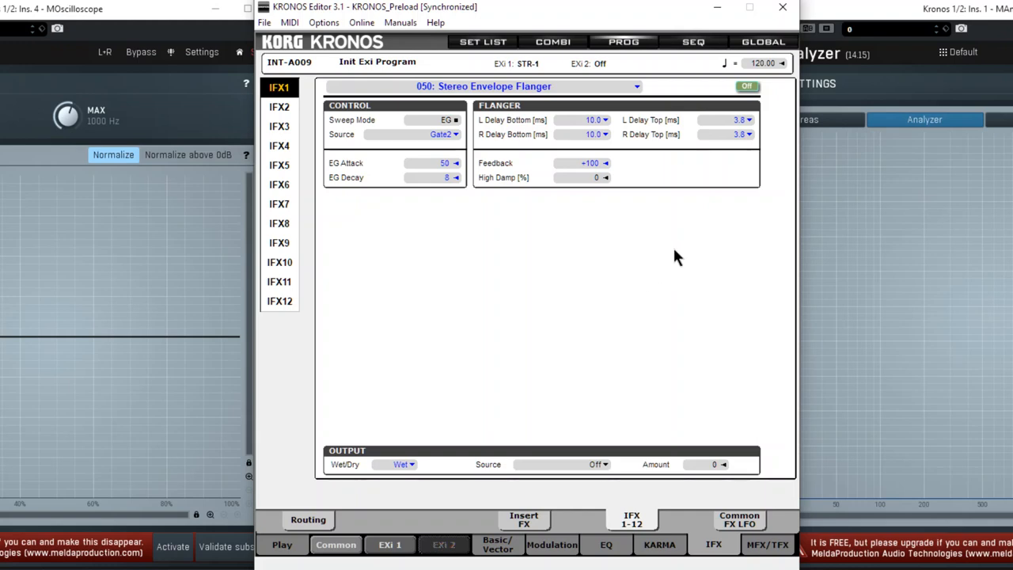
pyautogui.moveTo(653, 186)
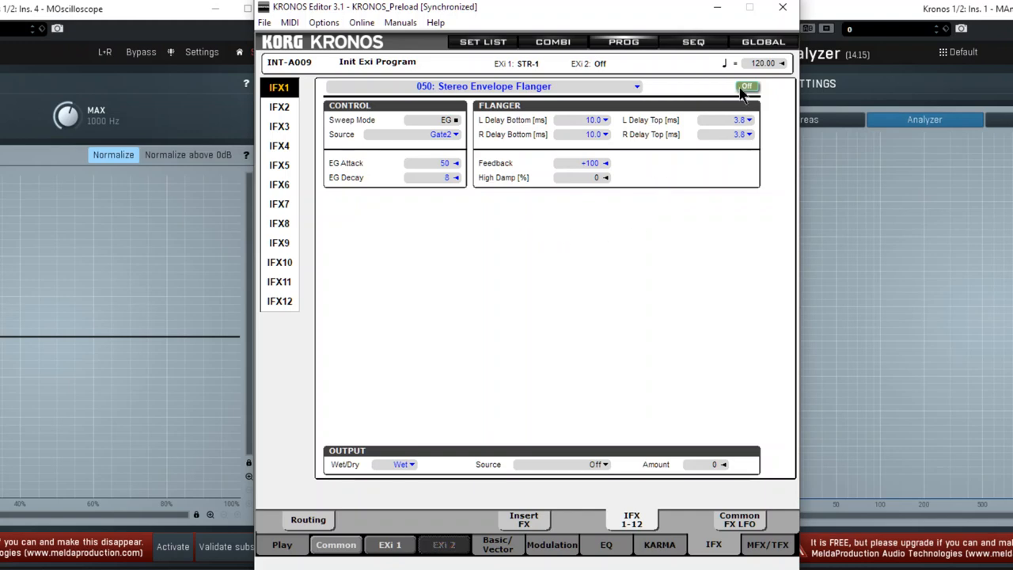
pyautogui.moveTo(573, 149)
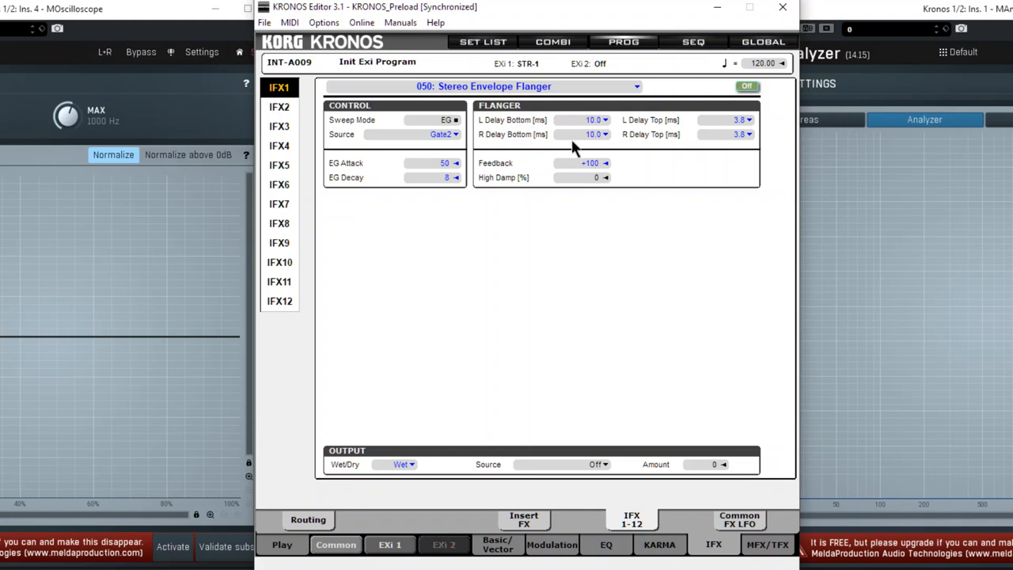
pyautogui.moveTo(450, 152)
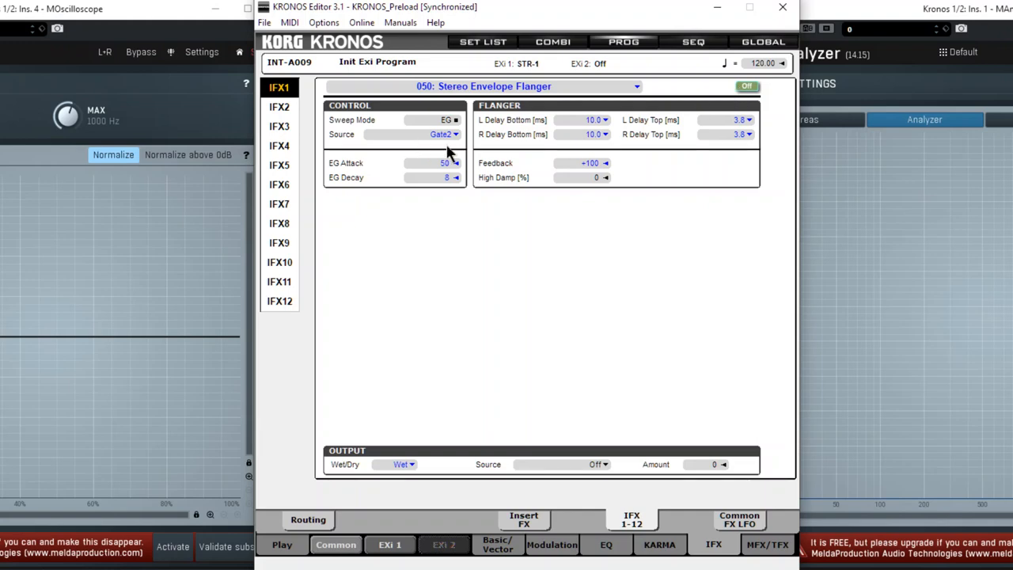
# - Switch the IFX1 flanger back on and change its Feedback, now +99
pyautogui.click(497, 544)
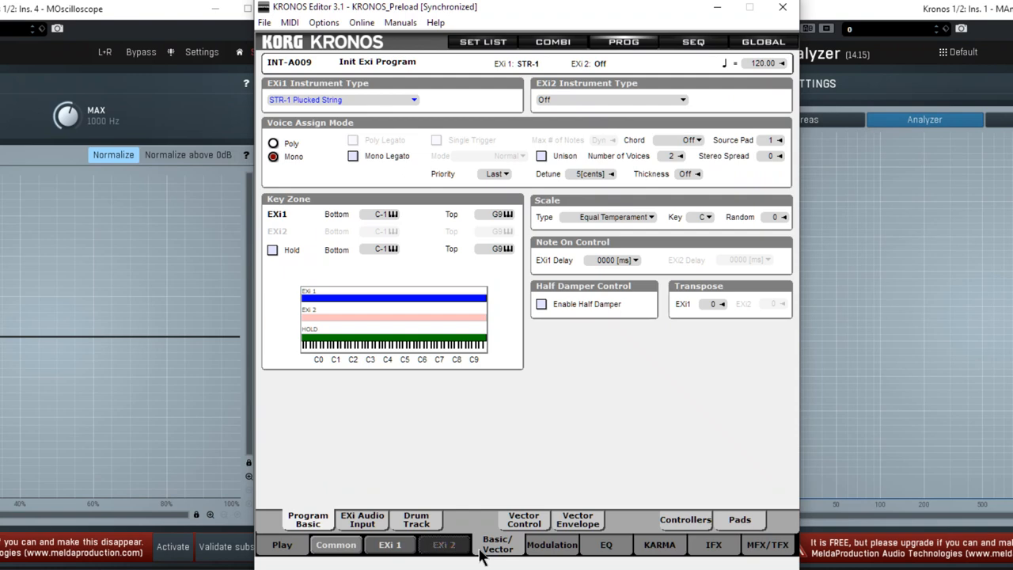
pyautogui.moveTo(349, 163)
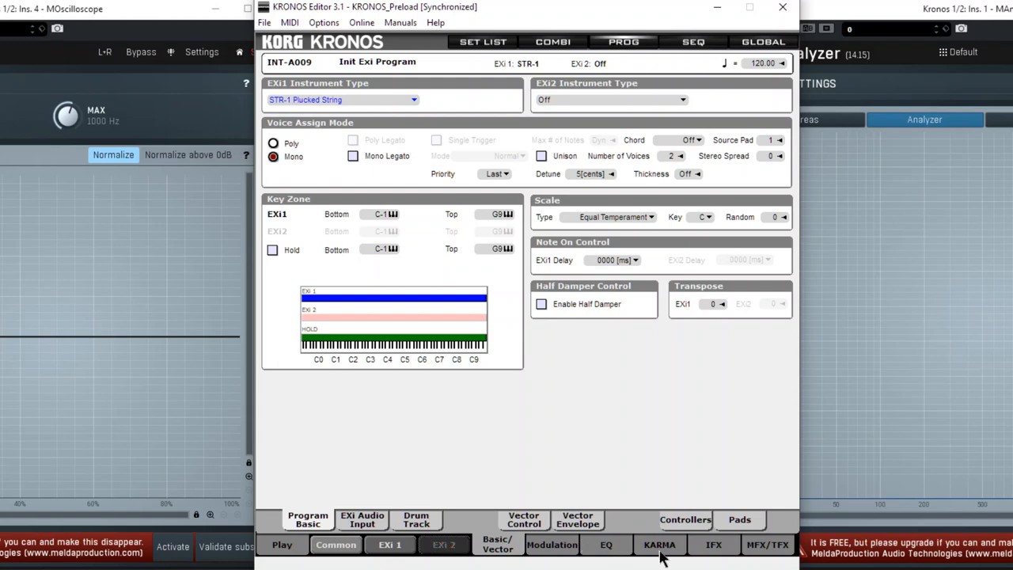
pyautogui.click(713, 544)
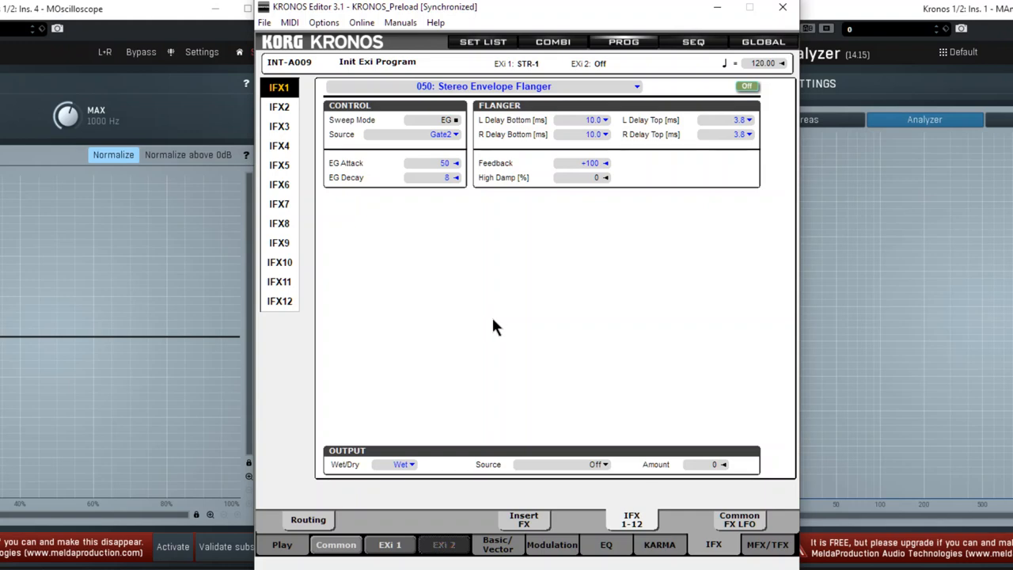
pyautogui.moveTo(554, 312)
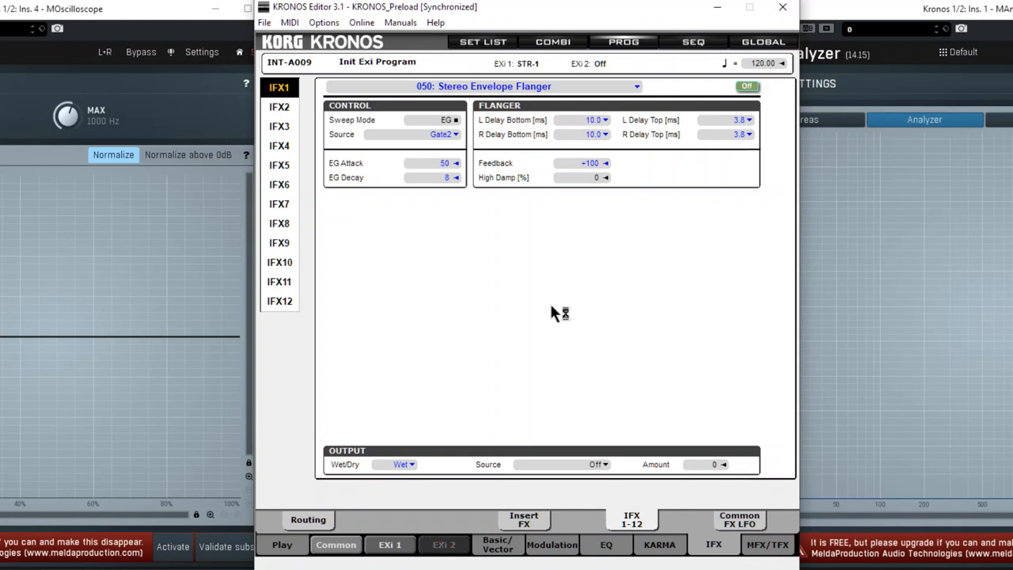
pyautogui.moveTo(554, 312)
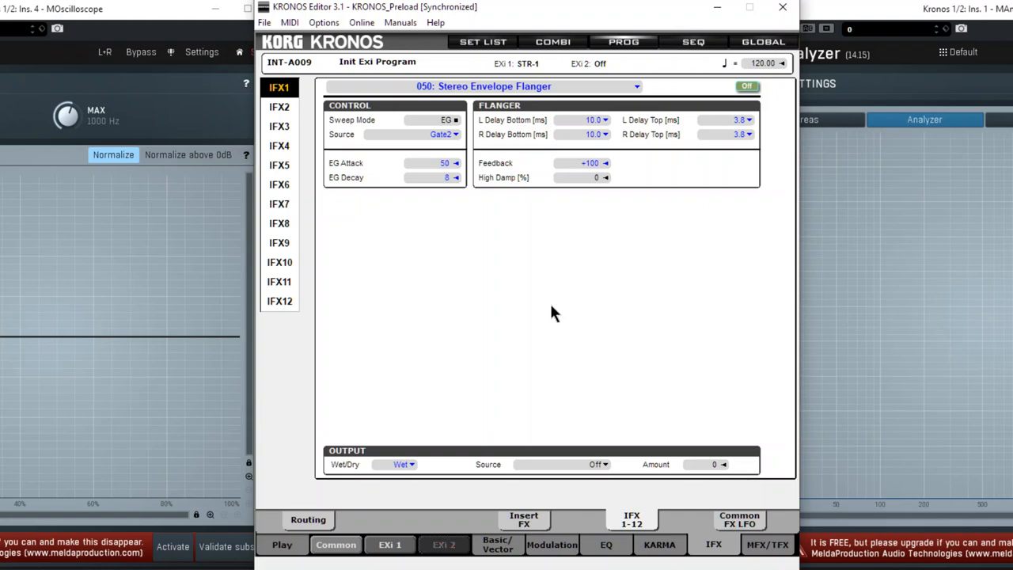
pyautogui.moveTo(615, 410)
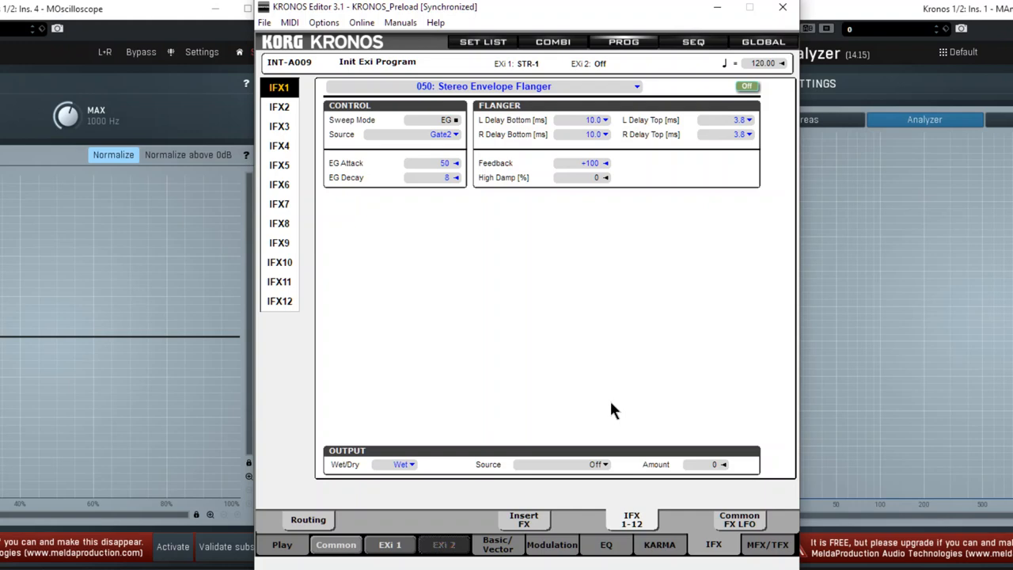
pyautogui.moveTo(732, 95)
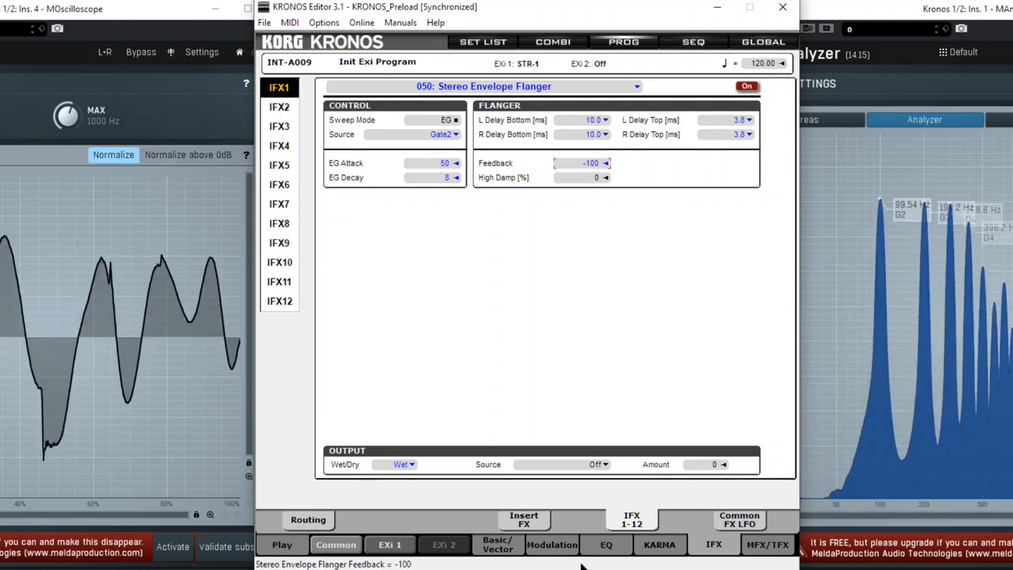
pyautogui.click(582, 163)
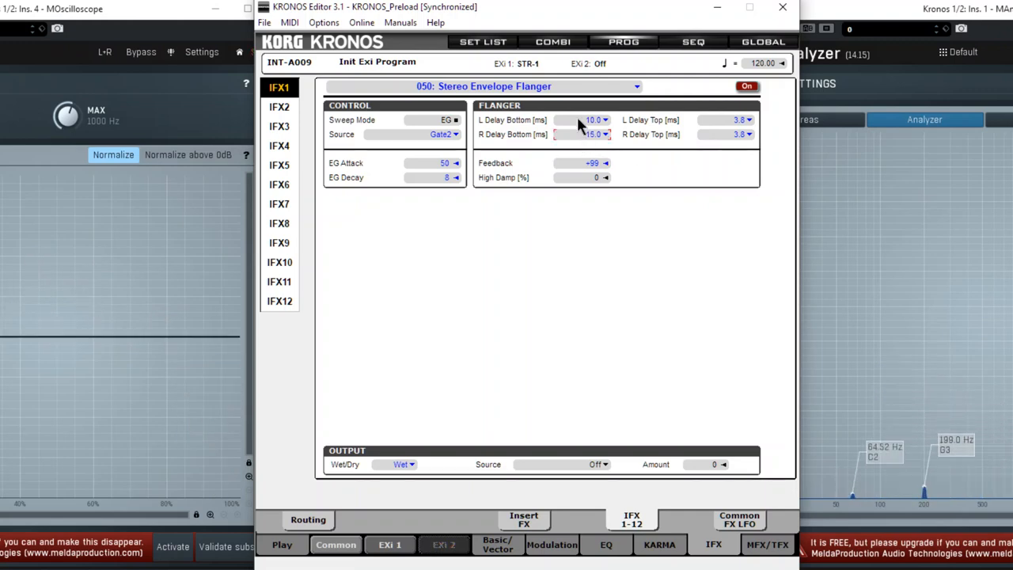
# - Shorten the flanger EG Decay and raise its EG Attack to 75
pyautogui.moveTo(582, 120); pyautogui.dragTo(581, 114)
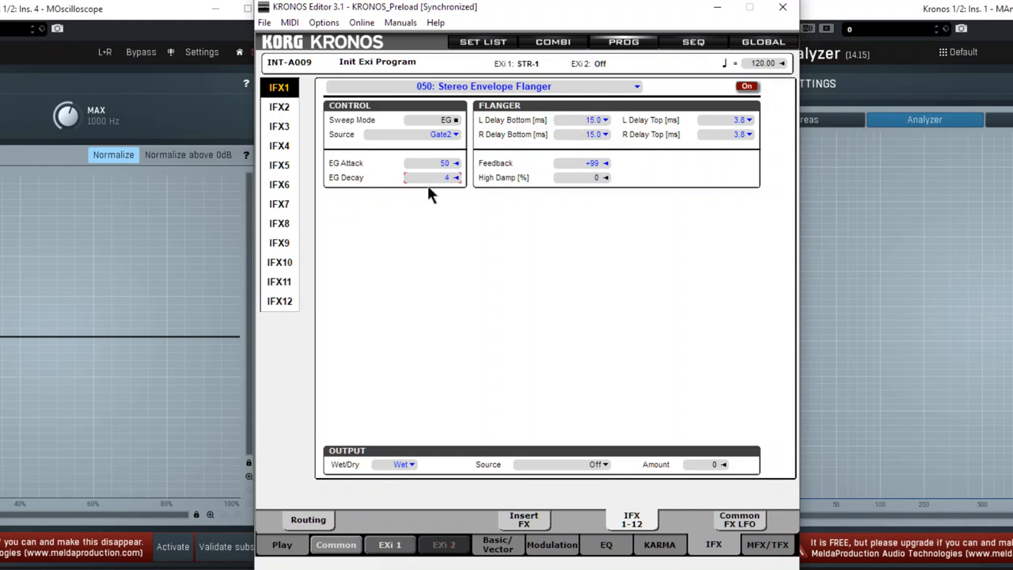
pyautogui.moveTo(431, 177); pyautogui.dragTo(431, 158)
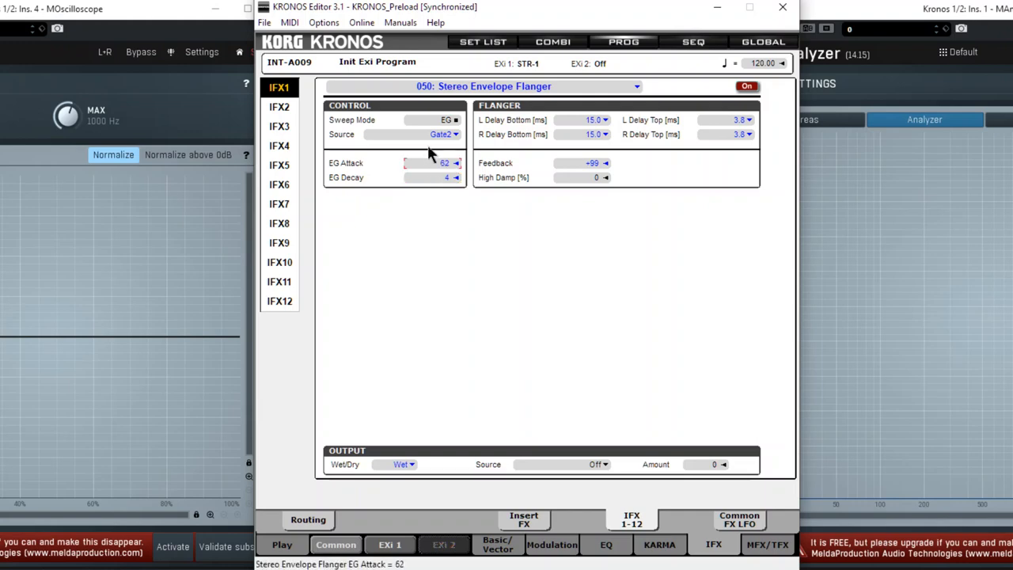
pyautogui.moveTo(429, 162); pyautogui.dragTo(430, 134)
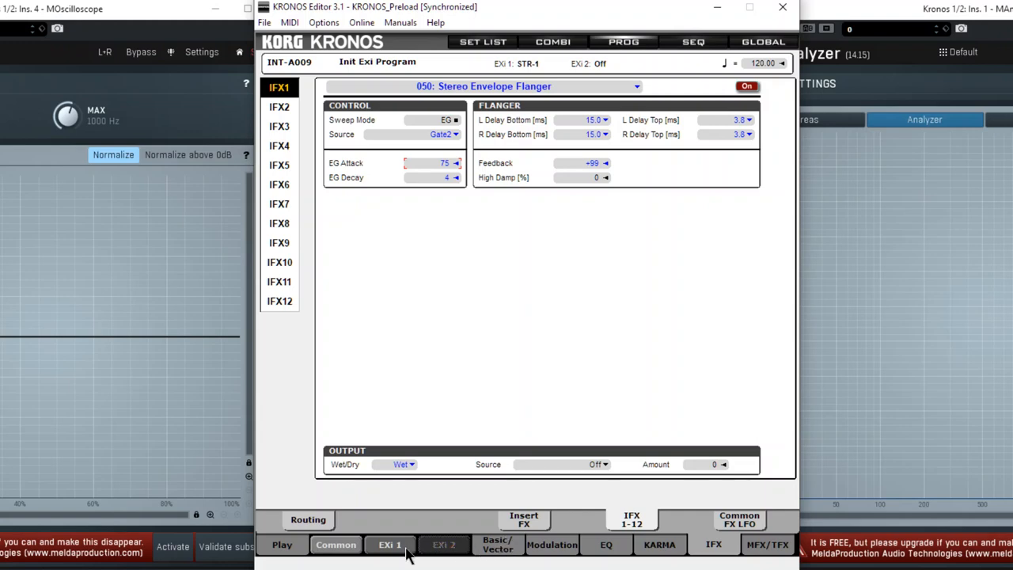
pyautogui.click(498, 544)
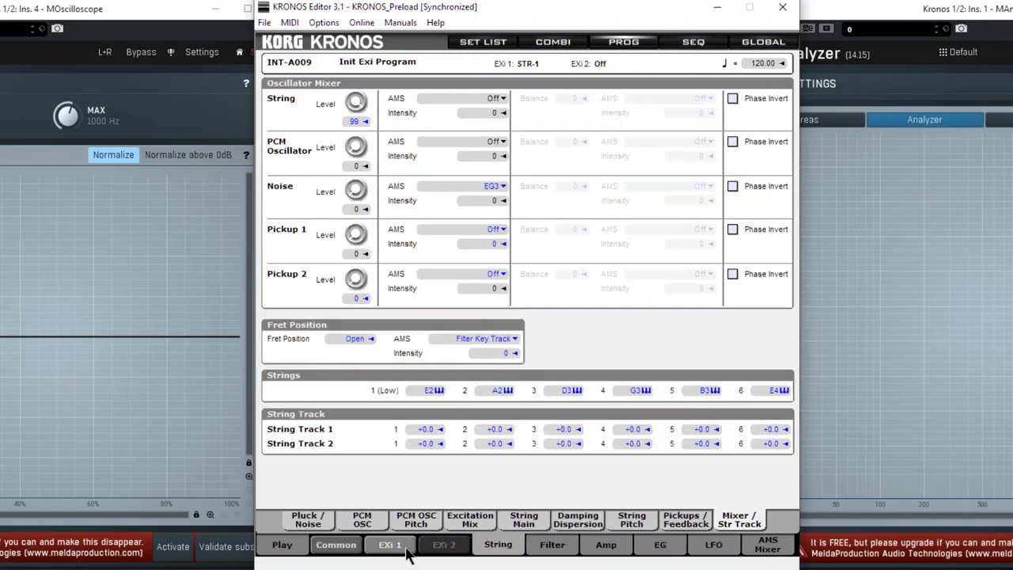
pyautogui.moveTo(388, 530)
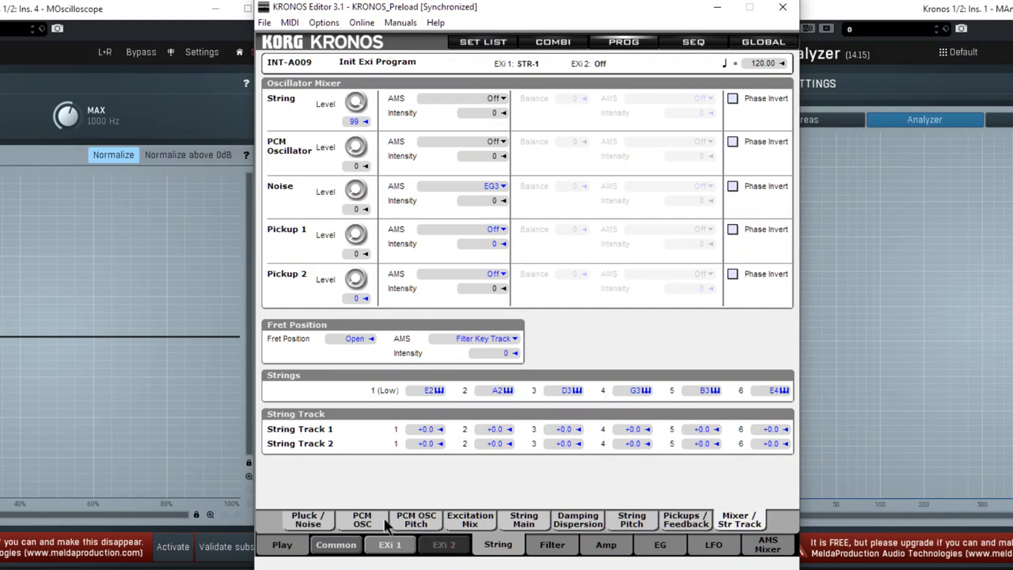
pyautogui.moveTo(445, 524)
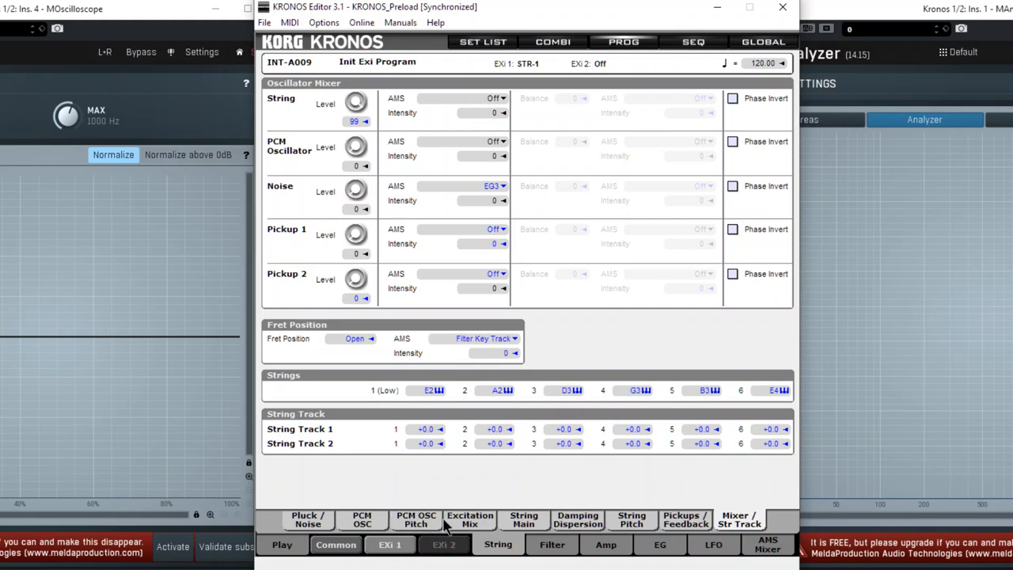
# - Set EG2 Decay to 78 and string Transpose to -8
pyautogui.click(659, 544)
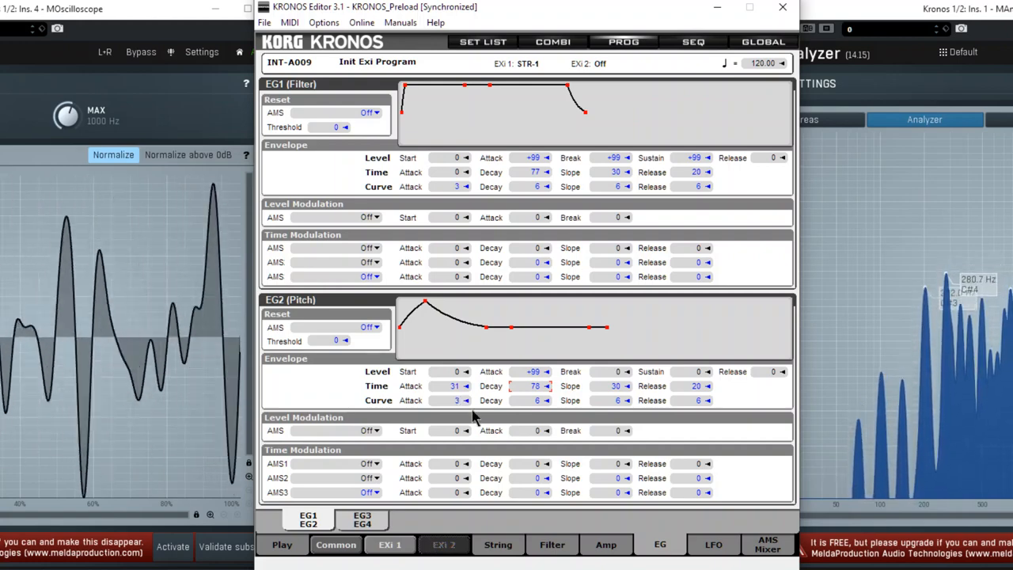
pyautogui.click(496, 544)
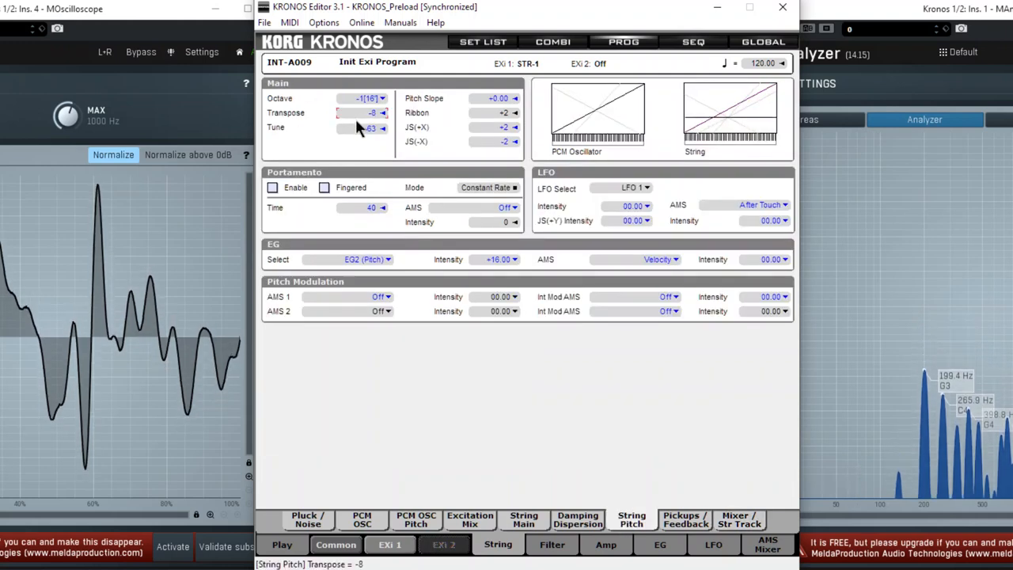
# - Lower string Transpose to -10 and bring the Noise level back to 0
pyautogui.click(383, 112)
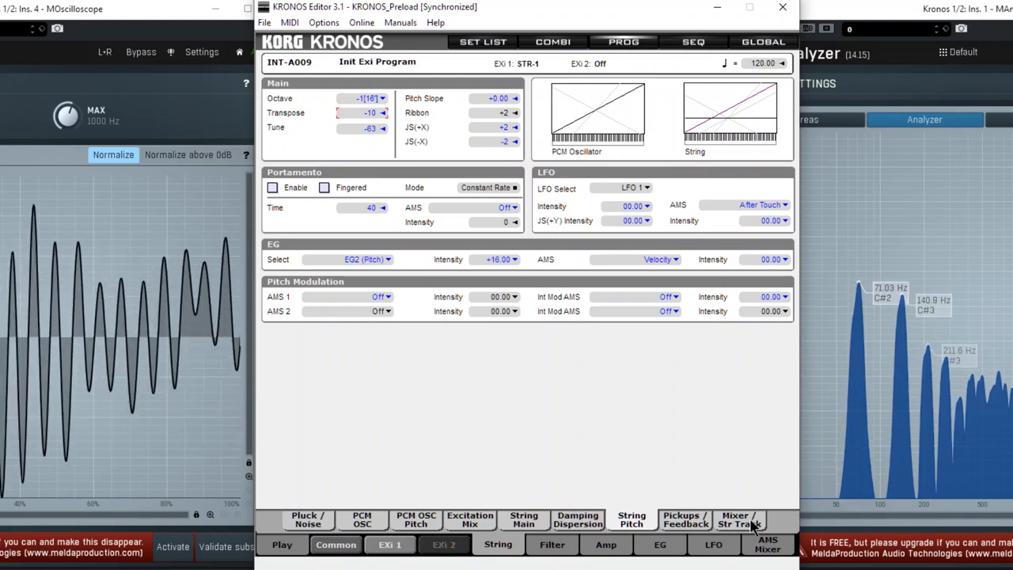
pyautogui.click(738, 519)
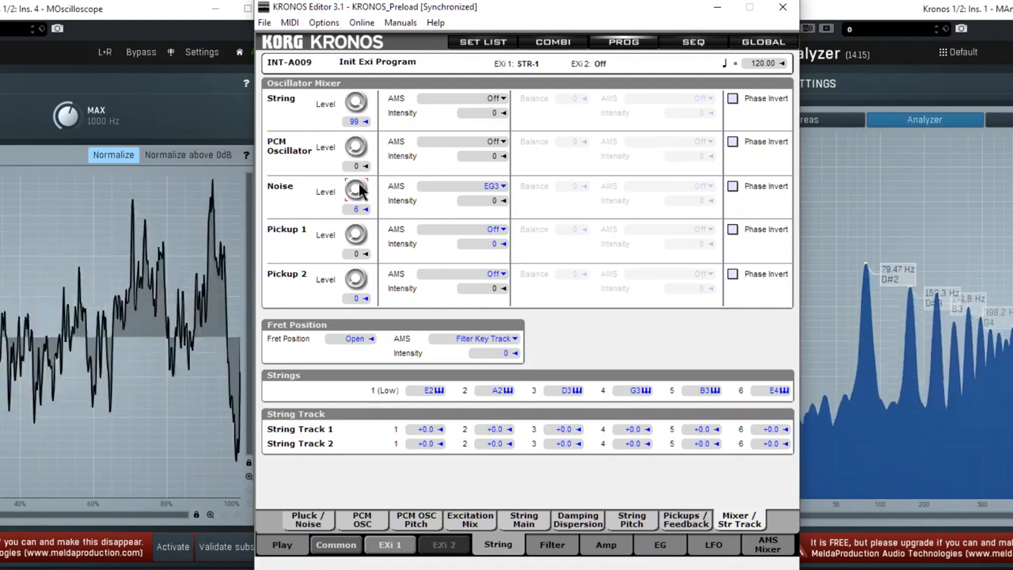
pyautogui.moveTo(354, 189); pyautogui.dragTo(355, 206)
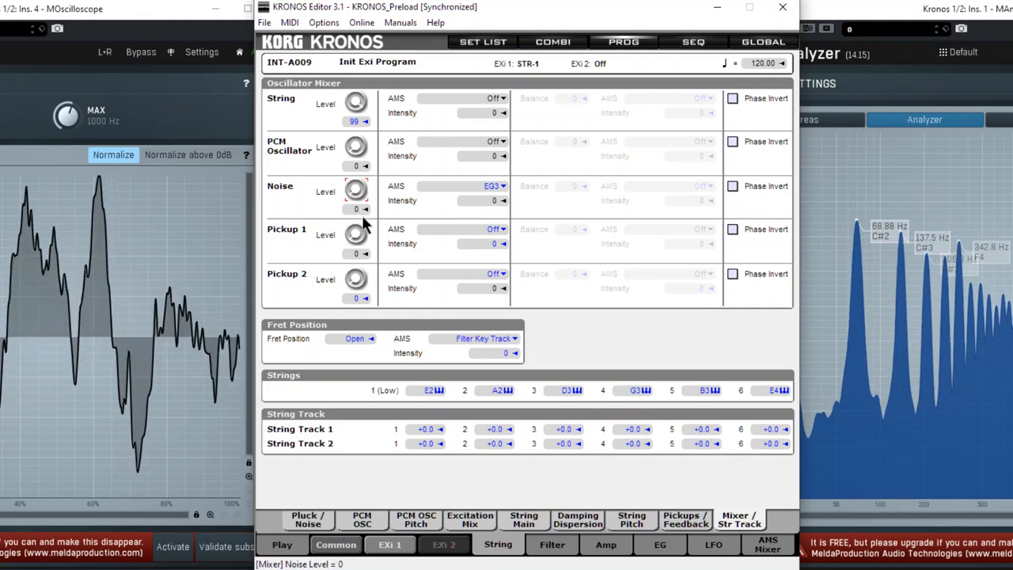